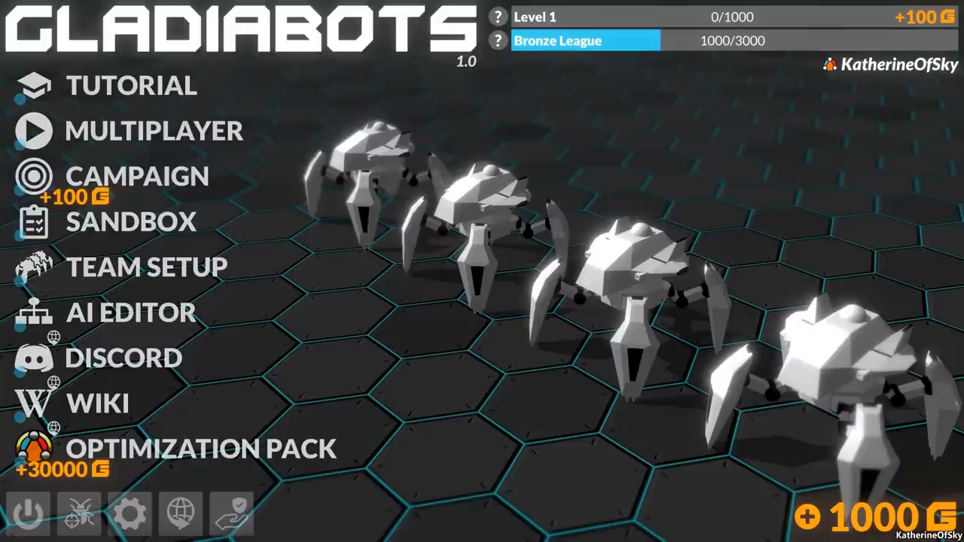
mouse_move(131, 312)
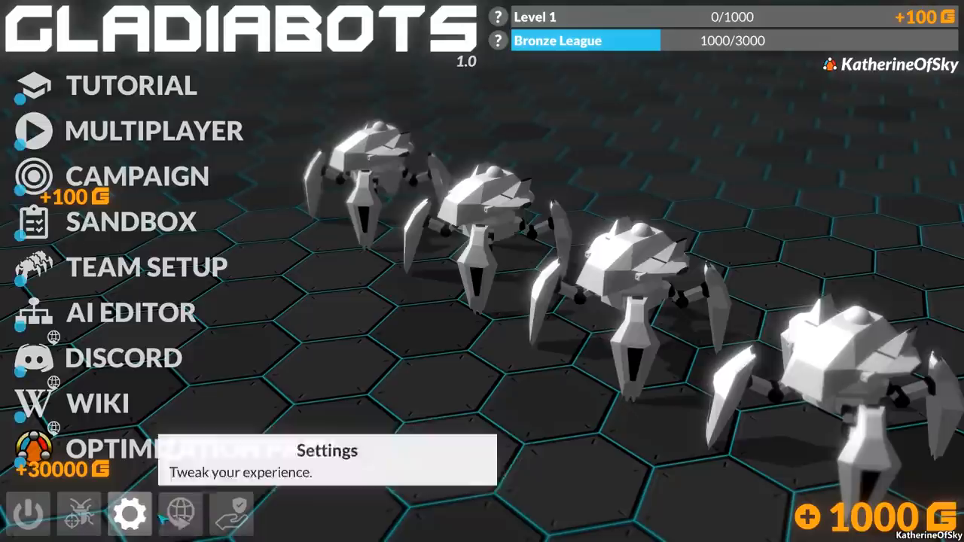
Step: Bring up the Settings panel from the main menu's gear icon, showing Audio Settings
click(130, 512)
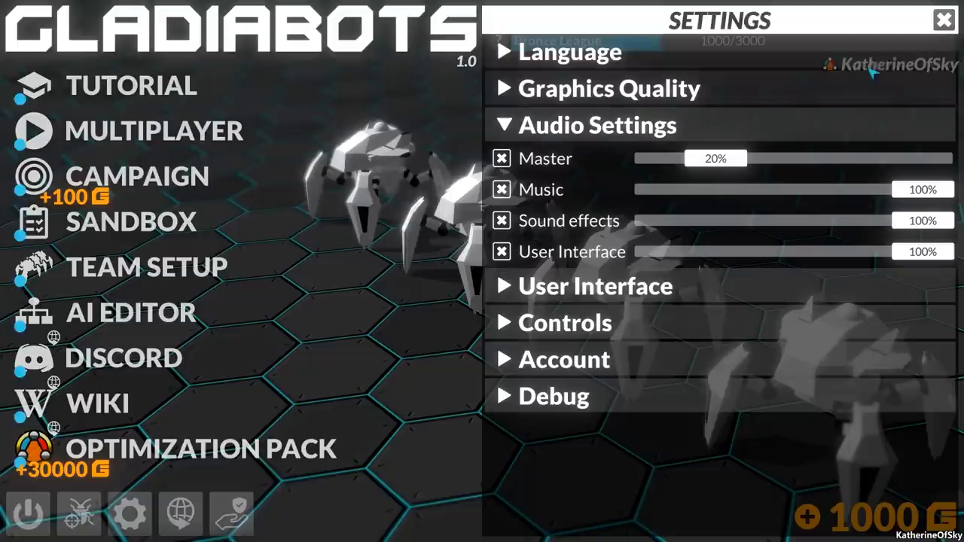
Step: Leave Settings and accept the Basic Training First prompt to list the basic lessons
click(943, 20)
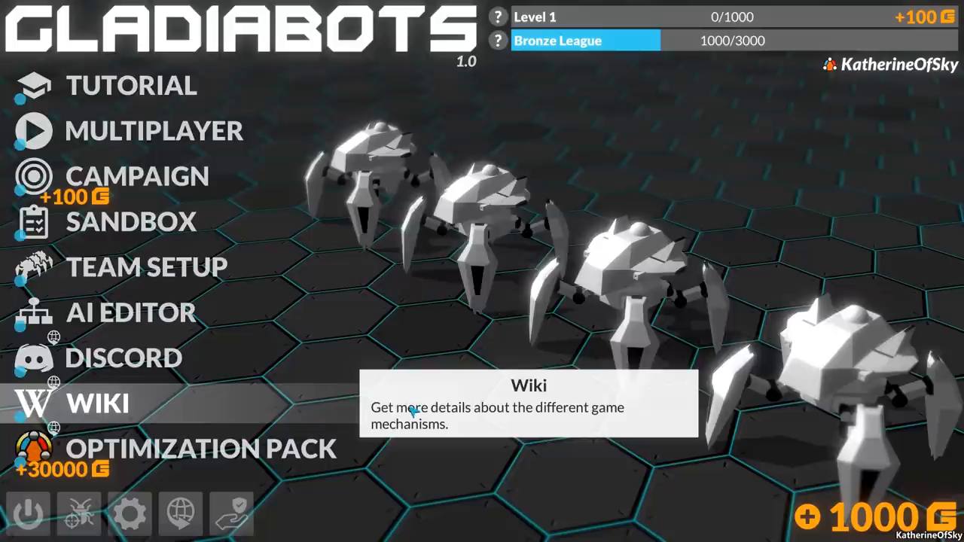
mouse_move(147, 266)
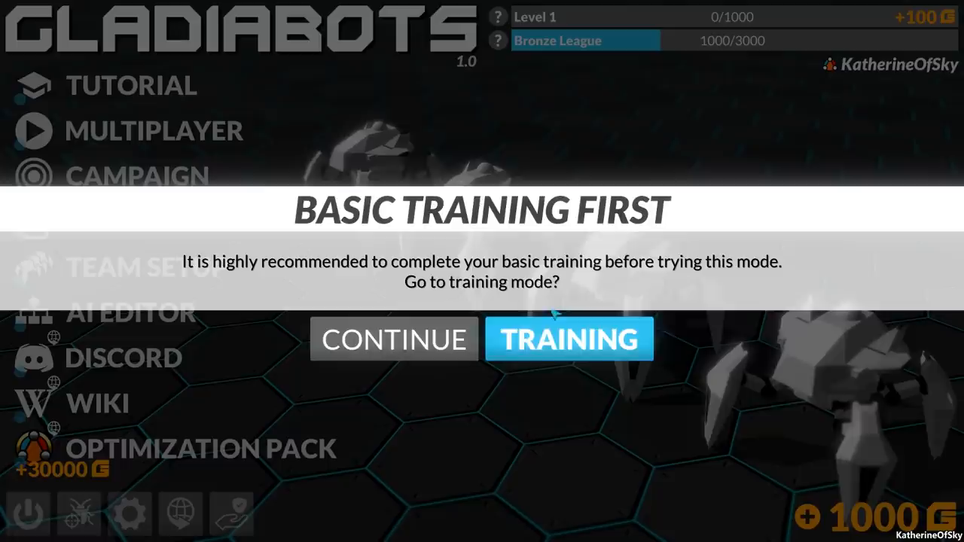
click(569, 338)
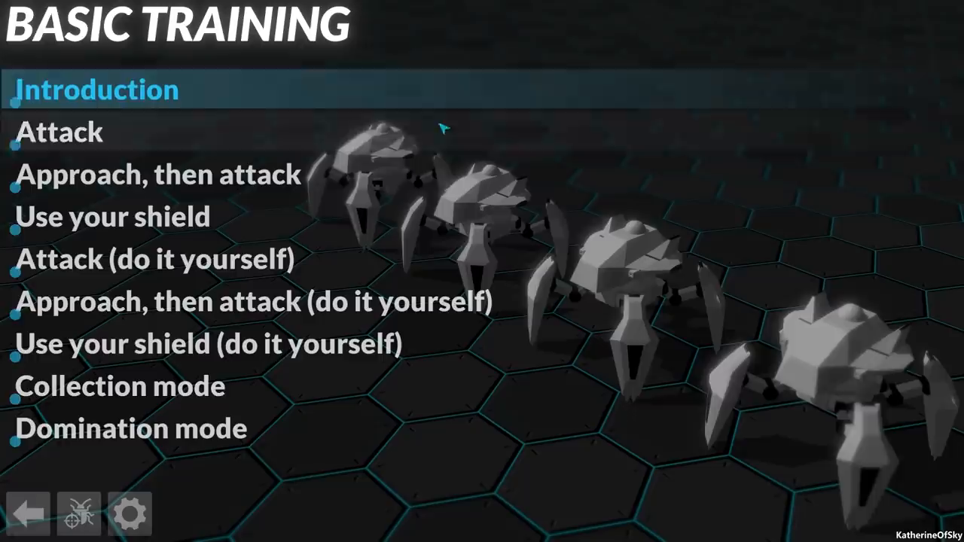
Step: Launch the Introduction lesson and acknowledge the welcome and team messages
click(93, 90)
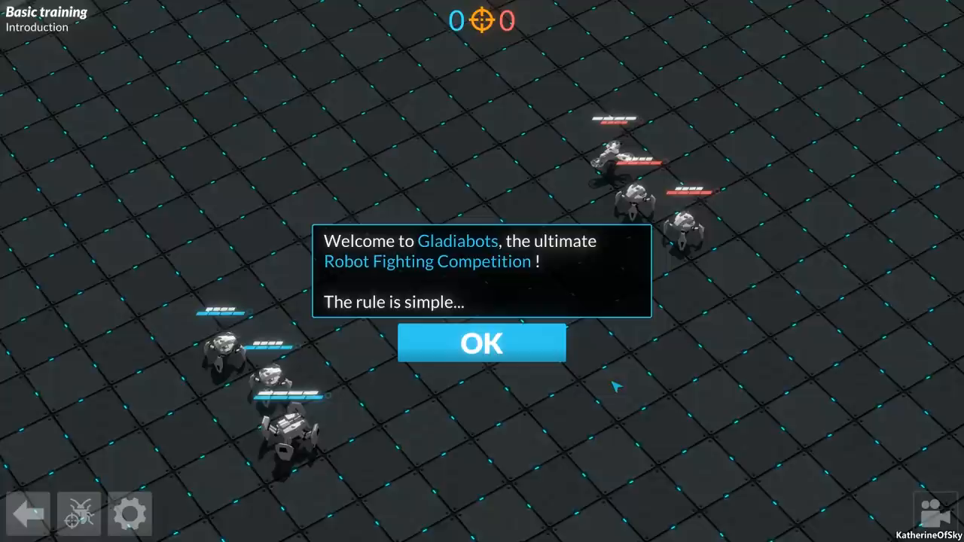
click(482, 344)
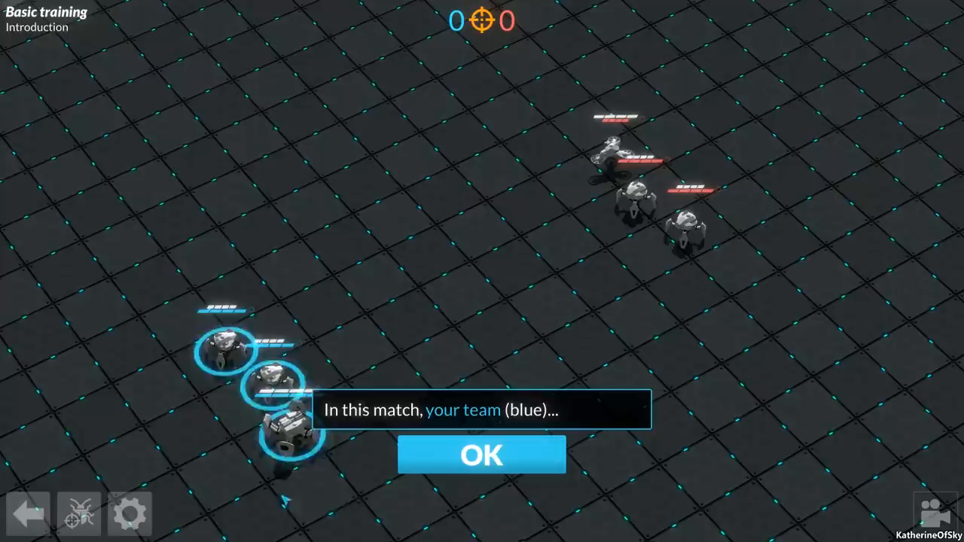
click(482, 454)
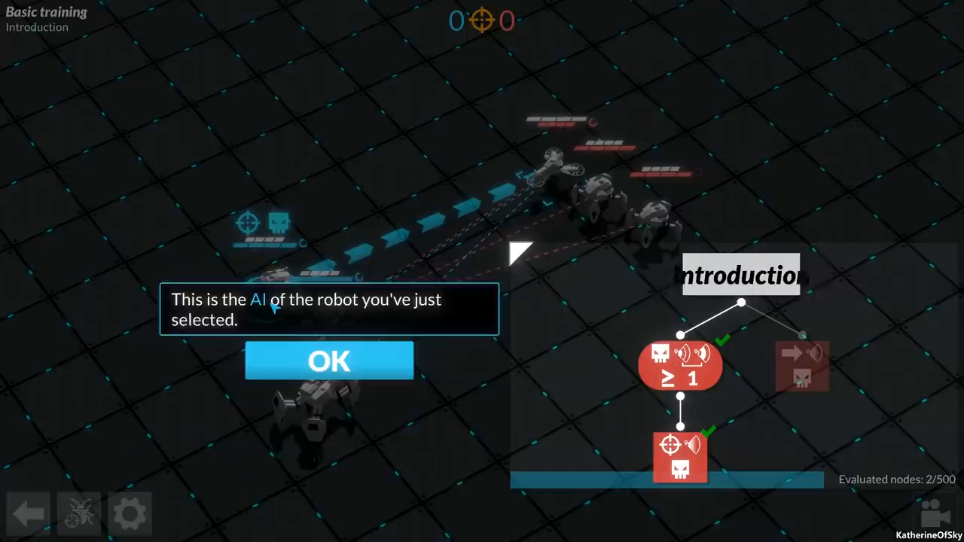
Step: Acknowledge the tutorial messages on the robot's AI, its node types and their evaluation order
click(328, 359)
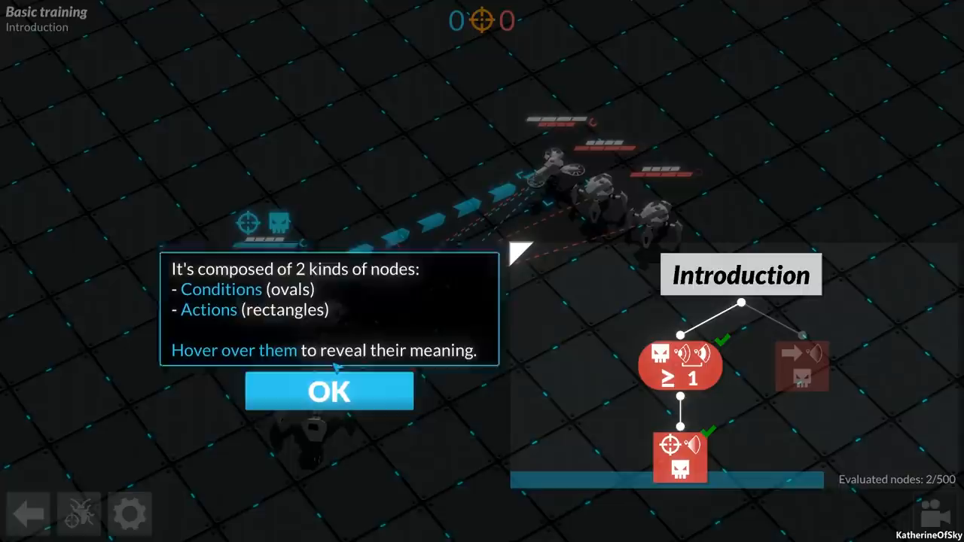
mouse_move(679, 366)
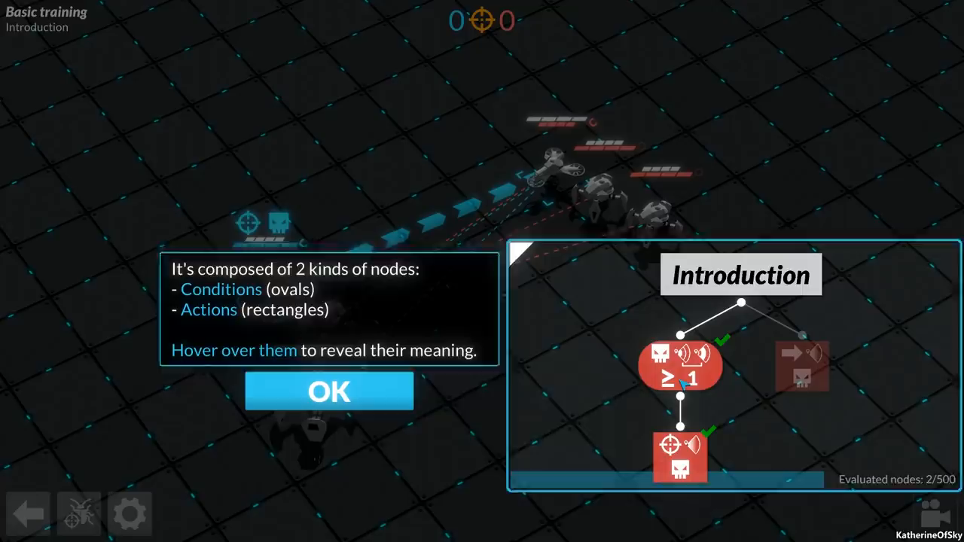
mouse_move(681, 366)
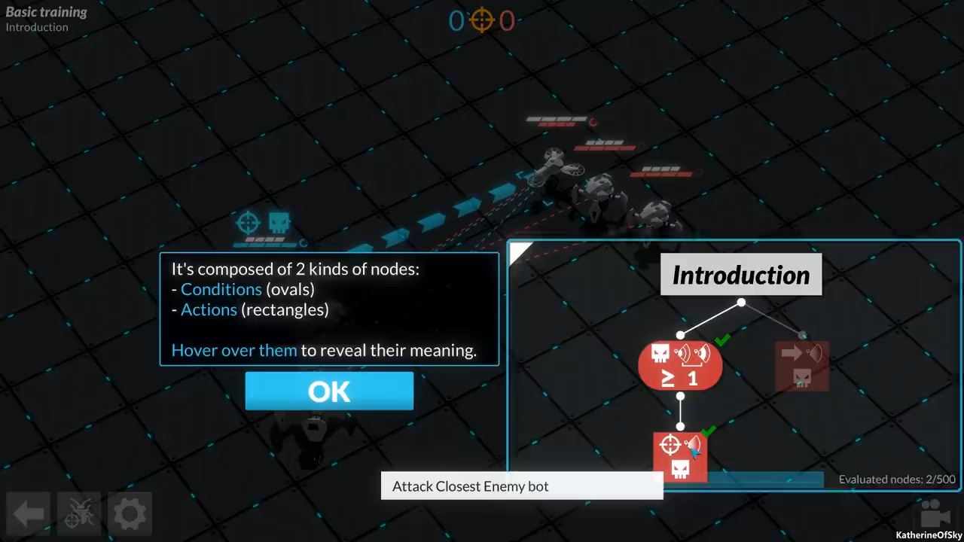
mouse_move(741, 346)
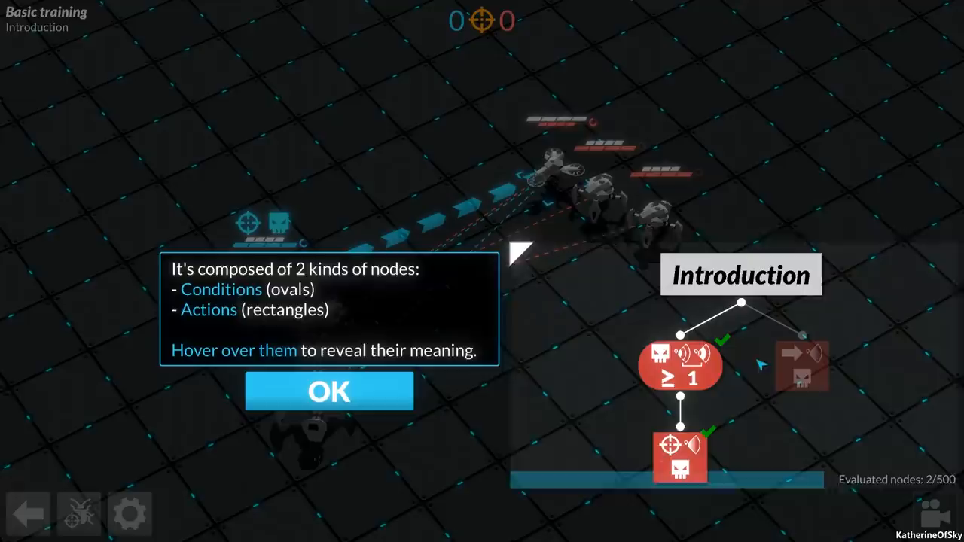
click(328, 391)
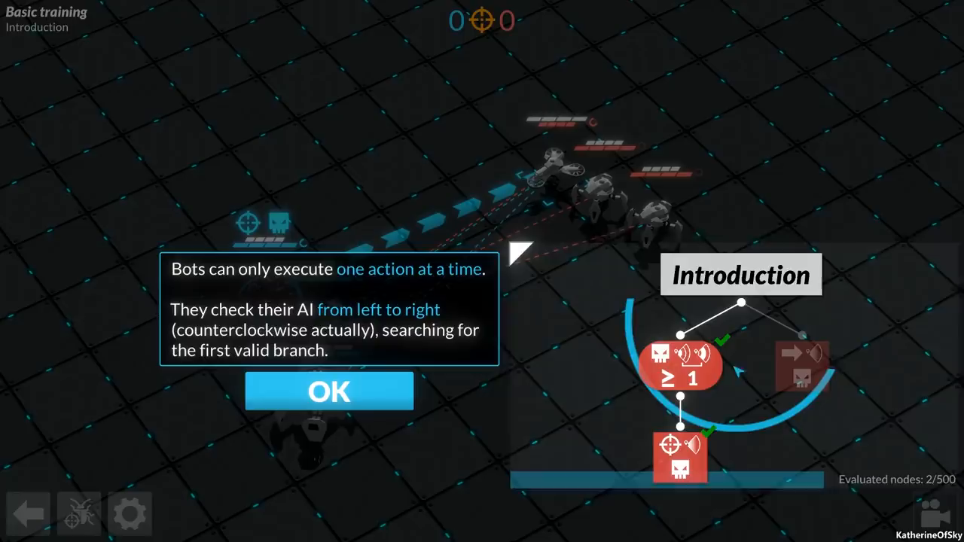
click(328, 391)
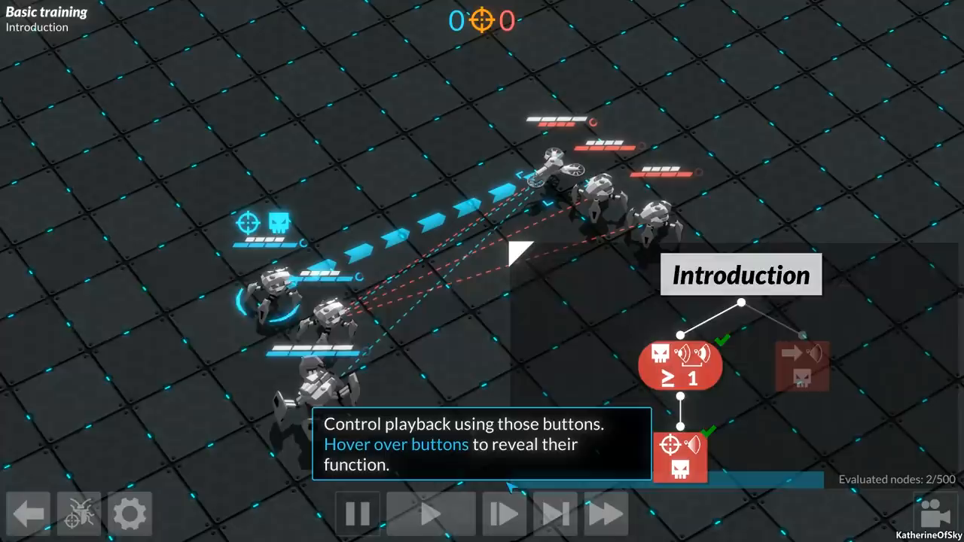
mouse_move(503, 514)
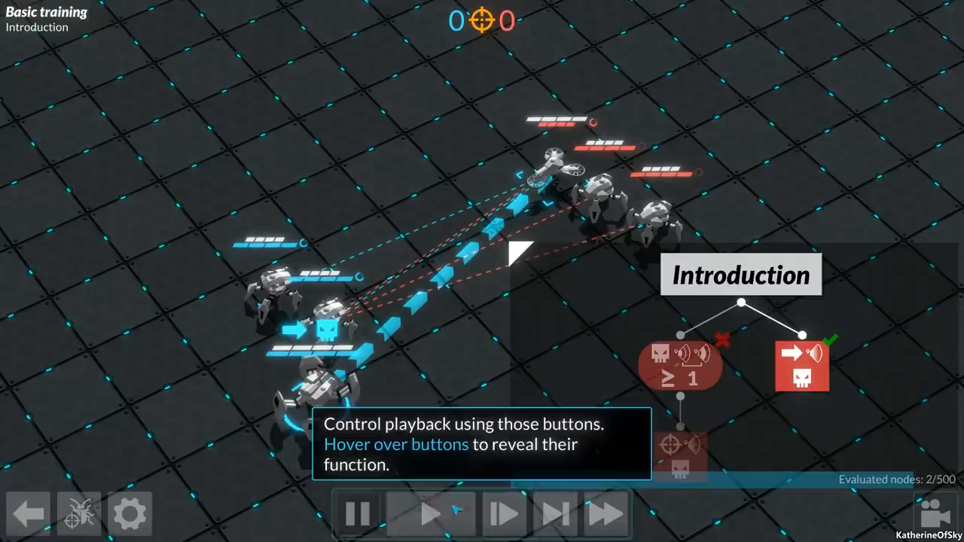
Step: Dismiss the playback tip and run the Introduction match to a 3–1 victory
click(431, 514)
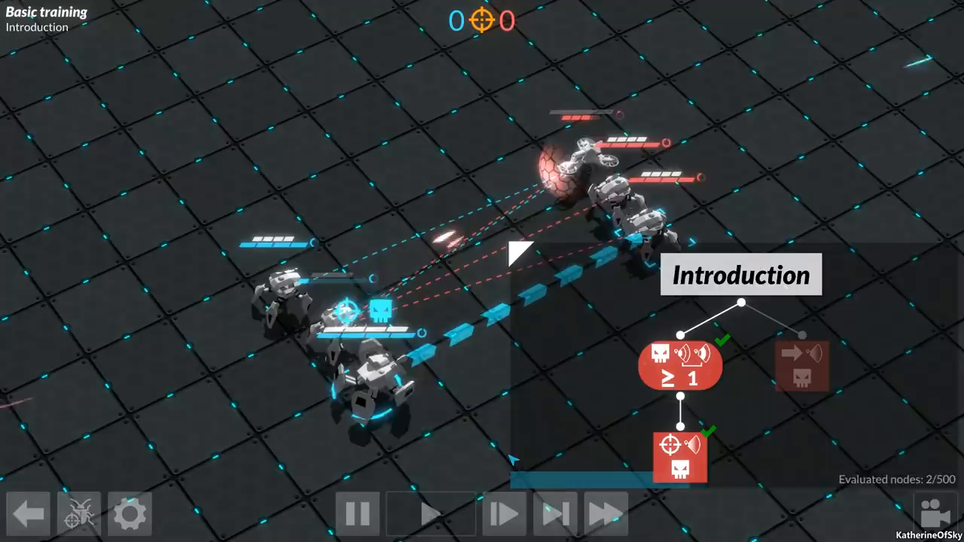
click(606, 513)
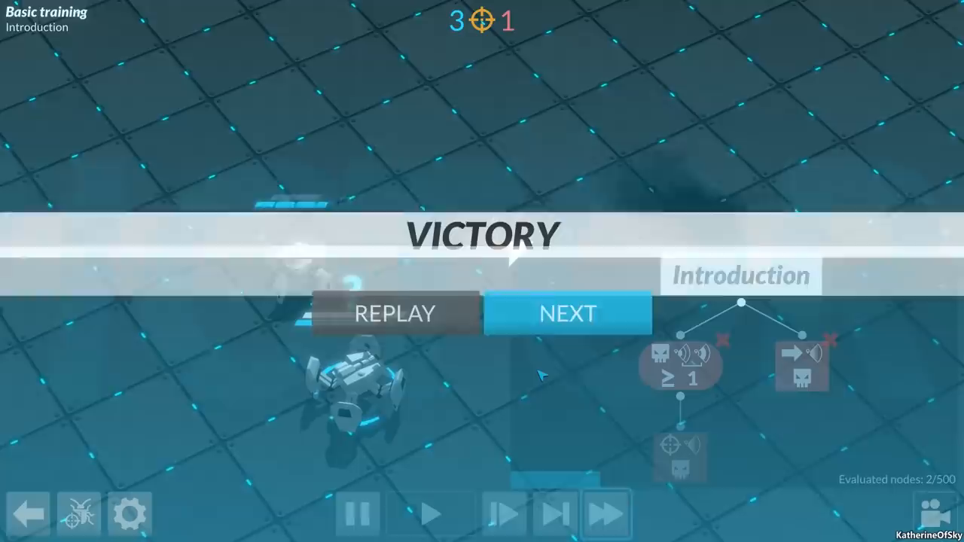
Step: Proceed to the Attack lesson and acknowledge its AI editor, root node and action explanations
click(566, 313)
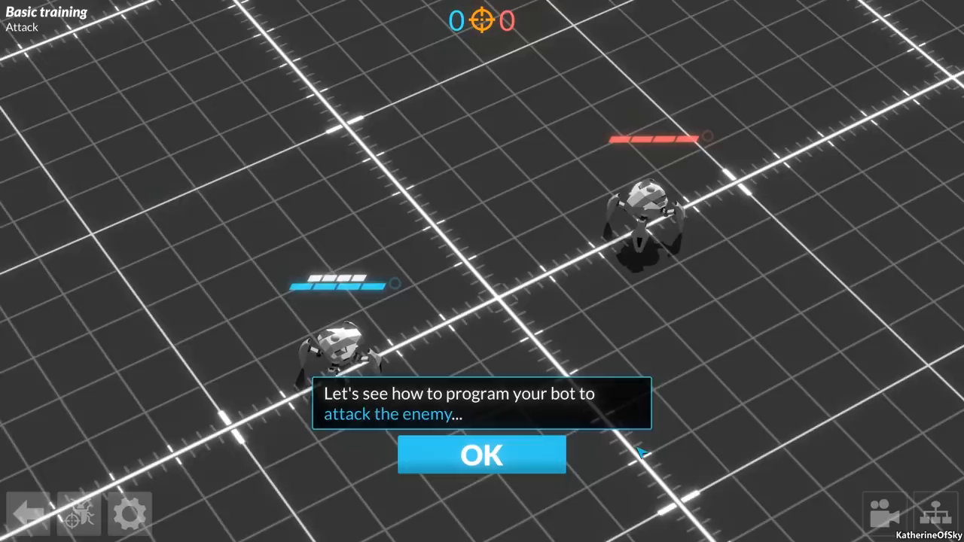
click(482, 454)
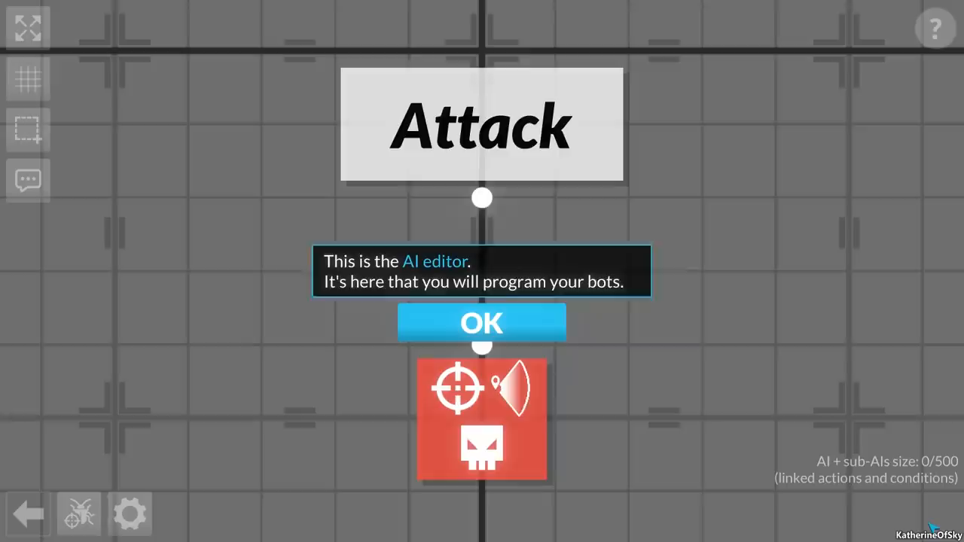
click(481, 323)
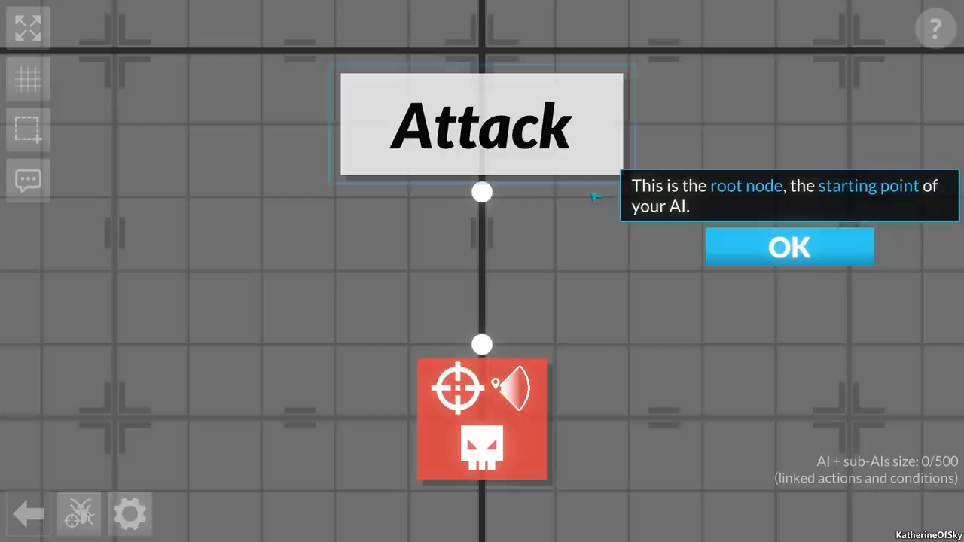
click(789, 247)
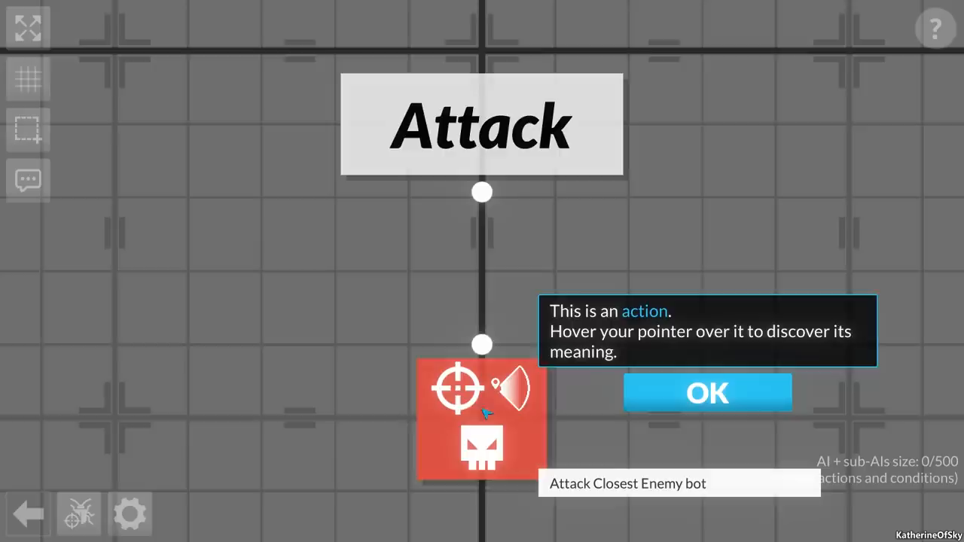
click(706, 391)
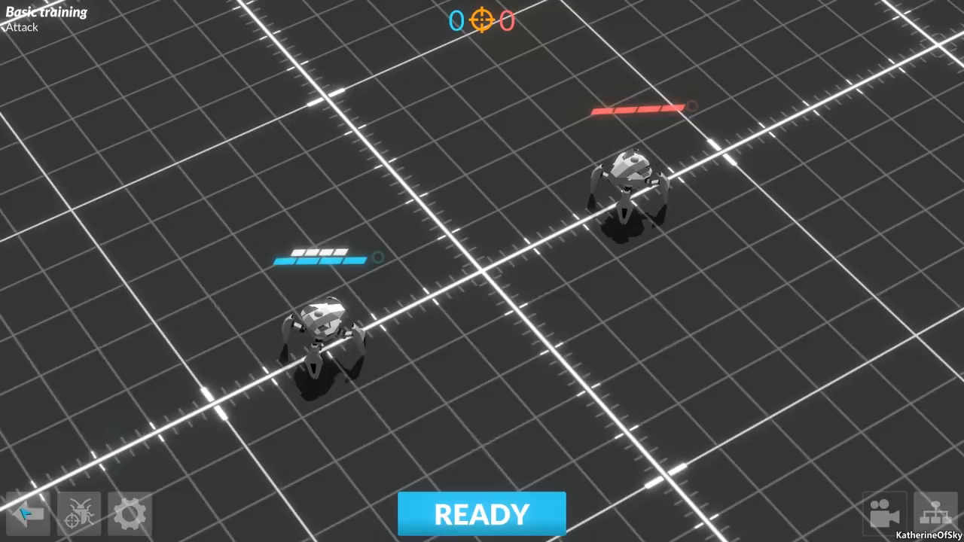
Step: Mark the bot READY to run the Attack match and reach the Approach, then attack lesson
click(482, 515)
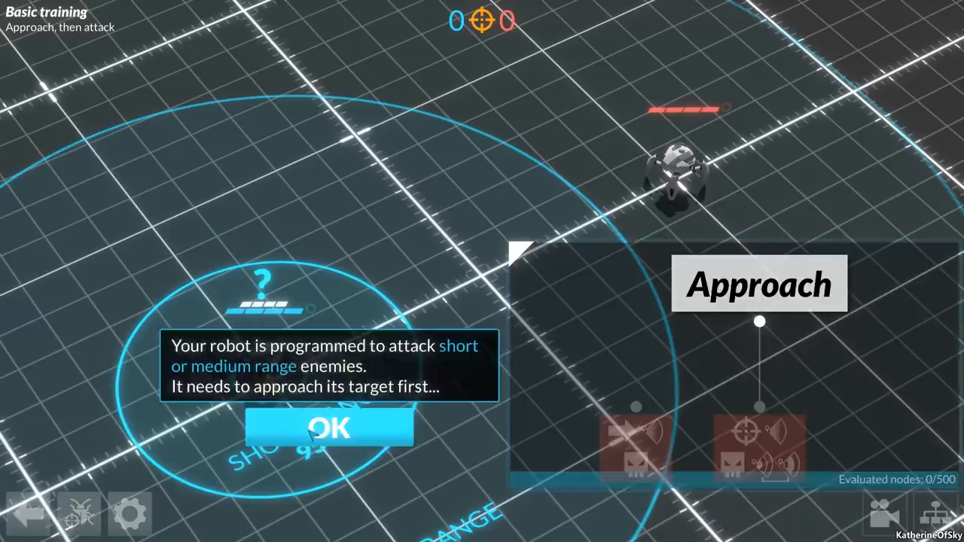
Step: Acknowledge the approach message and pan the AI tree to reveal the bug explanation
click(328, 428)
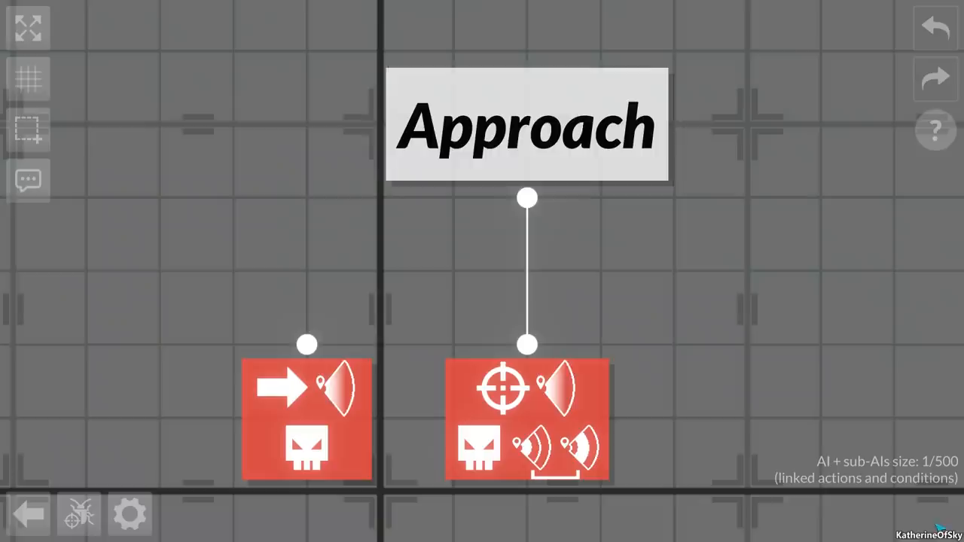
mouse_move(307, 418)
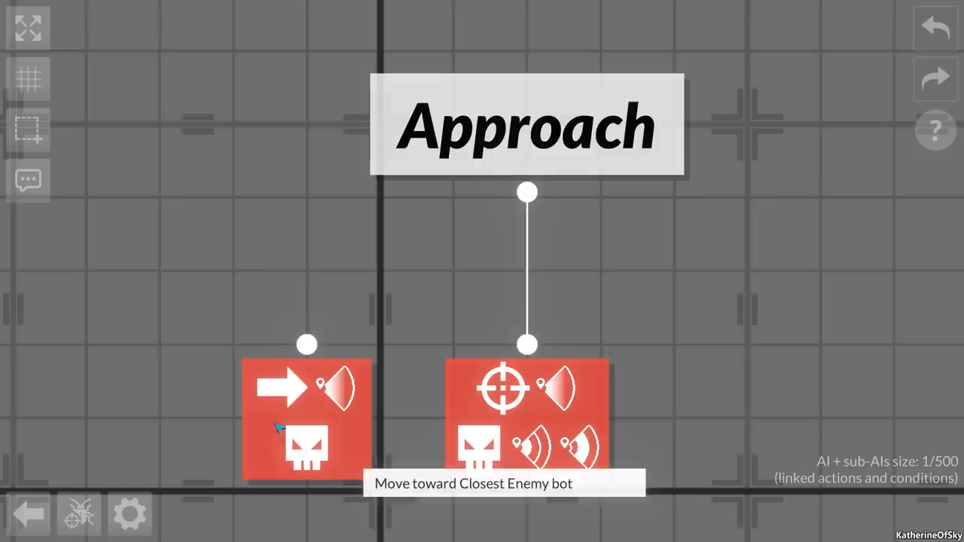
drag(527, 193, 308, 344)
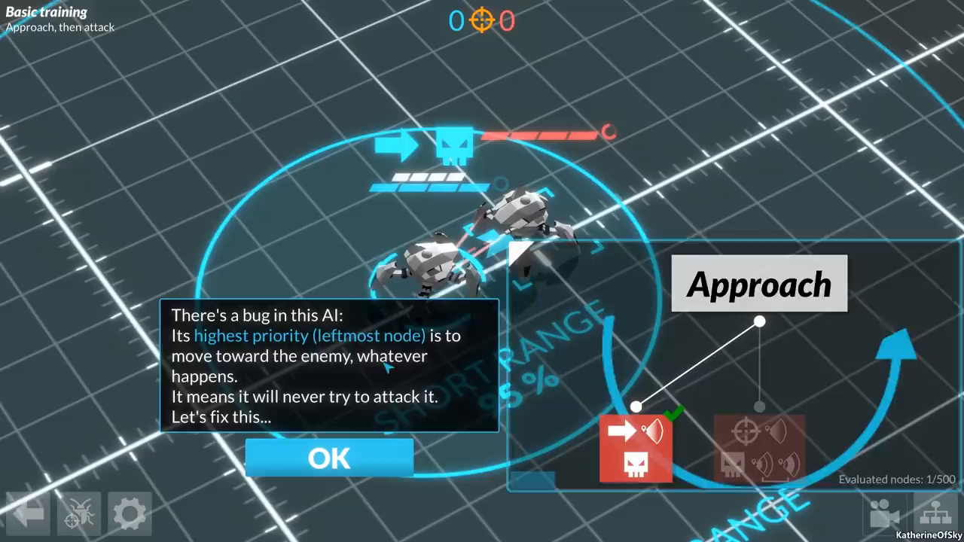
Step: Acknowledge the AI bug and node-order reminders, then the shield, flee-when-empty and condition explanations
click(327, 458)
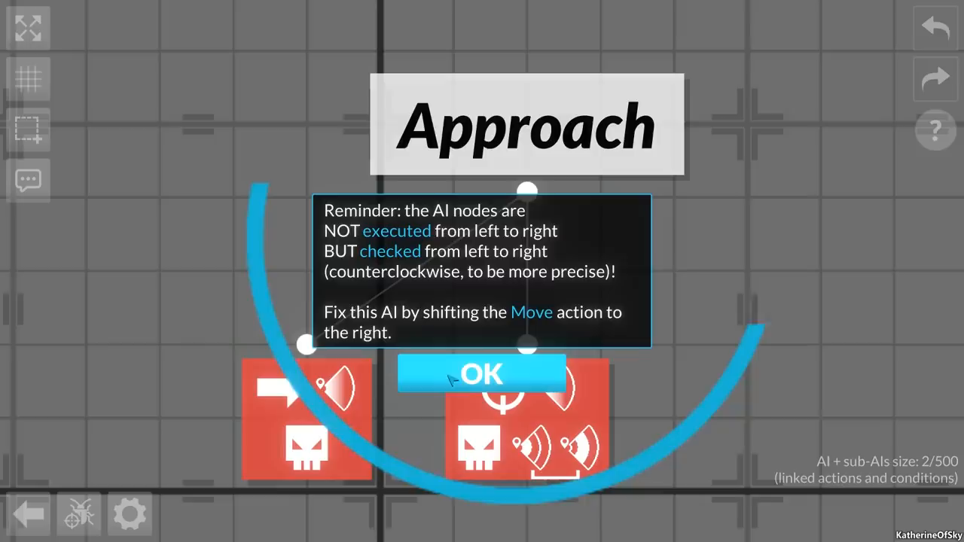
click(481, 374)
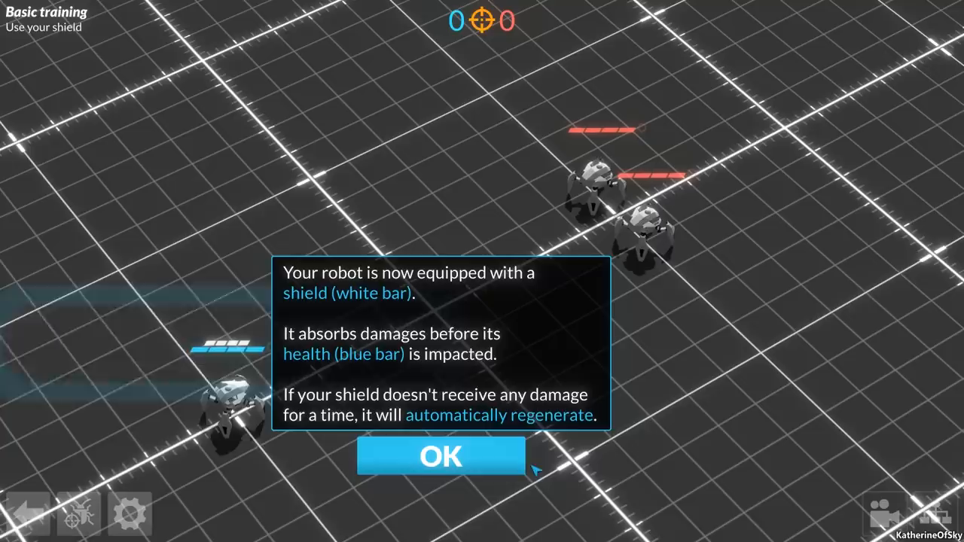
click(440, 456)
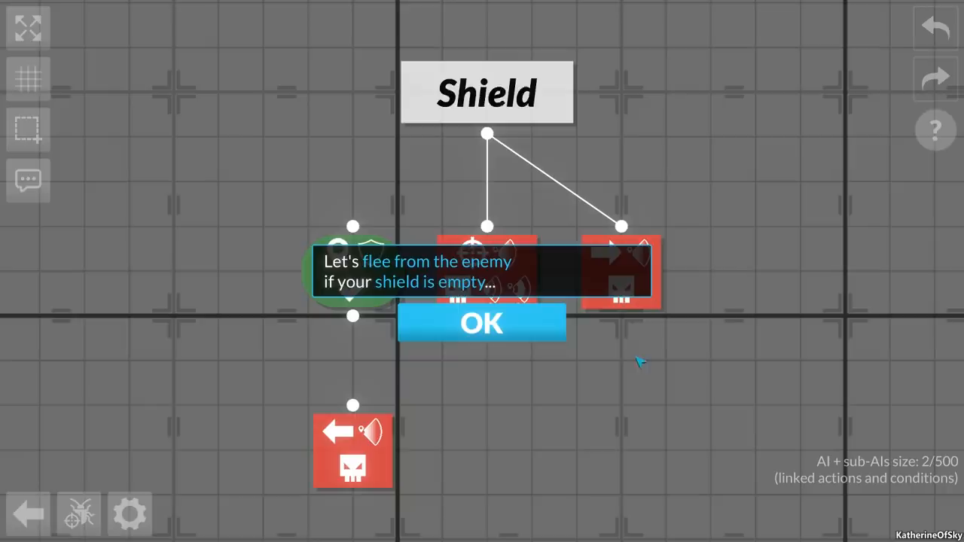
click(482, 322)
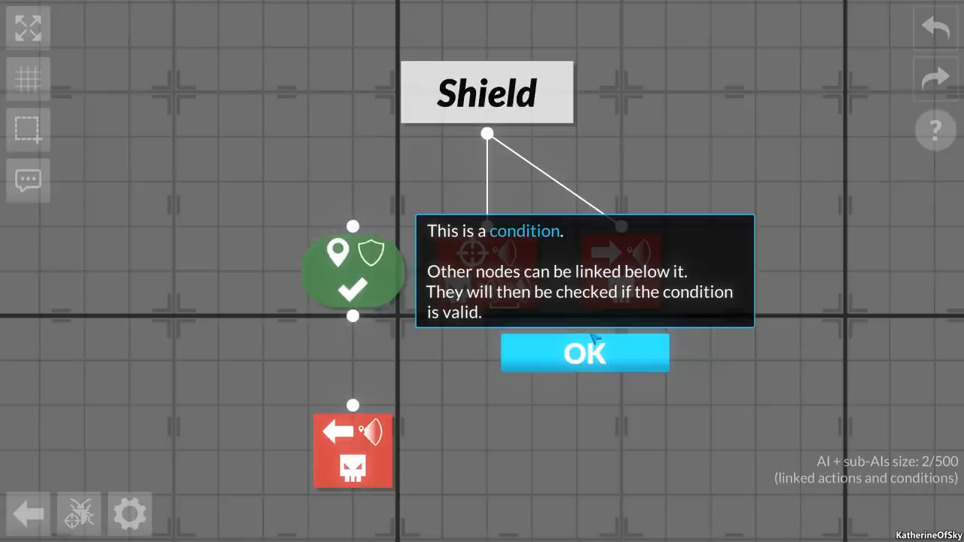
click(584, 352)
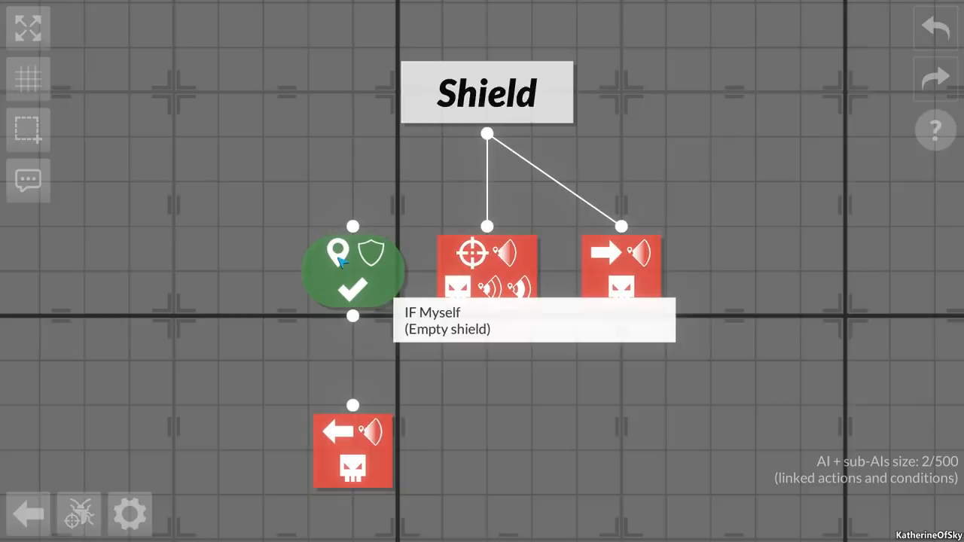
mouse_move(353, 459)
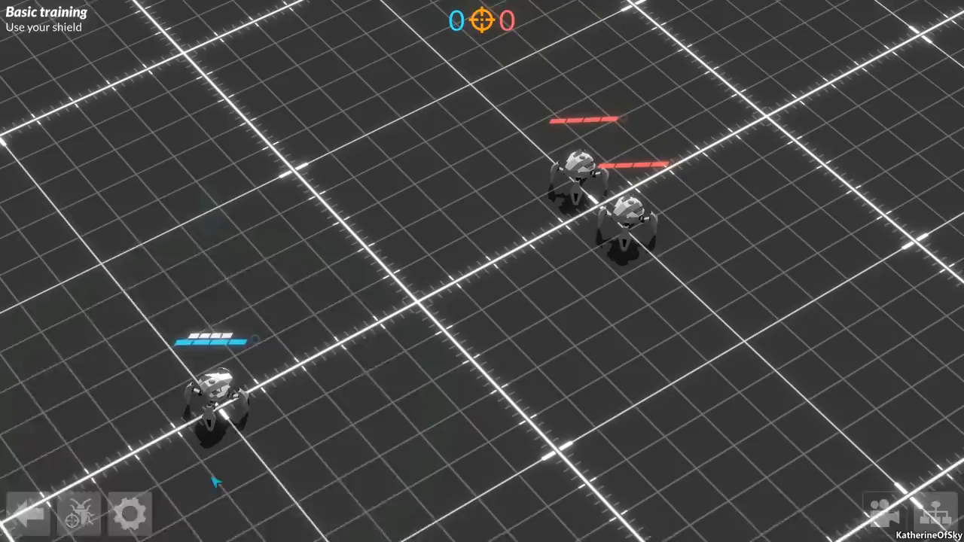
Step: Run the Use your shield match to victory and continue to the Attack (do it yourself) lesson
click(78, 515)
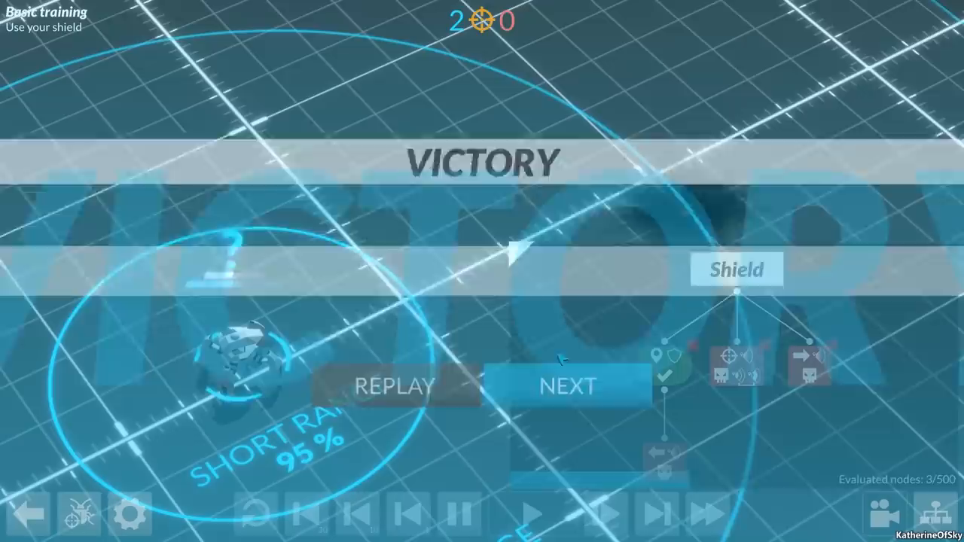
click(568, 385)
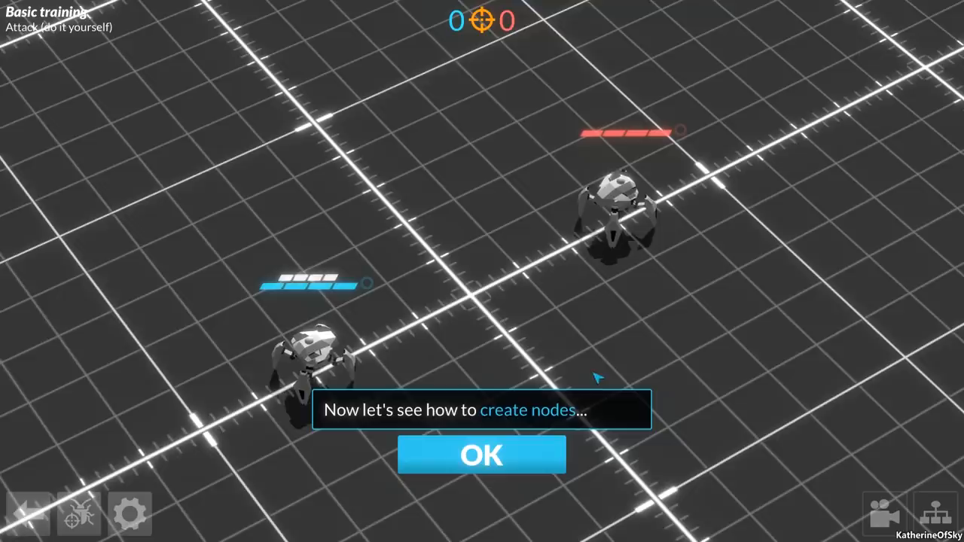
Step: Create an Attack action node targeting enemy bots limited to short range and apply it
click(482, 455)
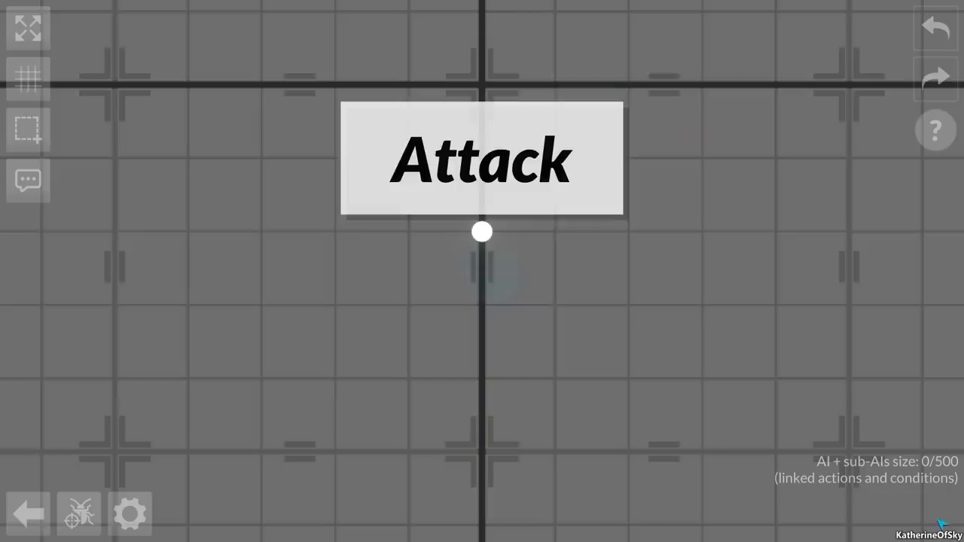
click(482, 232)
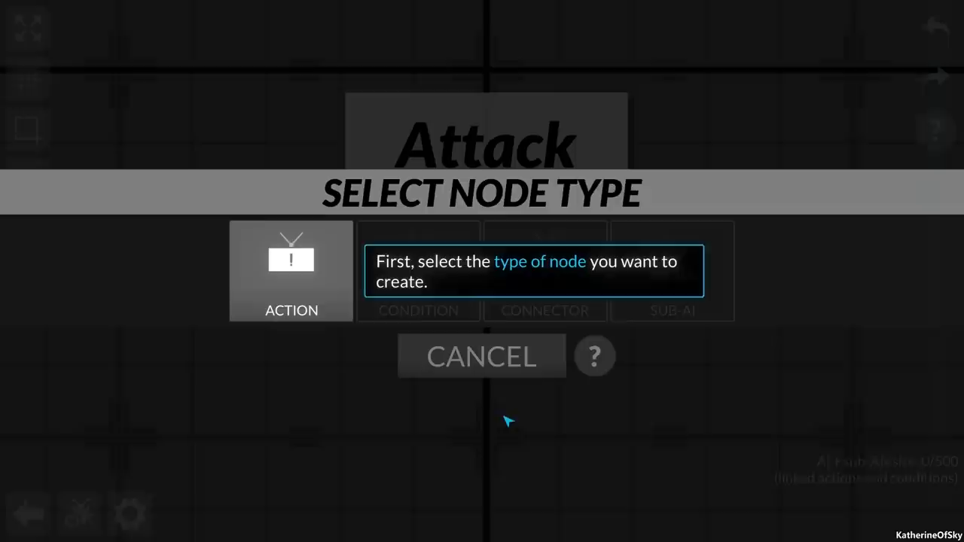
click(291, 271)
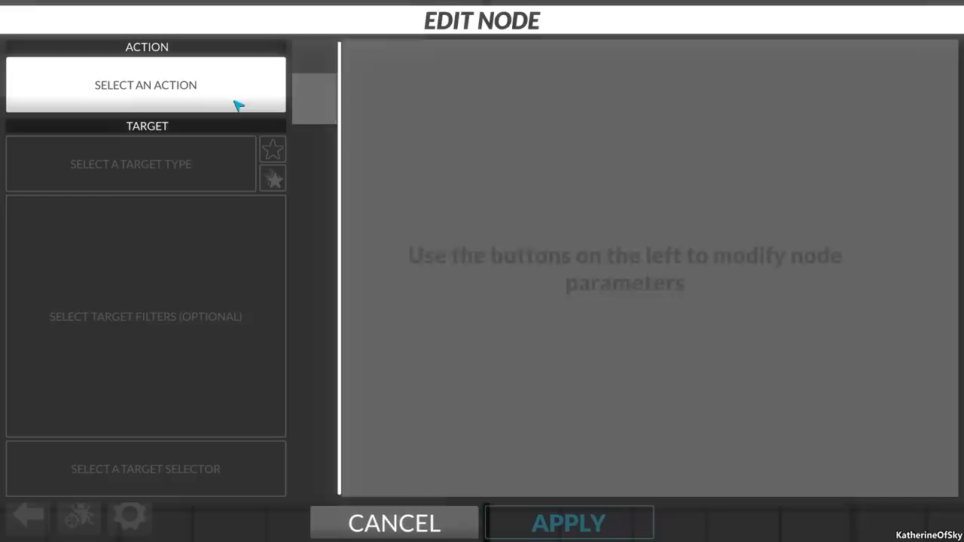
click(373, 100)
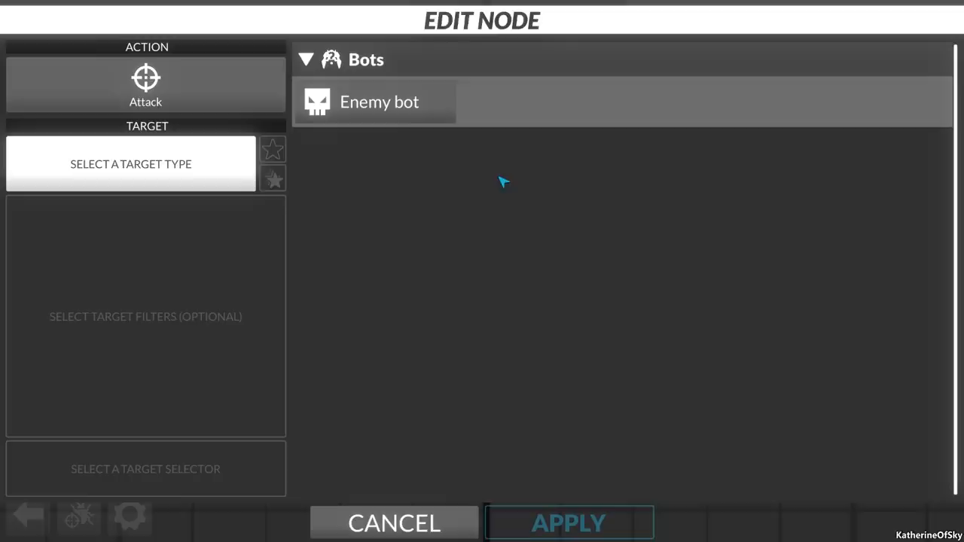
click(374, 102)
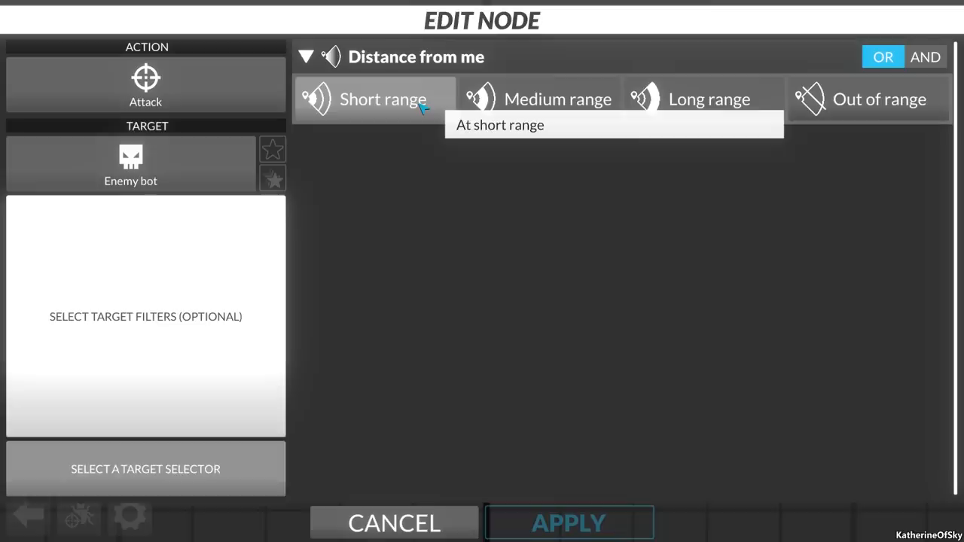
click(557, 100)
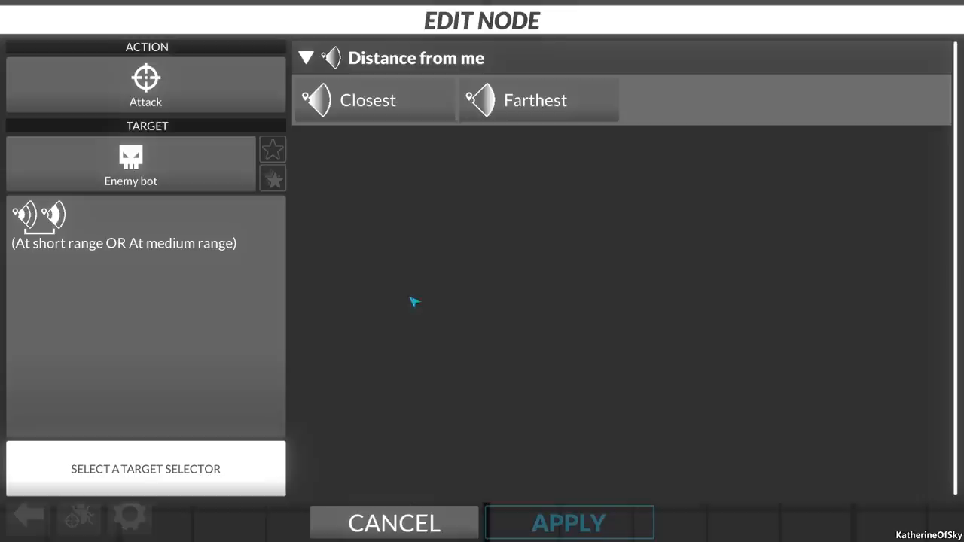
click(569, 522)
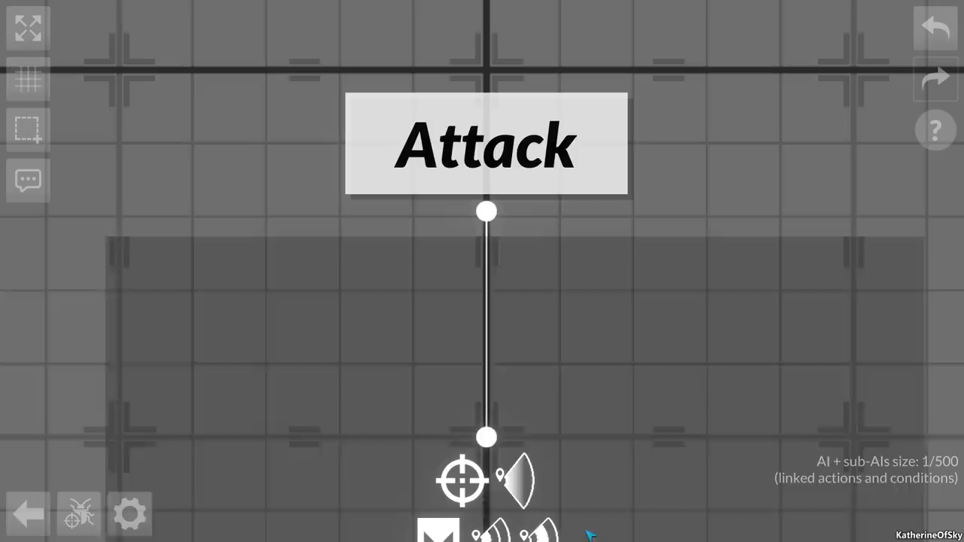
Step: Reopen the attack node and set it to pick the closest enemy bot
click(485, 143)
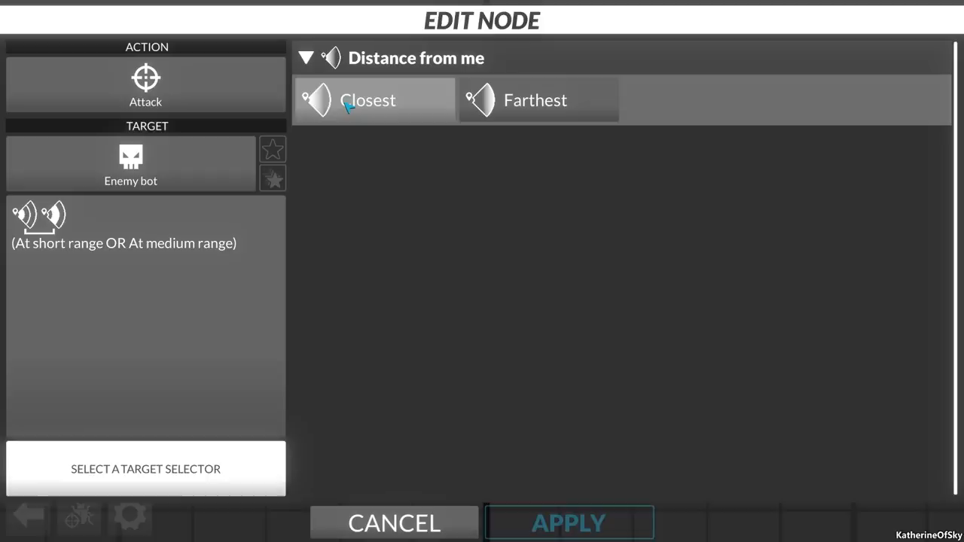
click(569, 522)
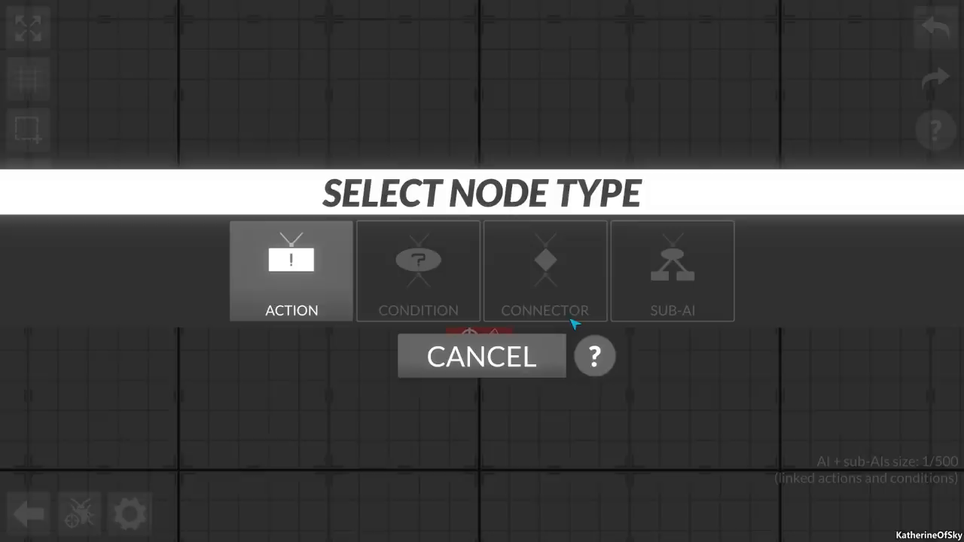
Step: Start an extra Attack action node, abandon it, and return to the Attack arena
click(291, 271)
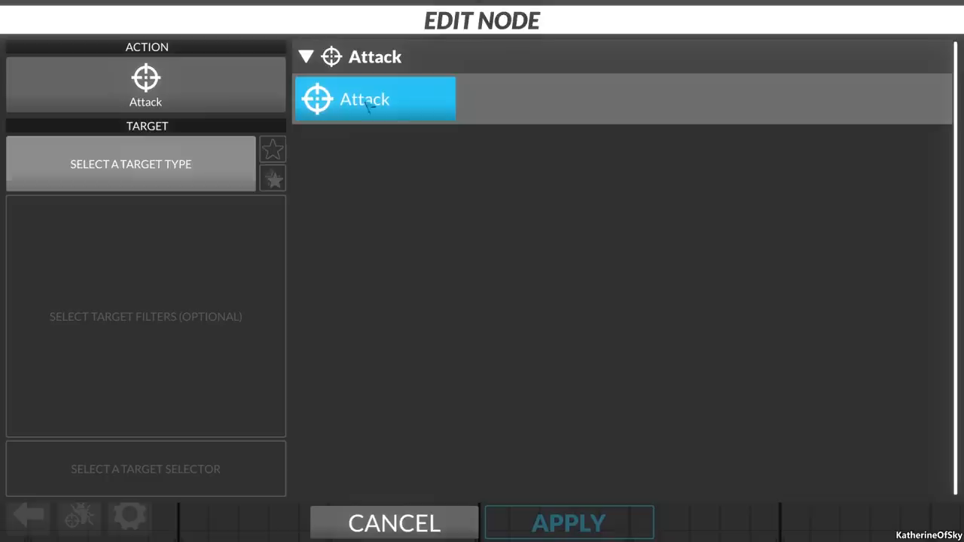
click(306, 57)
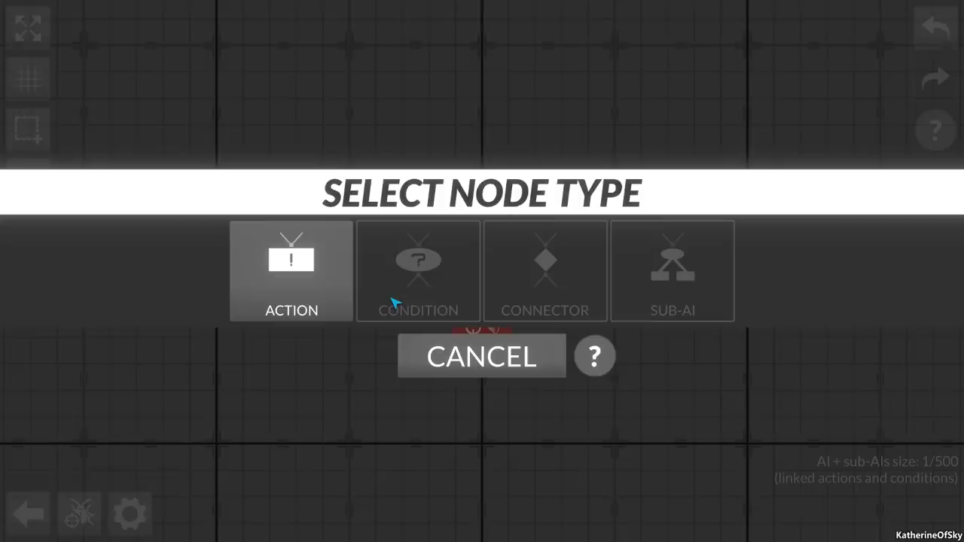
click(291, 271)
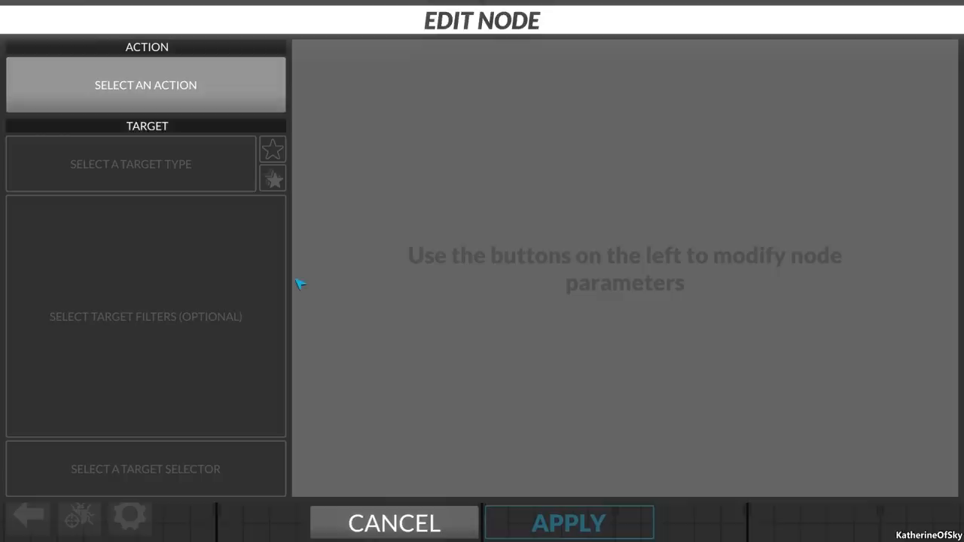
click(395, 522)
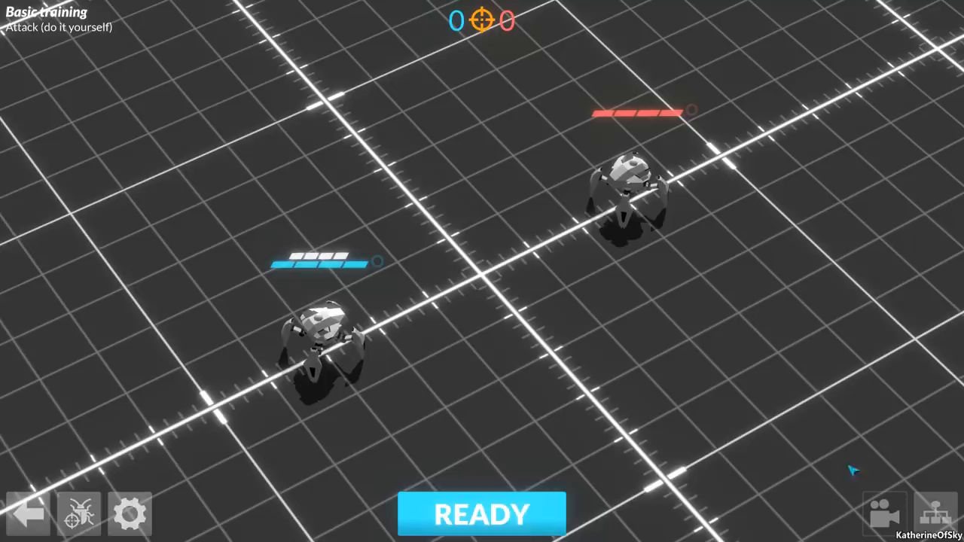
Step: Run the Attack match to a 1–0 victory and continue to the Approach, then attack lesson
click(482, 514)
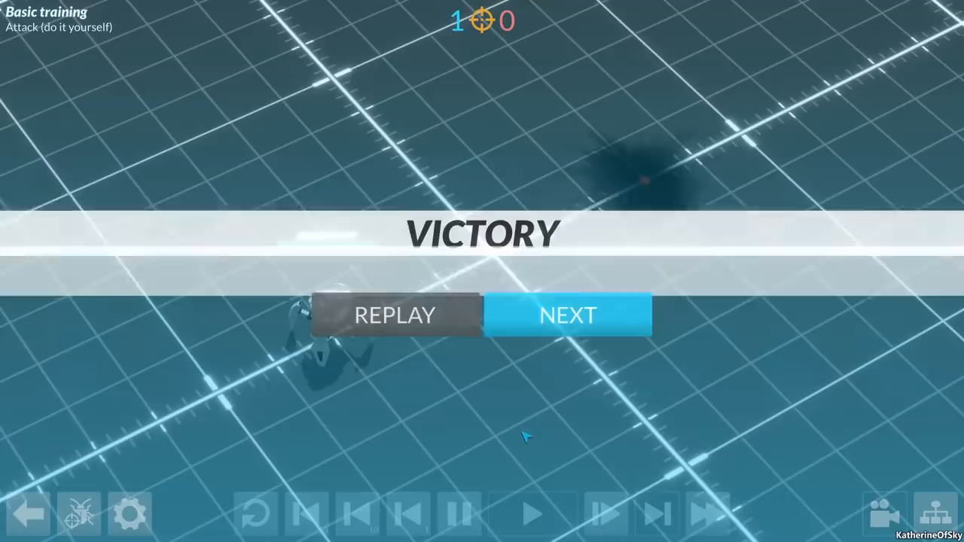
click(566, 315)
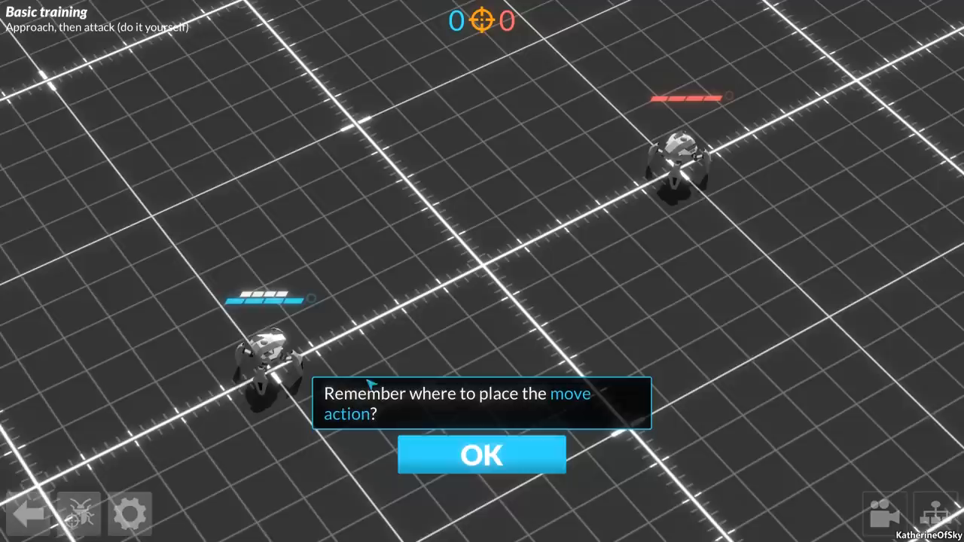
Step: Create a move-toward action targeting the closest enemy bot at long range or out of range, and apply it
click(482, 455)
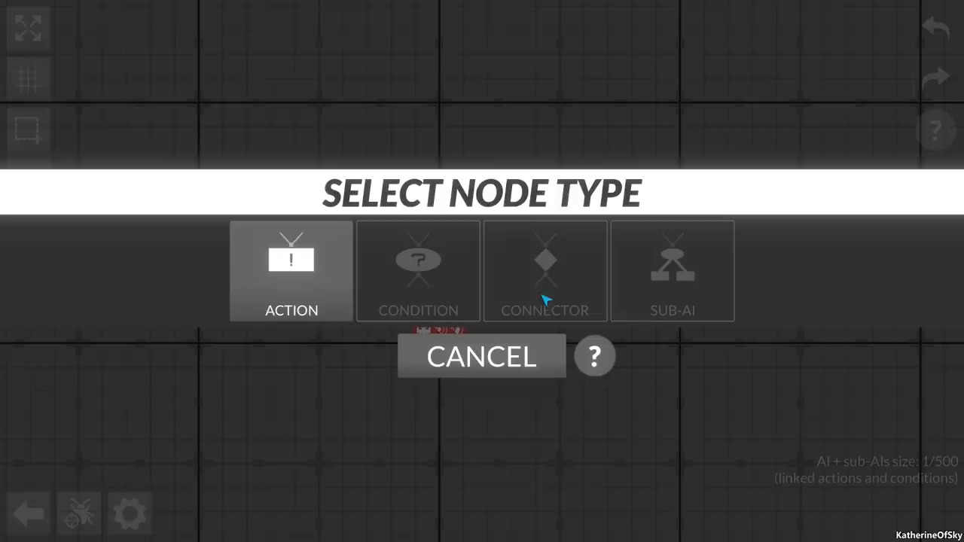
click(291, 271)
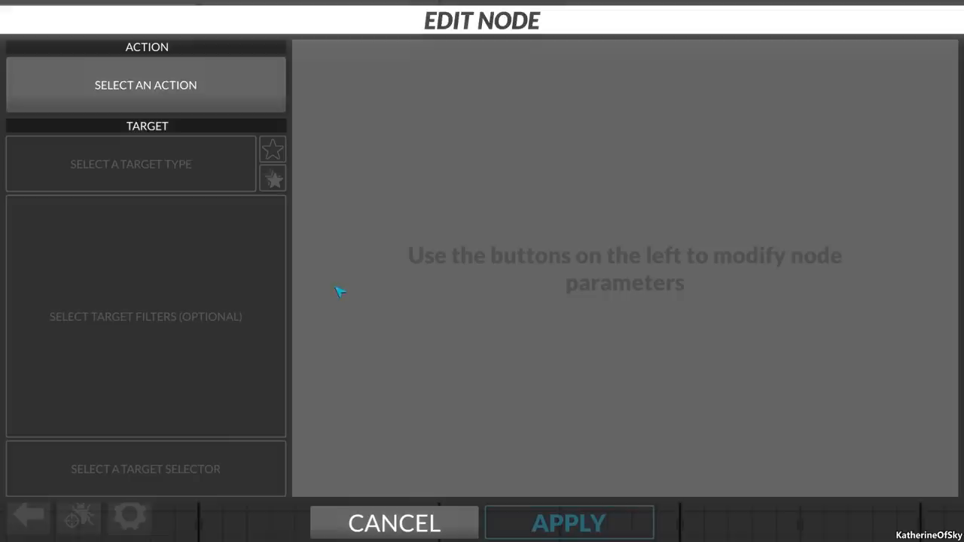
click(144, 84)
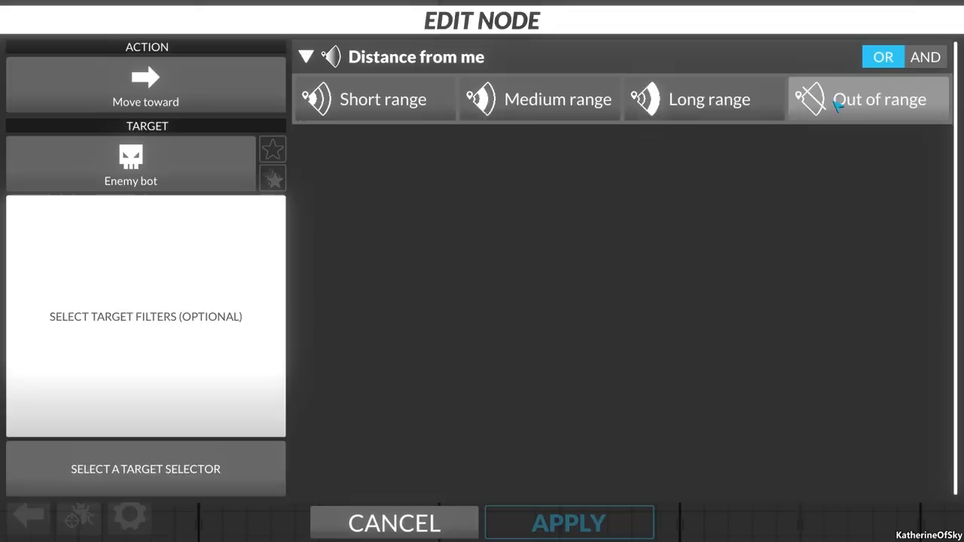
click(879, 99)
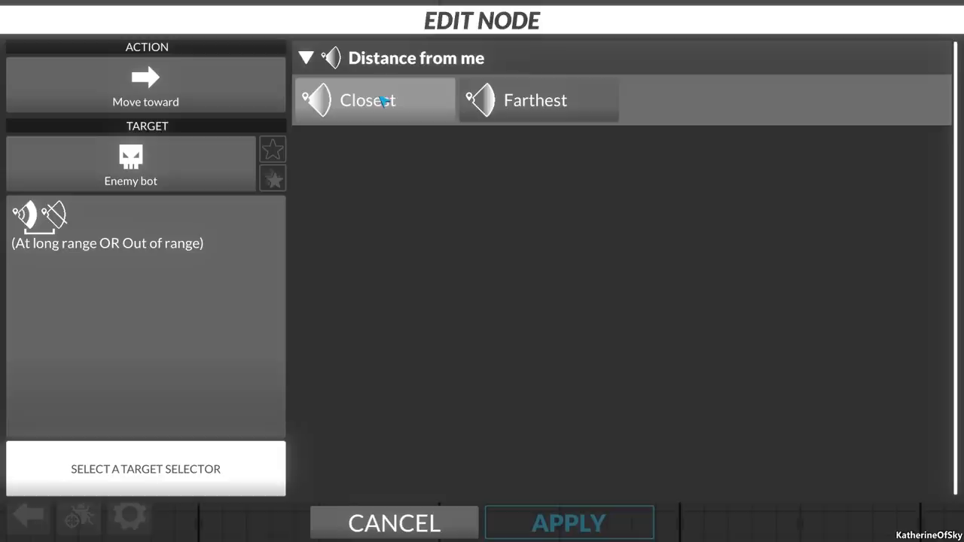
click(373, 99)
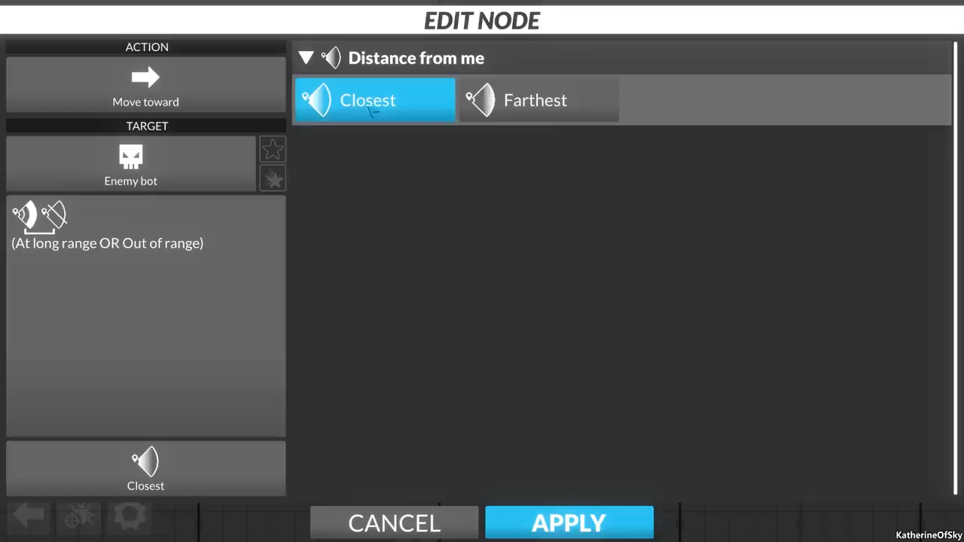
click(569, 522)
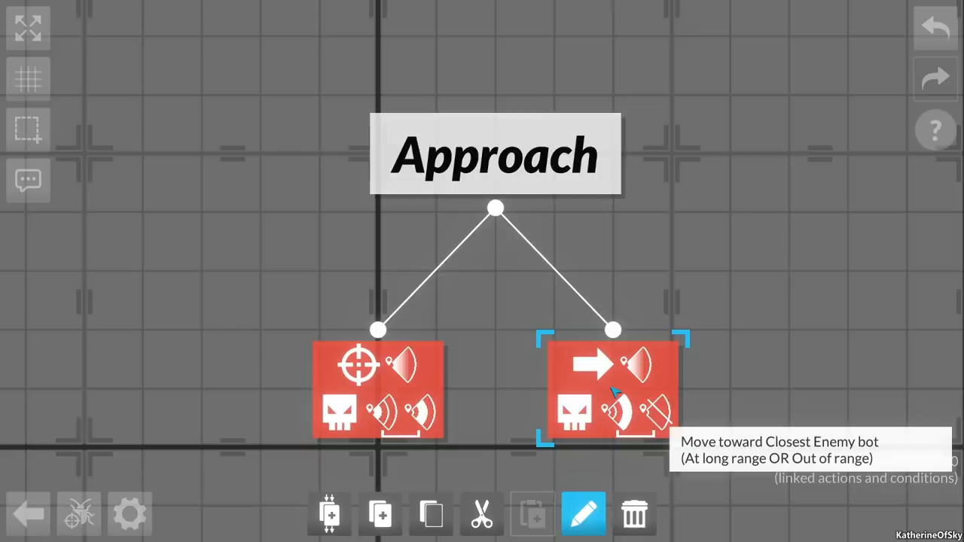
click(583, 515)
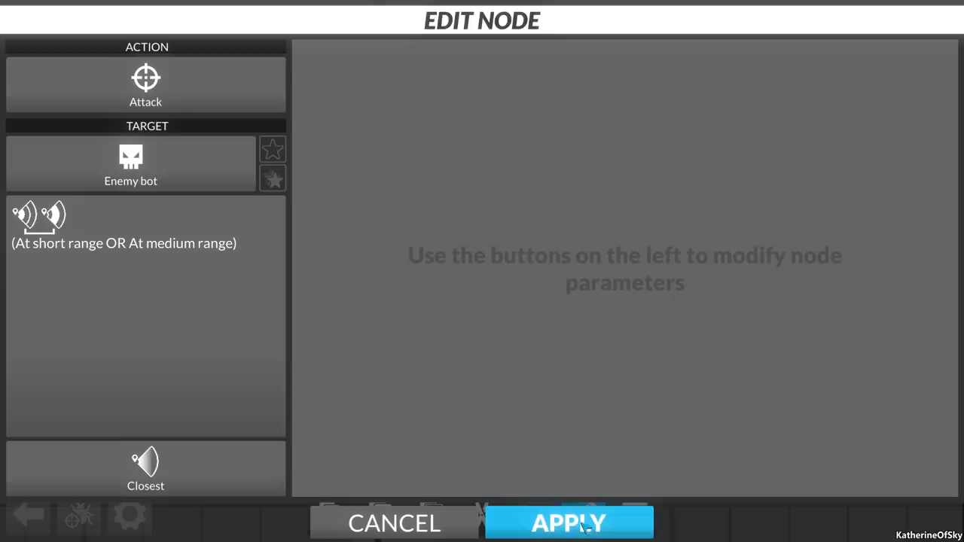
click(568, 522)
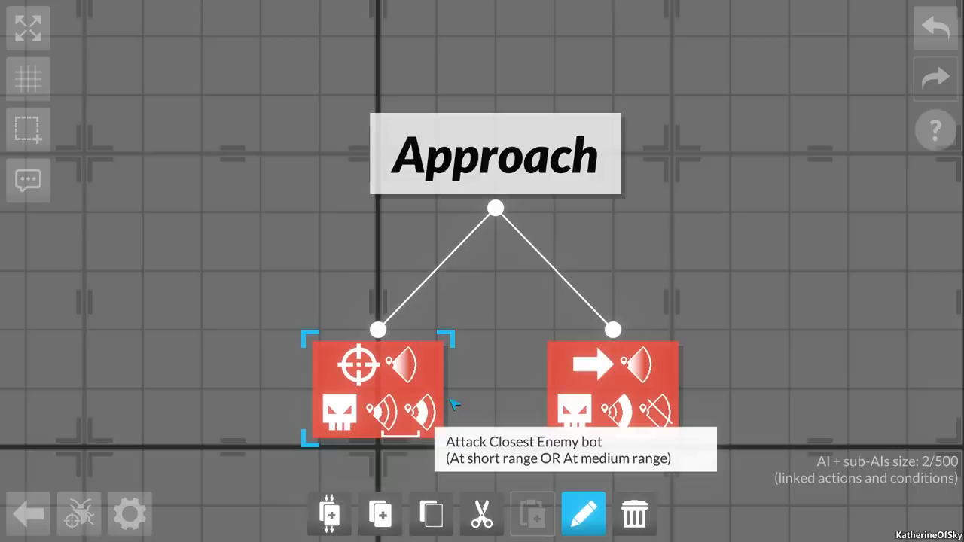
click(582, 513)
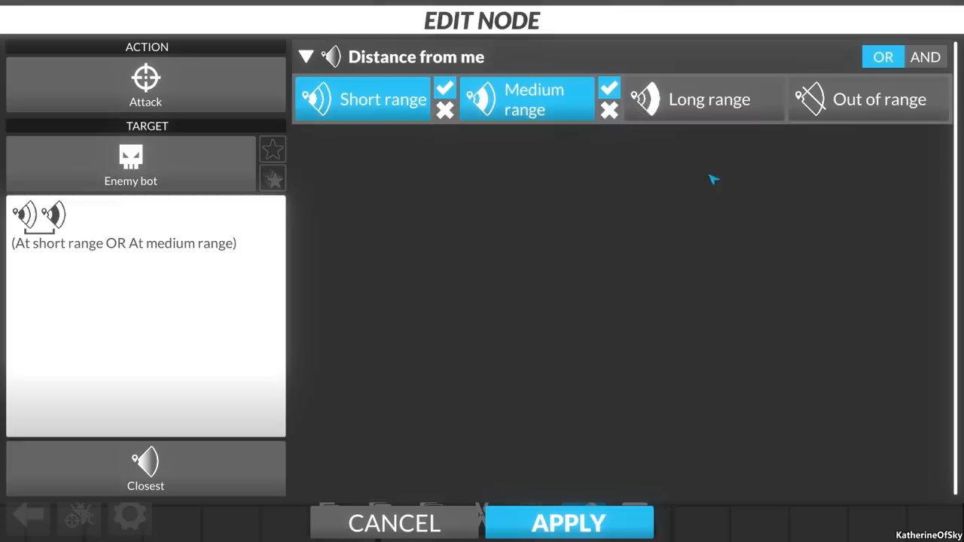
click(567, 523)
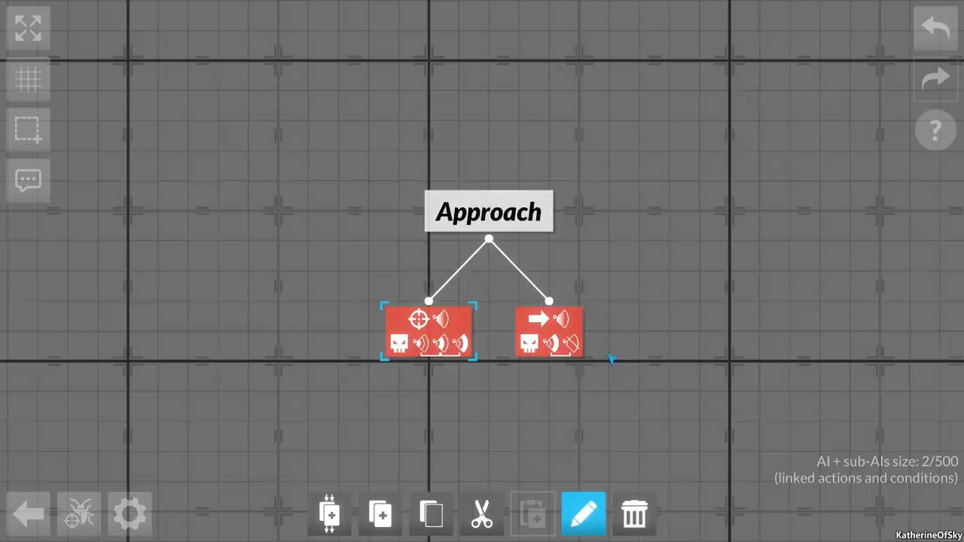
mouse_move(380, 515)
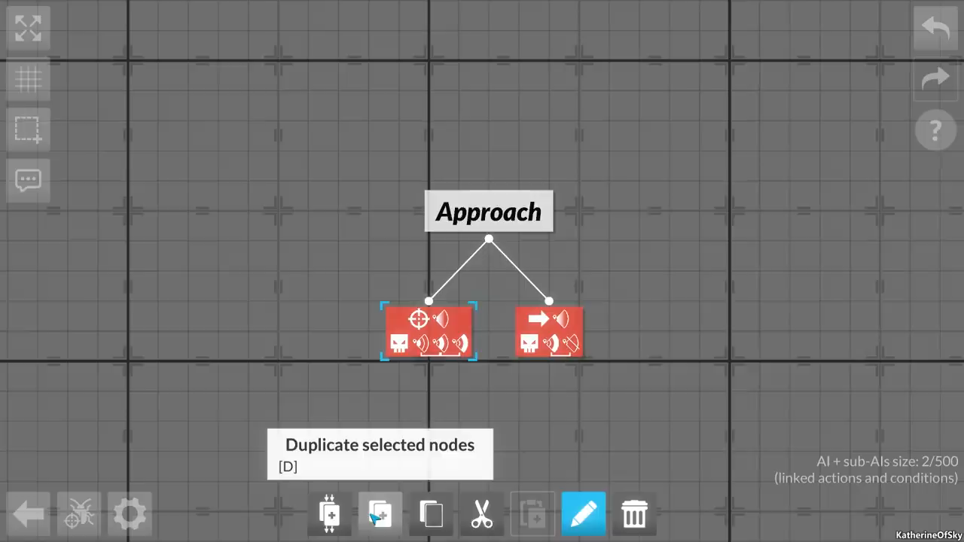
mouse_move(481, 515)
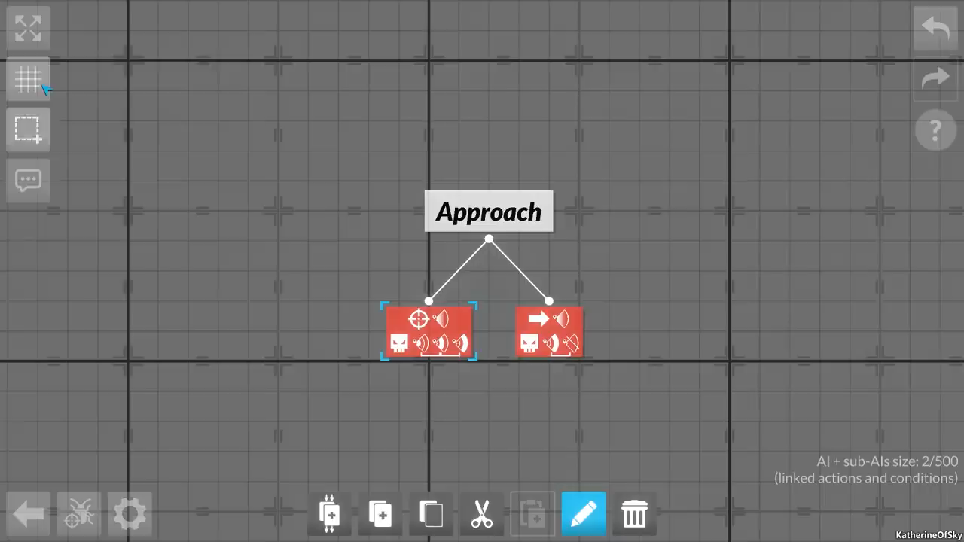
Step: Switch the AI editor to box selection of nodes
click(550, 332)
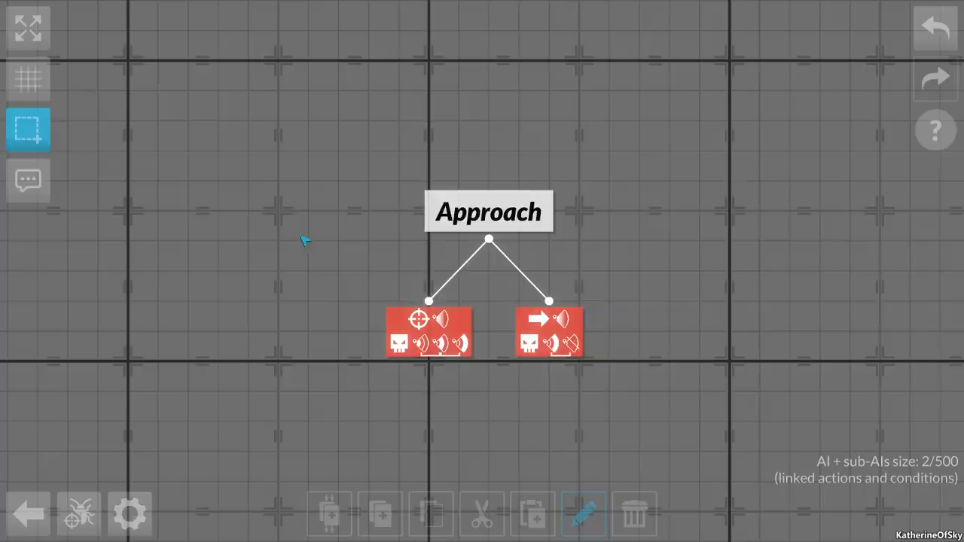
Step: Zoom out of the AI canvas
scroll(down, 3)
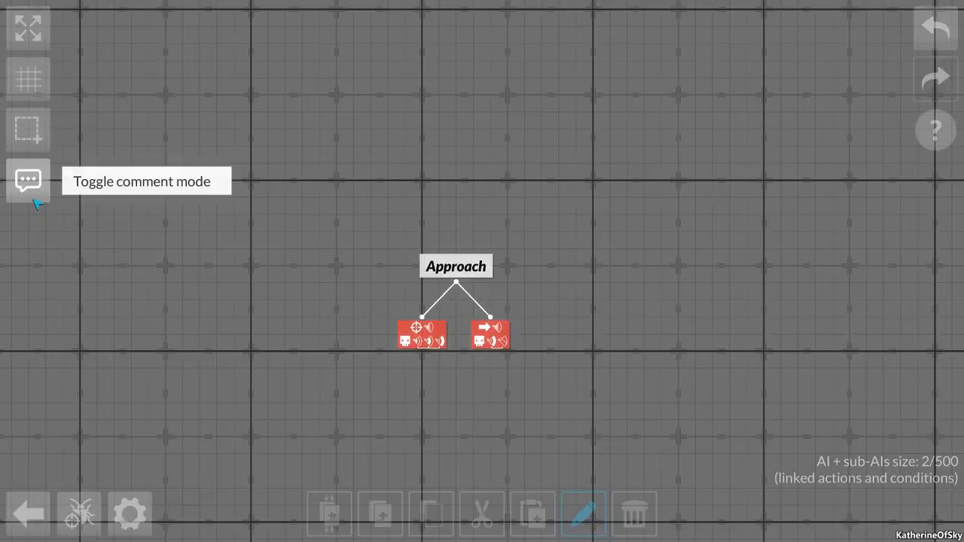
Step: Place a comment reading Hi on the AI canvas and head to the training match
click(27, 181)
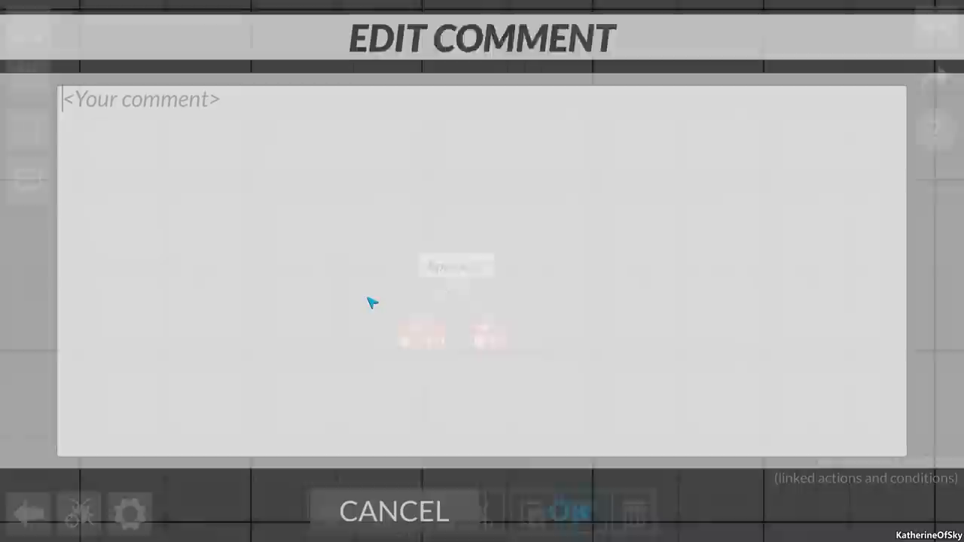
click(393, 512)
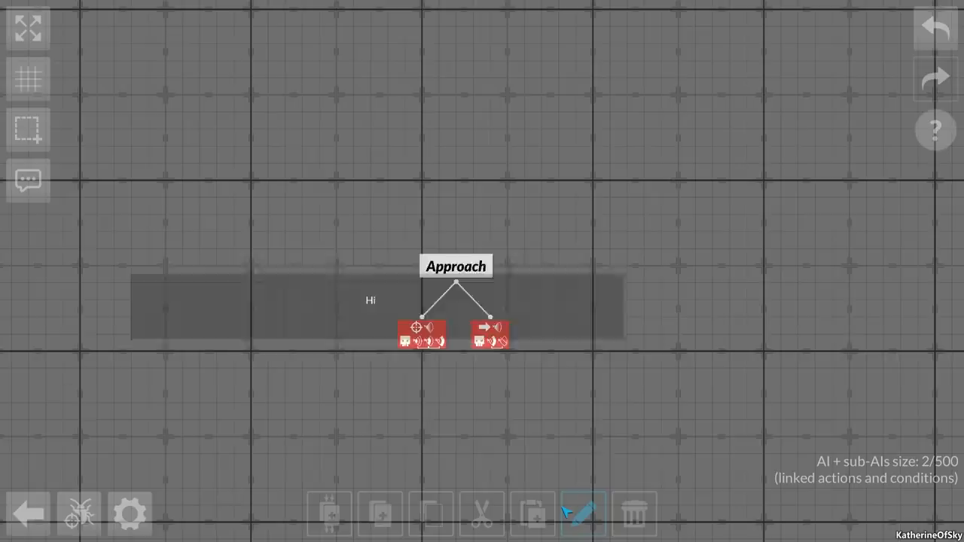
click(581, 513)
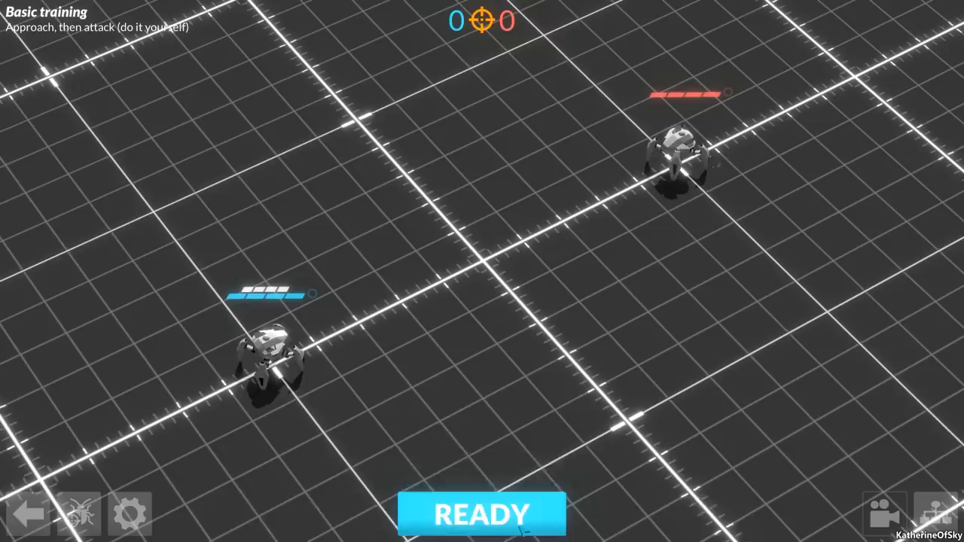
Step: Go back into the AI editor to add a new node
click(481, 514)
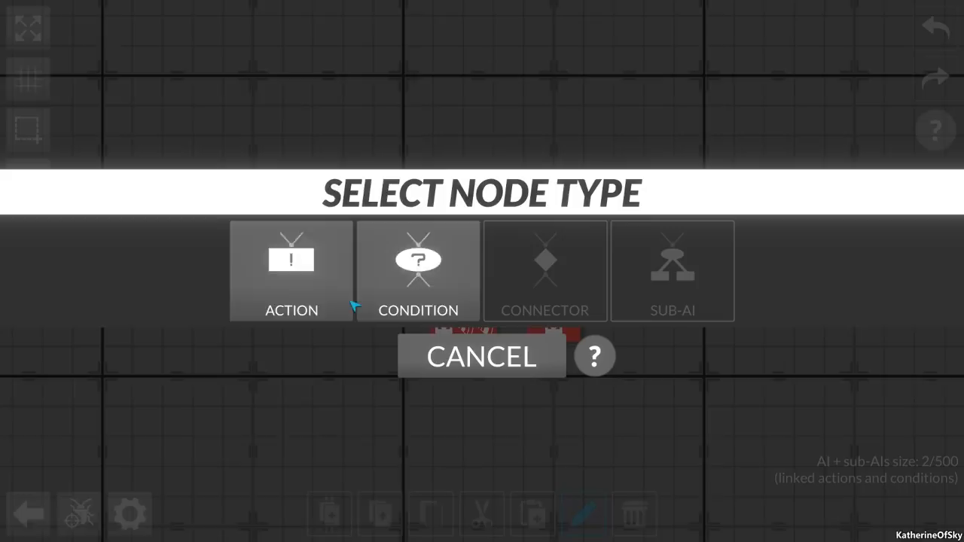
Step: Add a condition that my own shield is 0% or 1–25% exists, and apply it
click(291, 271)
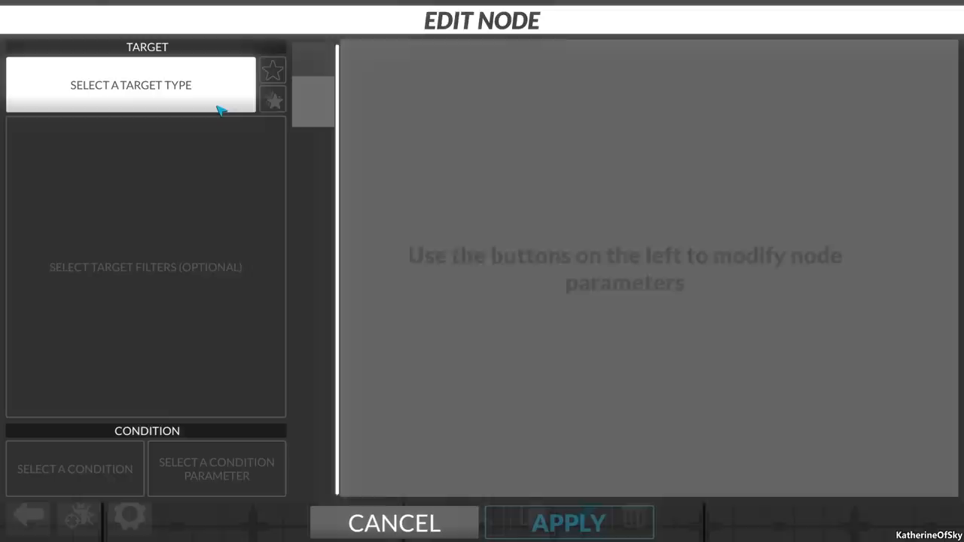
click(130, 84)
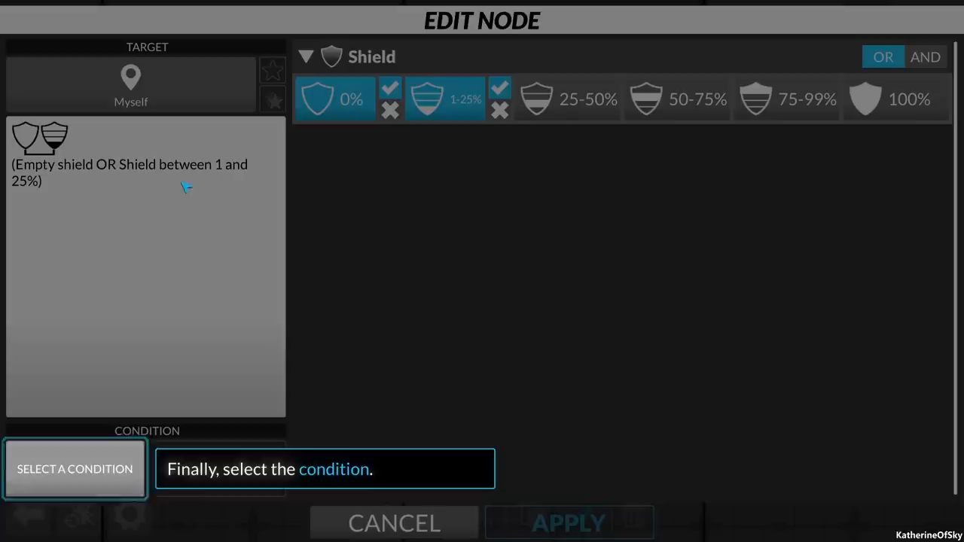
click(75, 468)
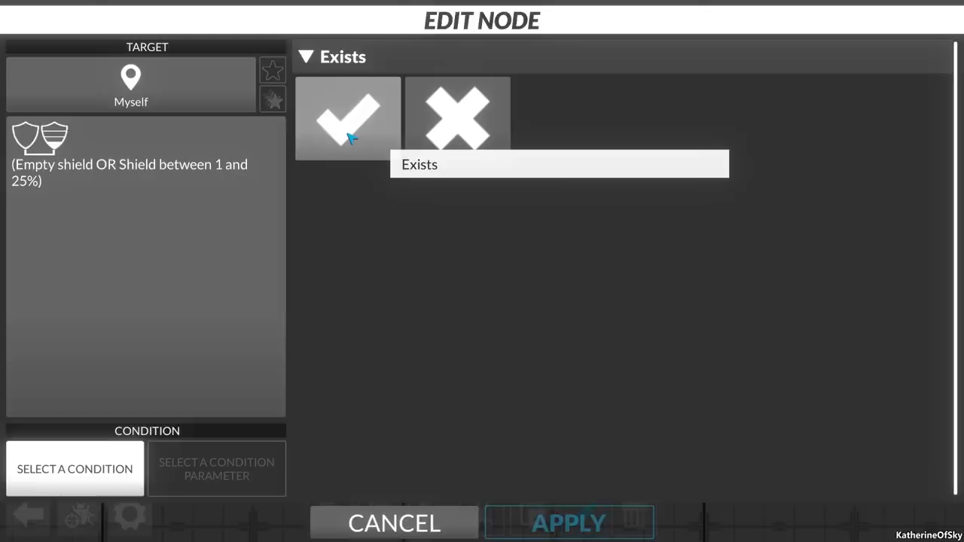
click(569, 522)
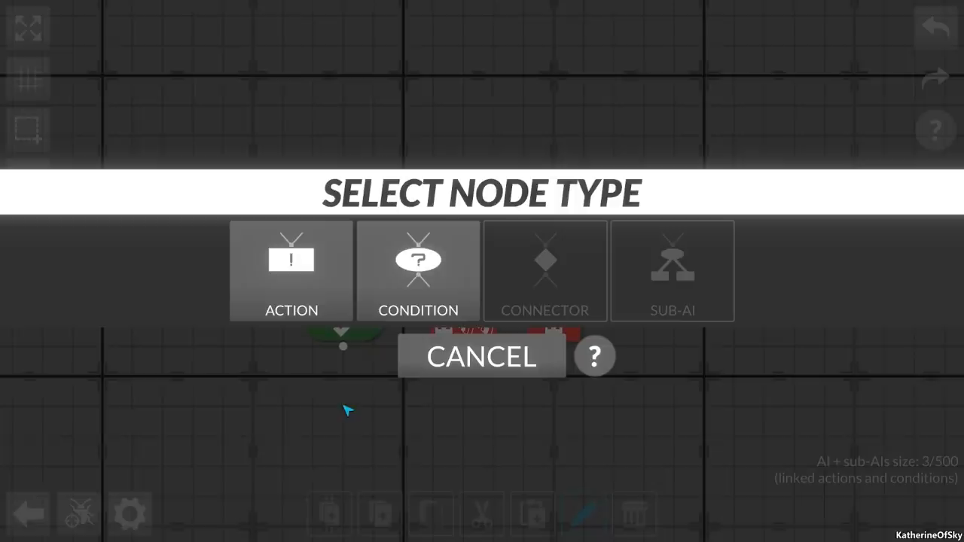
Step: Create a Flee action from the closest enemy bot with the distance filter collapsed, and apply it
click(292, 271)
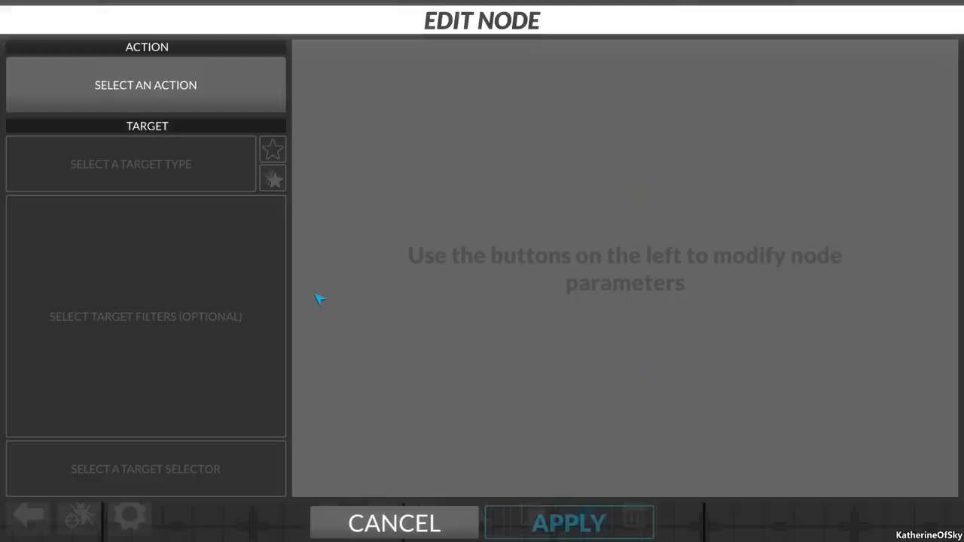
click(144, 85)
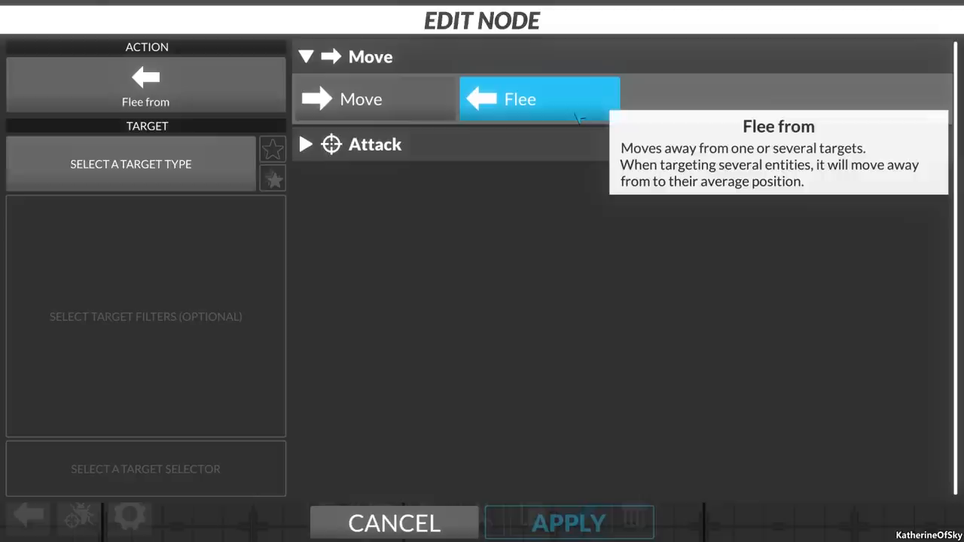
click(130, 163)
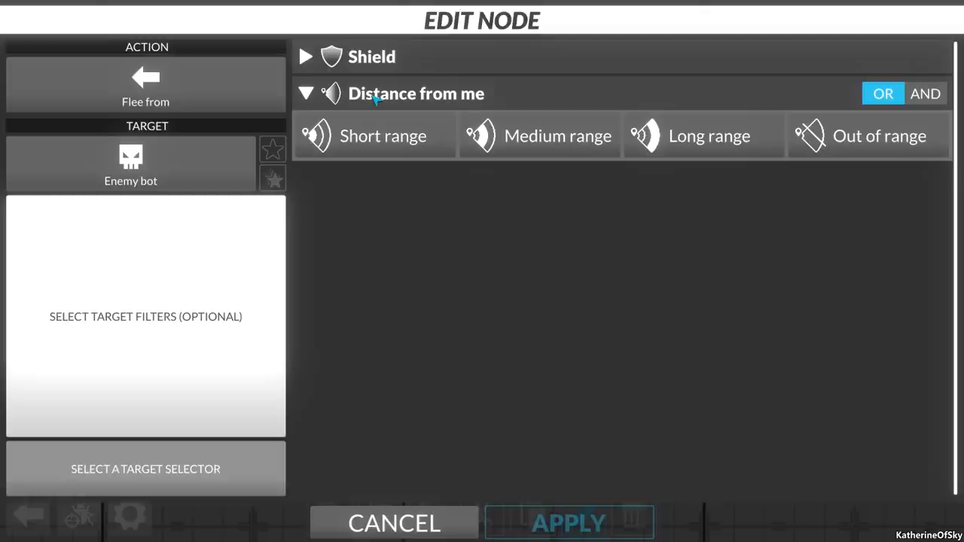
click(306, 93)
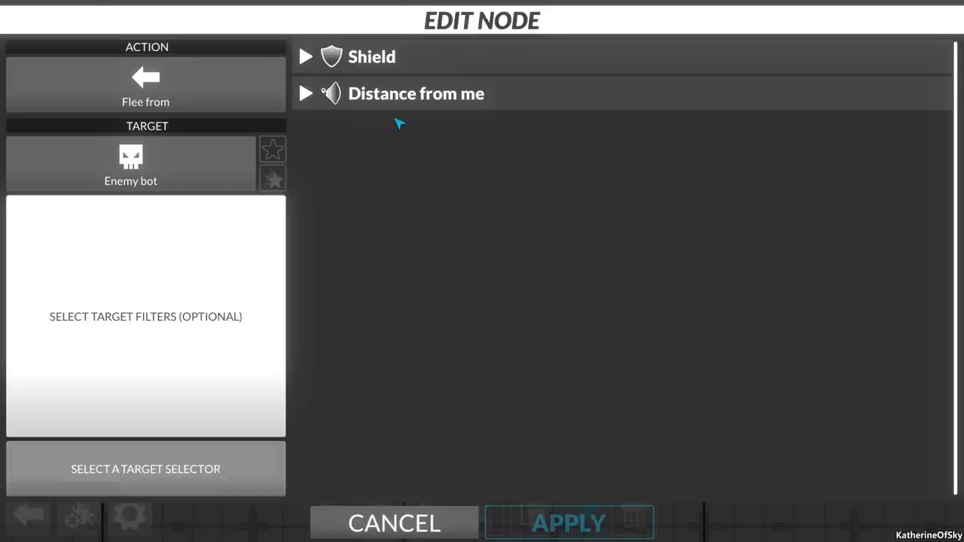
mouse_move(272, 179)
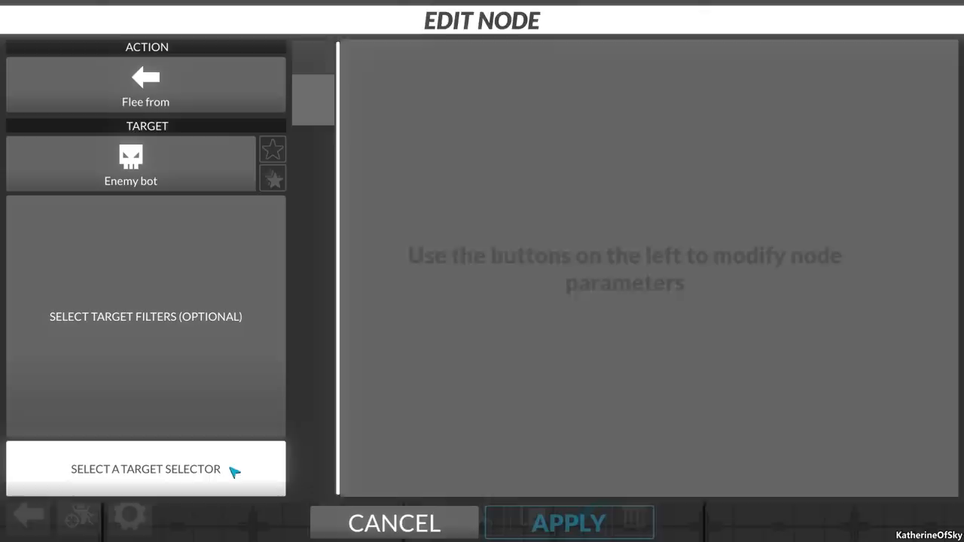
click(145, 469)
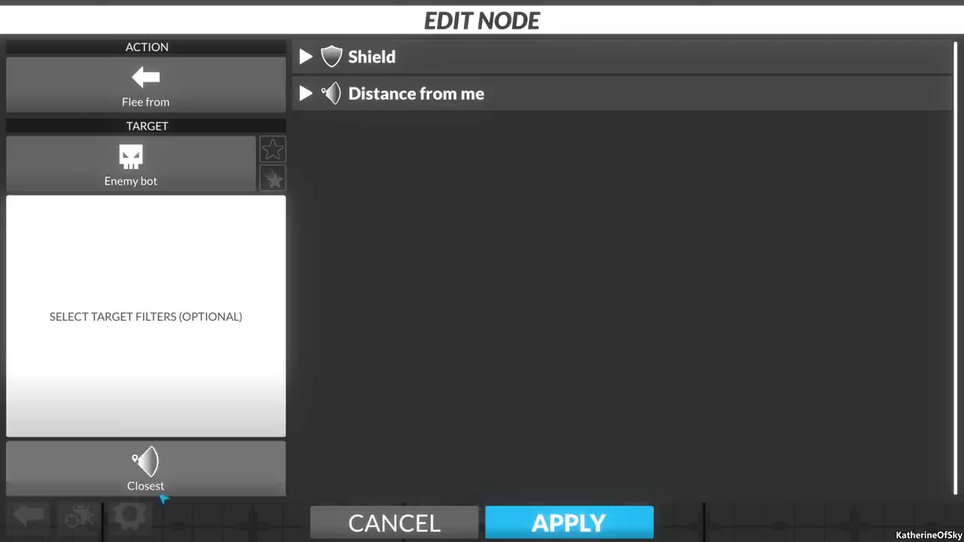
click(568, 522)
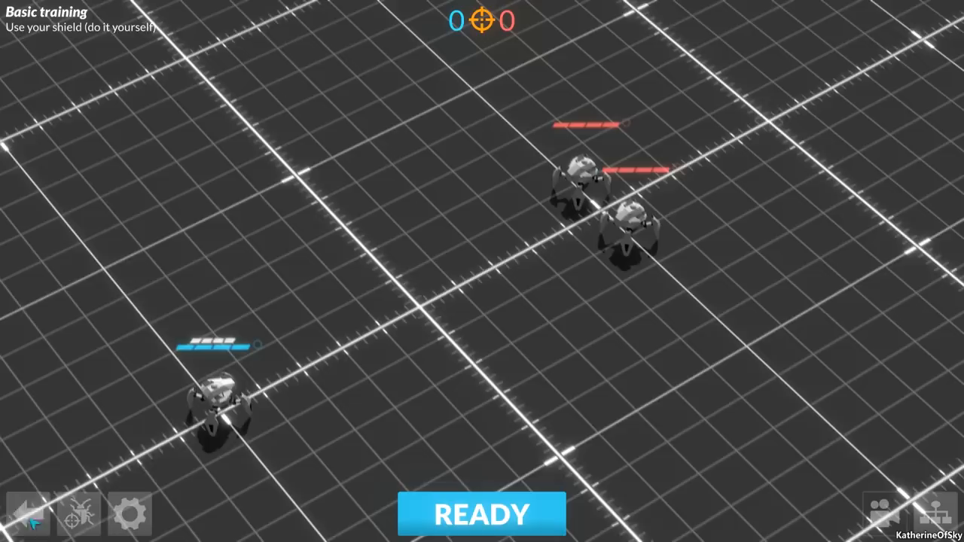
Step: Run the Use your shield match through to the Collection mode tutorial
click(482, 515)
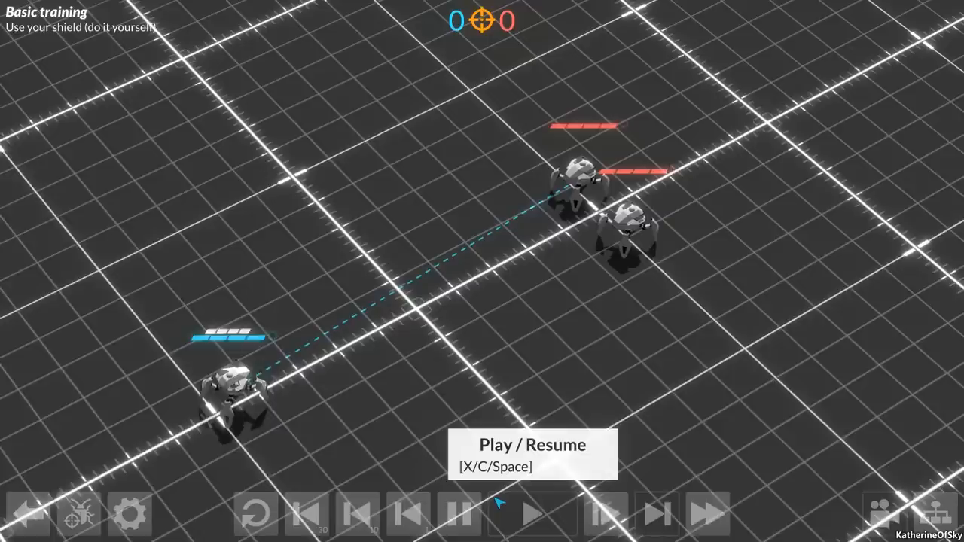
click(530, 514)
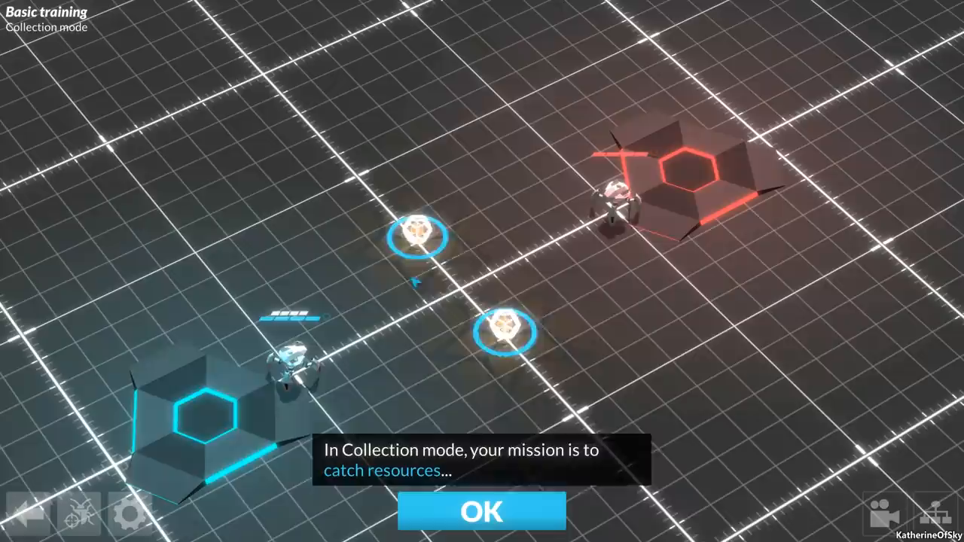
Step: Acknowledge both Collection mode messages and ready up to reveal the Collection bot's AI tree
click(482, 512)
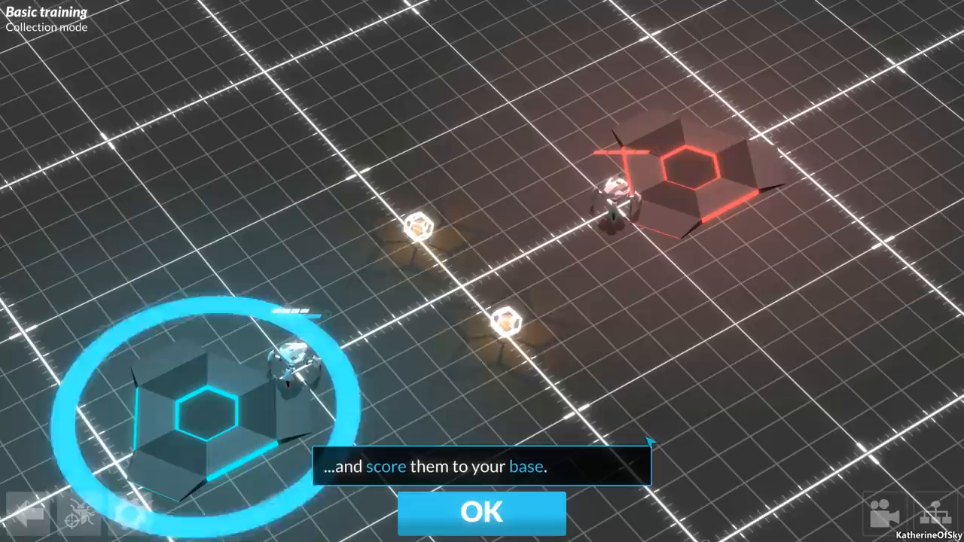
click(481, 512)
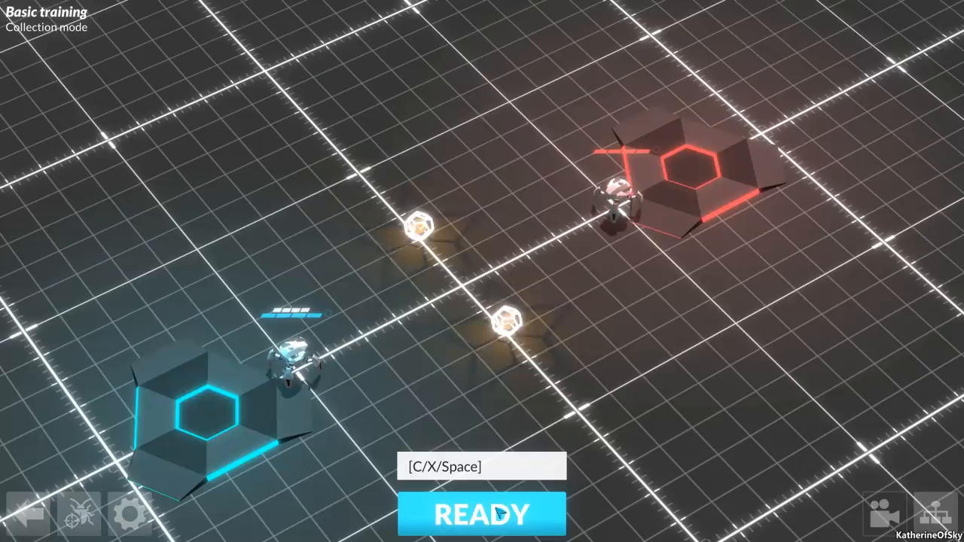
click(482, 515)
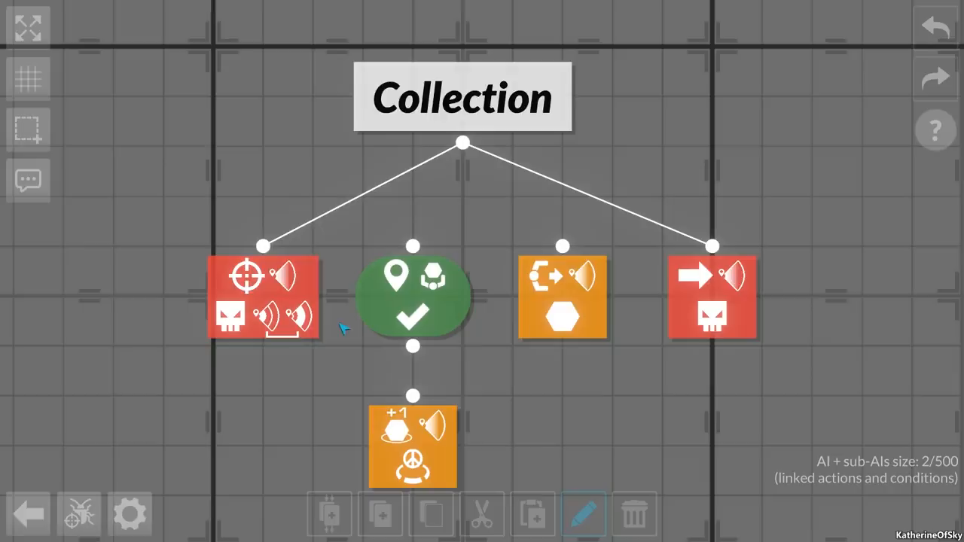
mouse_move(433, 464)
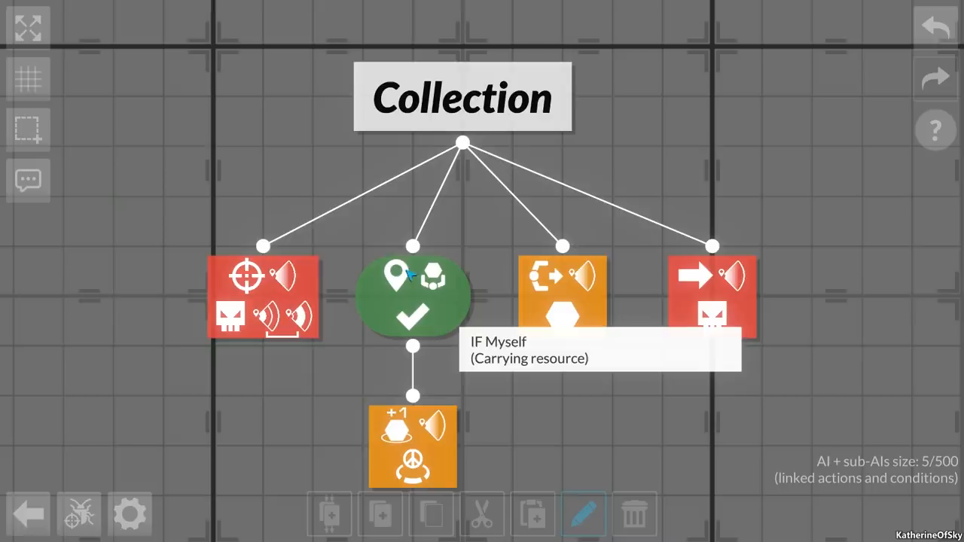
mouse_move(560, 294)
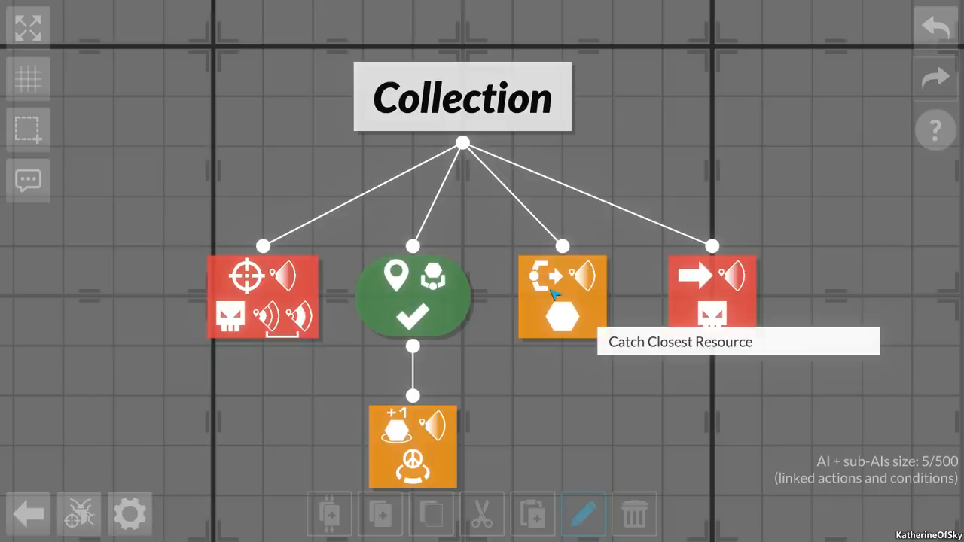
mouse_move(482, 513)
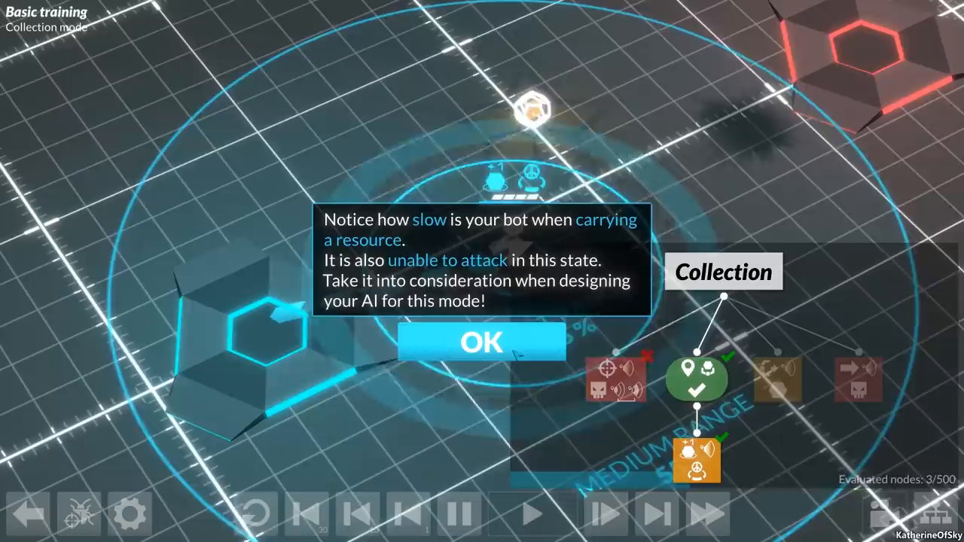
Step: Acknowledge that resource-carrying bots are slow and cannot attack, letting the match advance to Domination
click(481, 341)
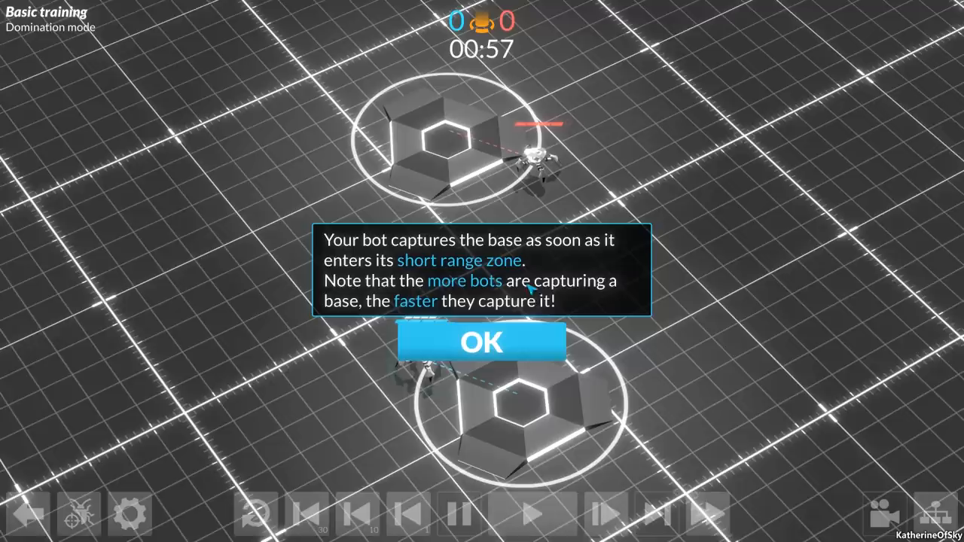
Step: Acknowledge the base-capture and scoring tips so the Domination match finishes 5–1
click(480, 342)
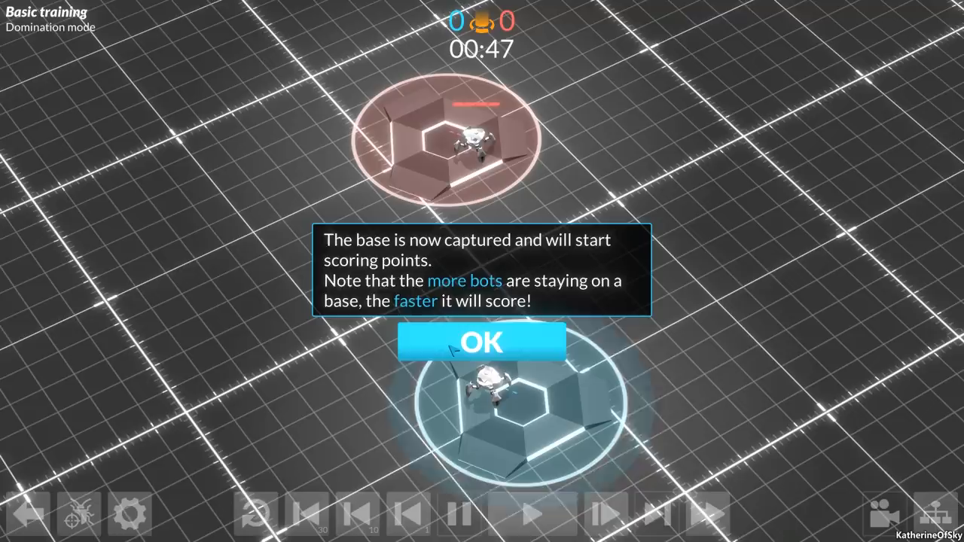
click(479, 340)
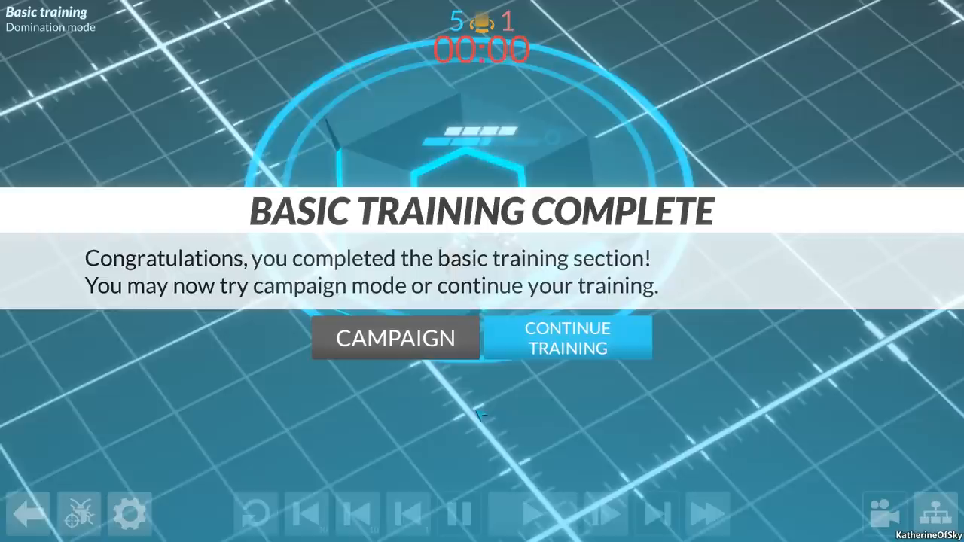
Step: Choose CONTINUE TRAINING on the Basic Training Complete screen
click(566, 337)
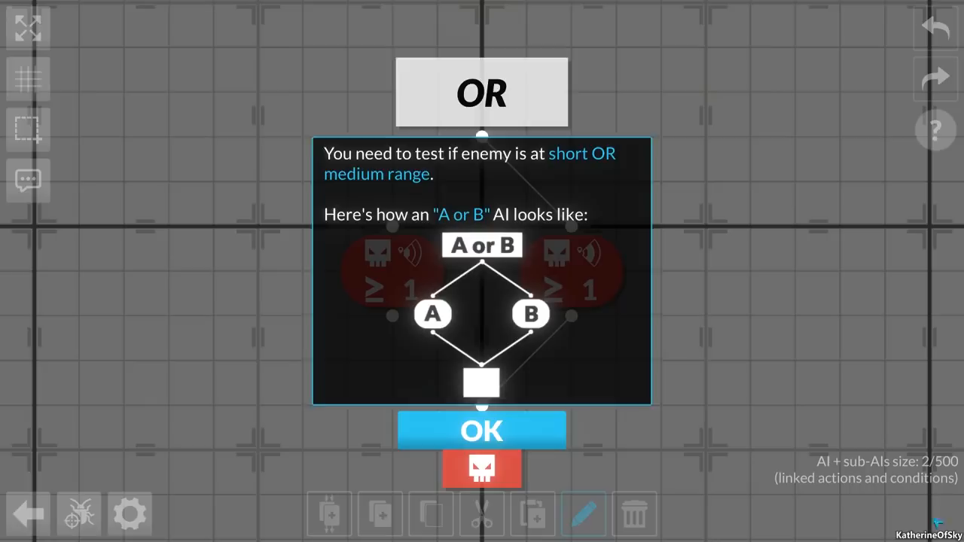
Step: Acknowledge the A or B explanation and start the If A or B intermediate match
click(481, 431)
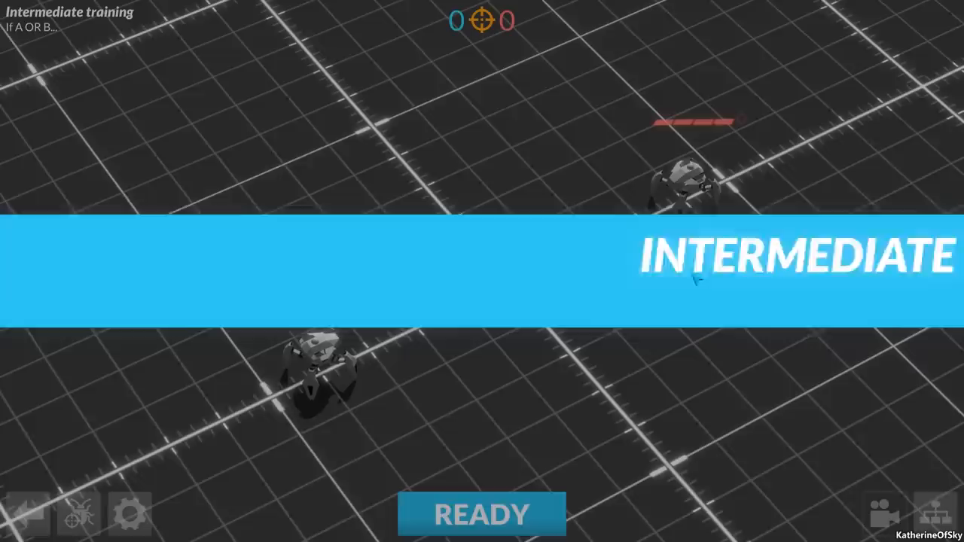
click(482, 515)
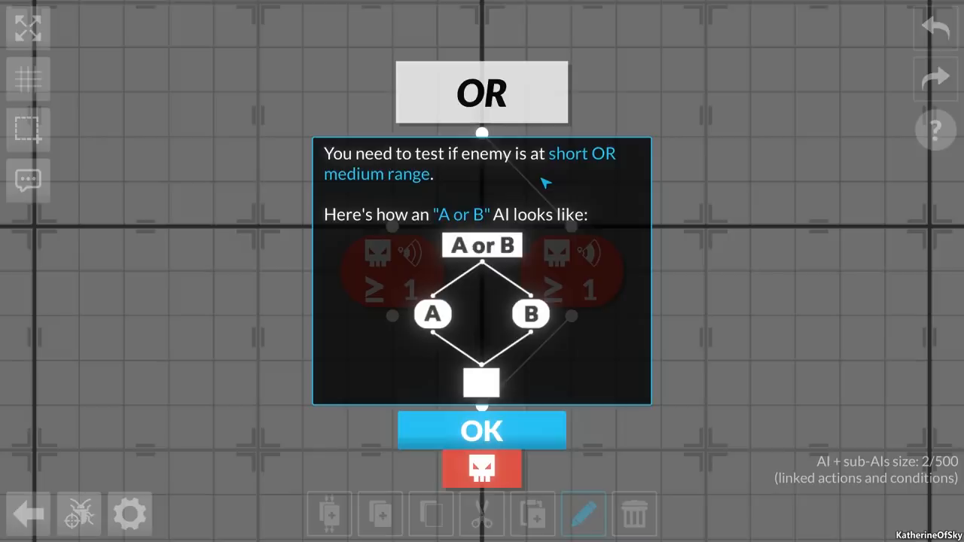
mouse_move(503, 255)
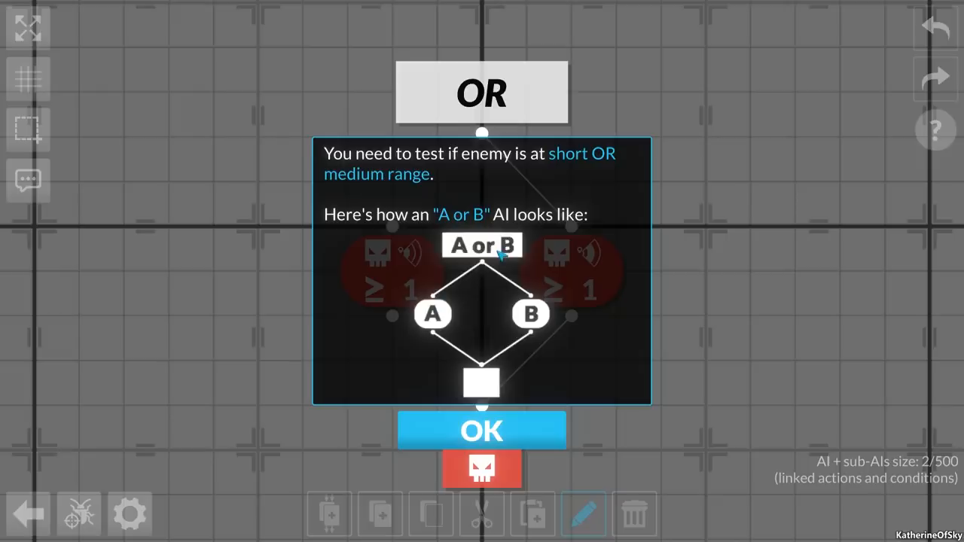
click(482, 431)
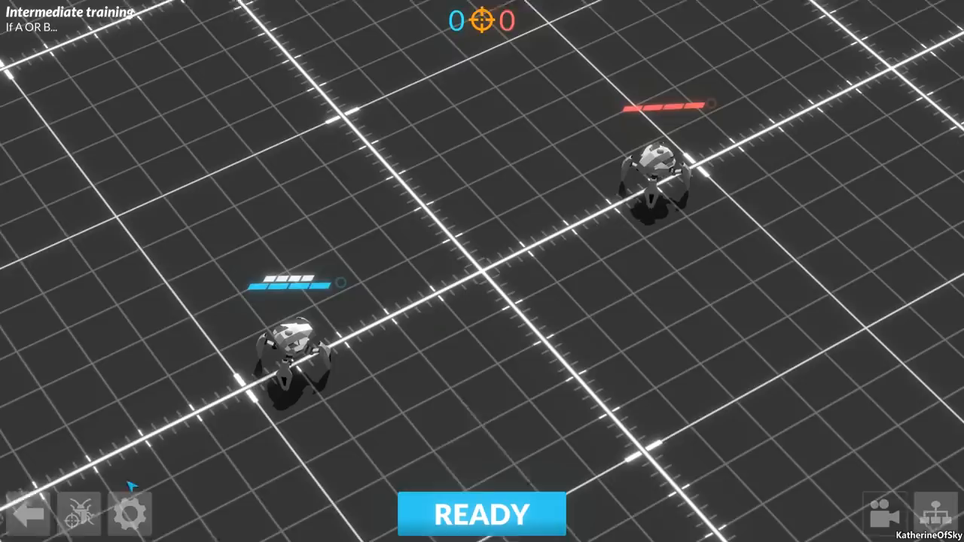
click(481, 513)
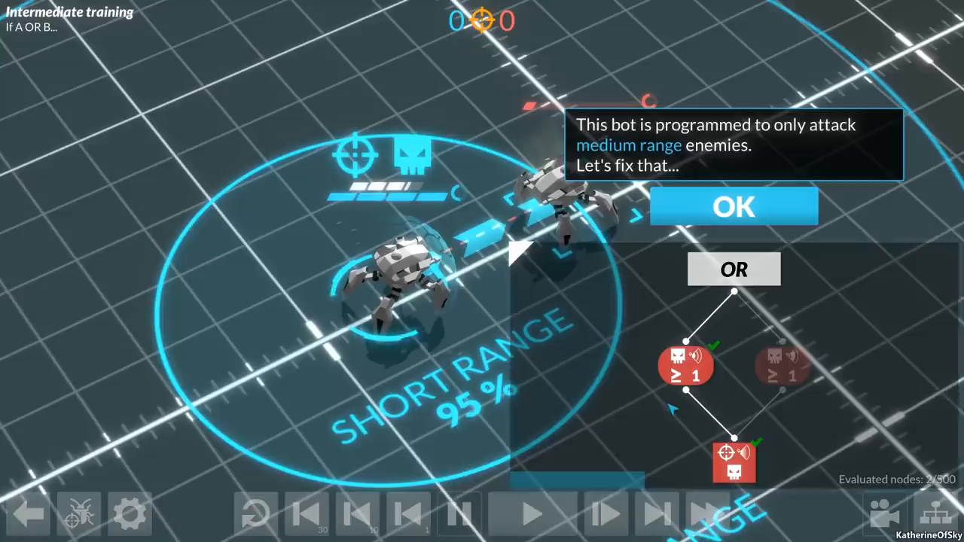
Step: Acknowledge the medium-range attack note to reach the A and B lesson
click(733, 205)
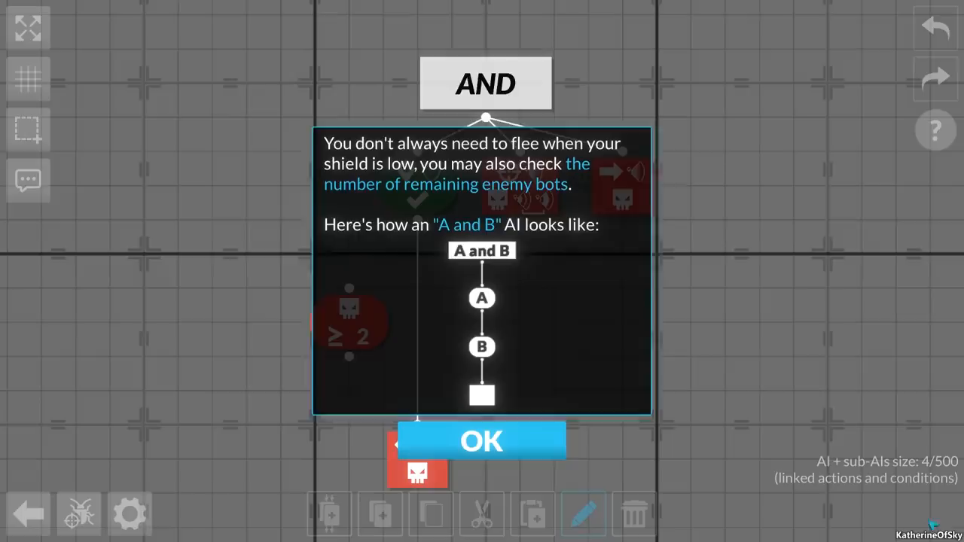
Step: Acknowledge the AND explanations and scroll the AI editor toward the AND node's conditions
click(482, 440)
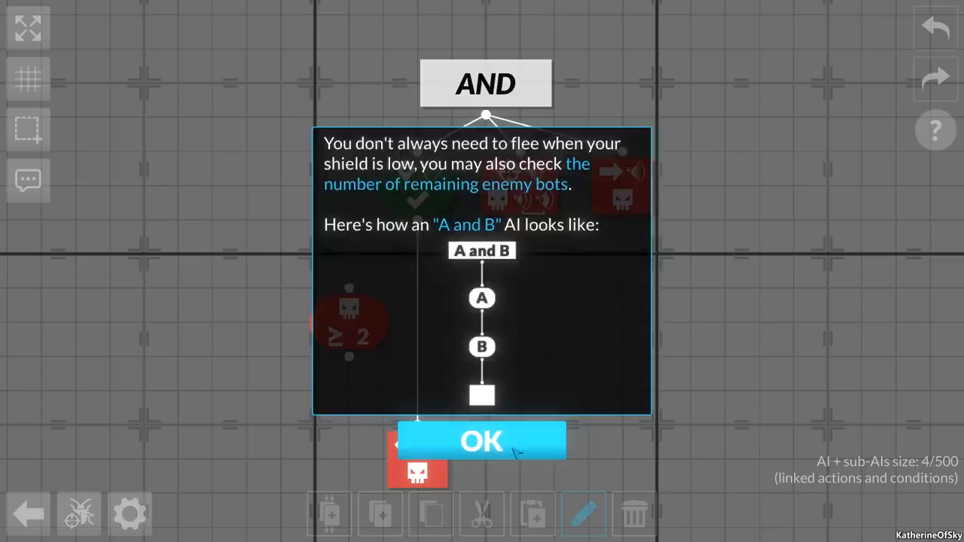
click(481, 440)
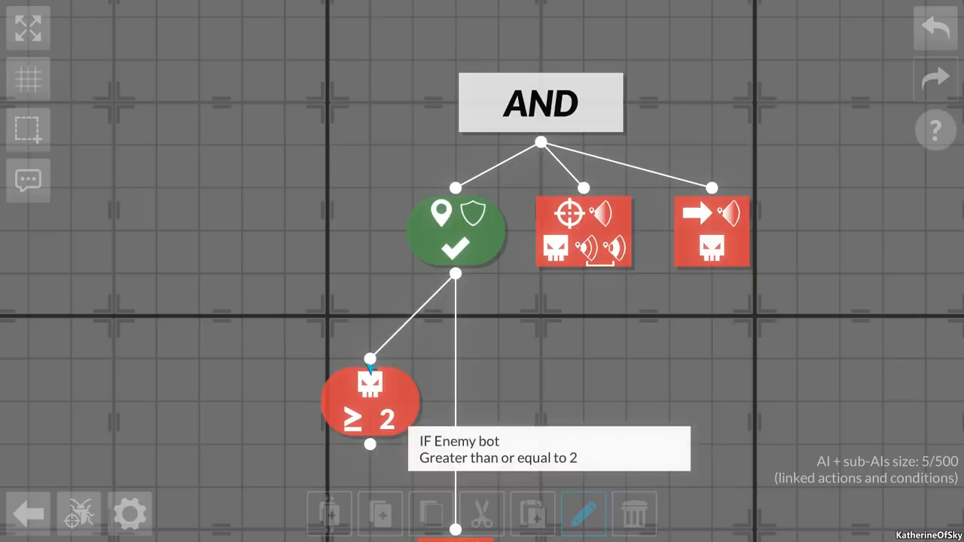
scroll(down, 3)
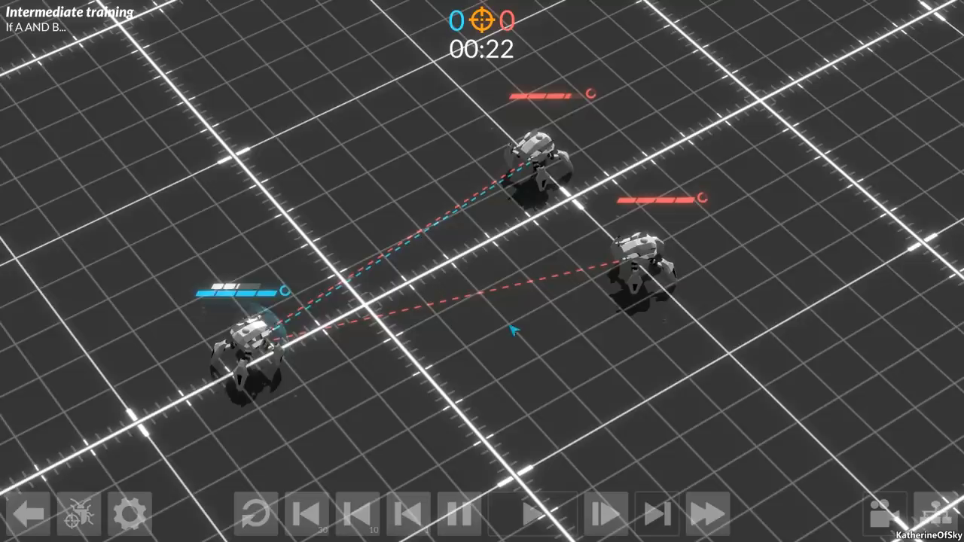
Step: Fast-forward the If A and B match to a 2–0 victory and continue to the Teamwork level
click(704, 515)
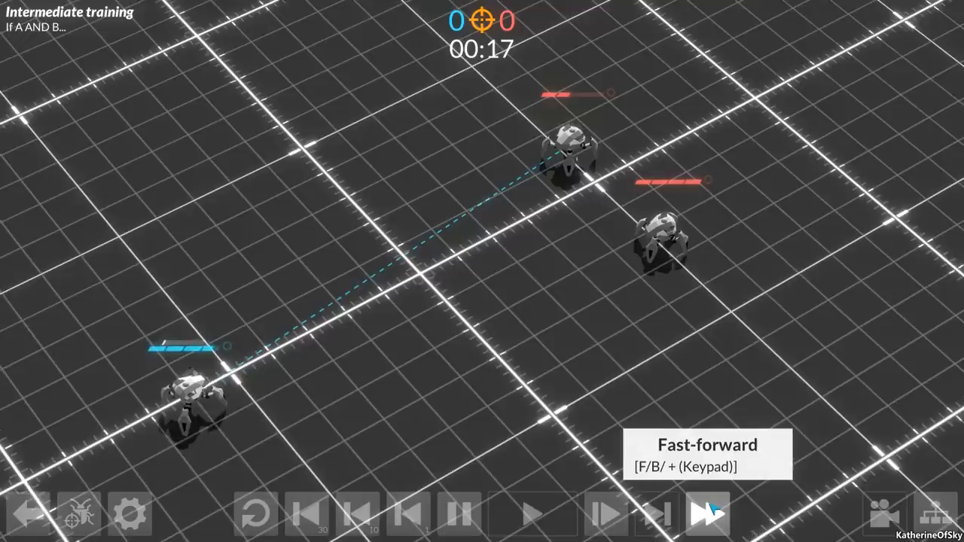
click(706, 515)
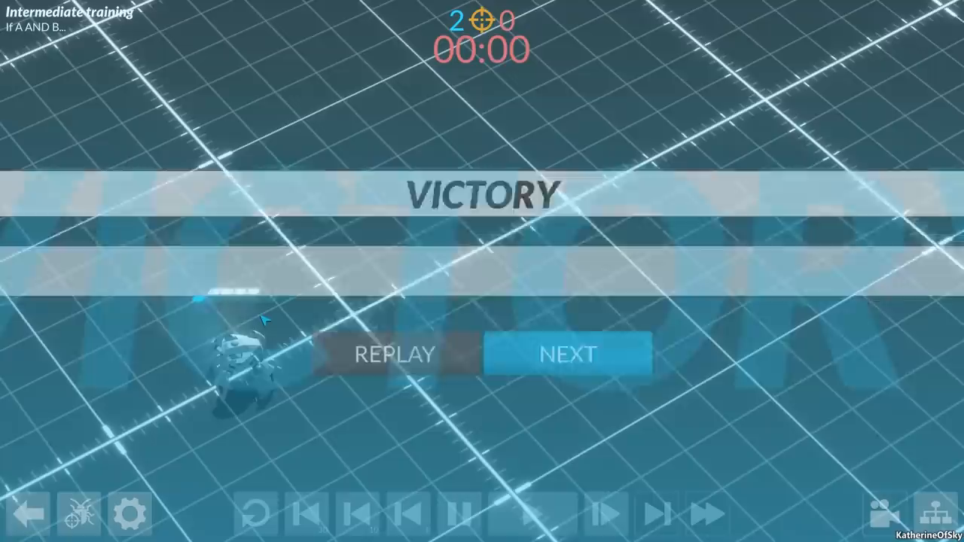
click(566, 354)
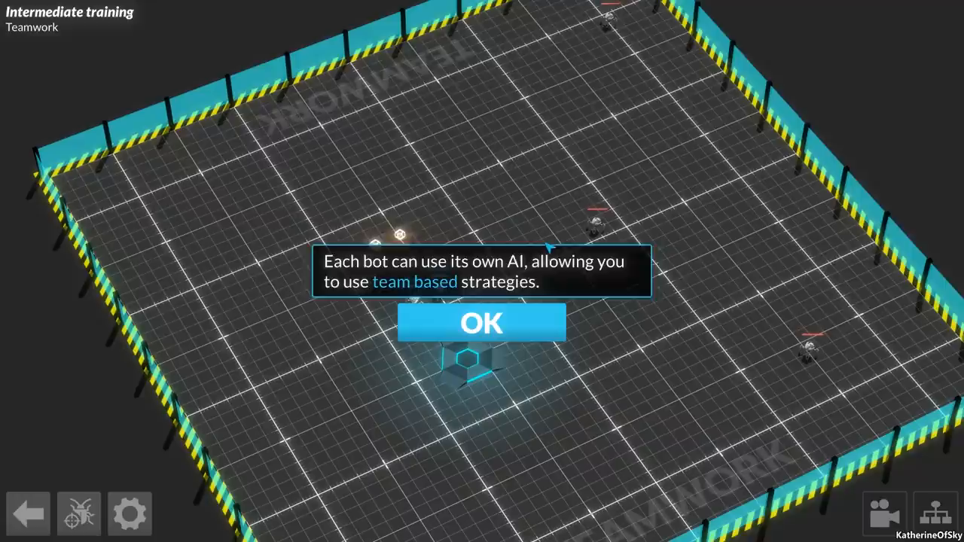
Step: Acknowledge the team strategies message and enter Team Setup, dismissing the combining-AIs hint
click(480, 322)
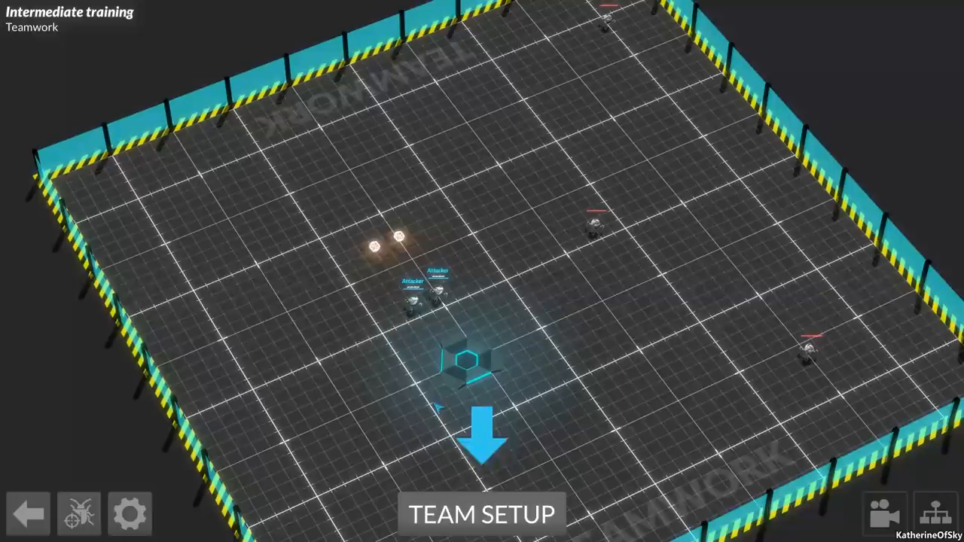
click(482, 513)
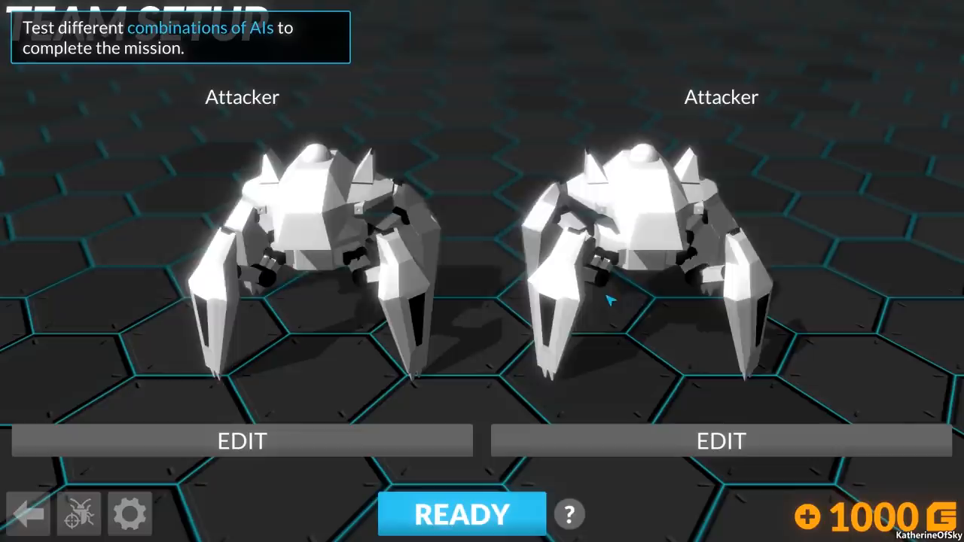
click(241, 439)
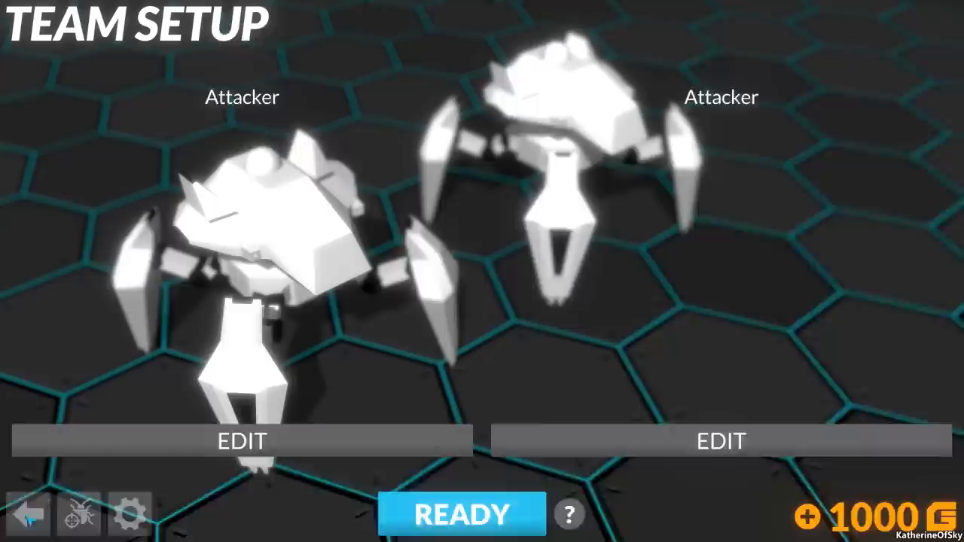
Step: Assign the Gatherer AI to the first bot, keep the Attacker second, and confirm the team
click(241, 439)
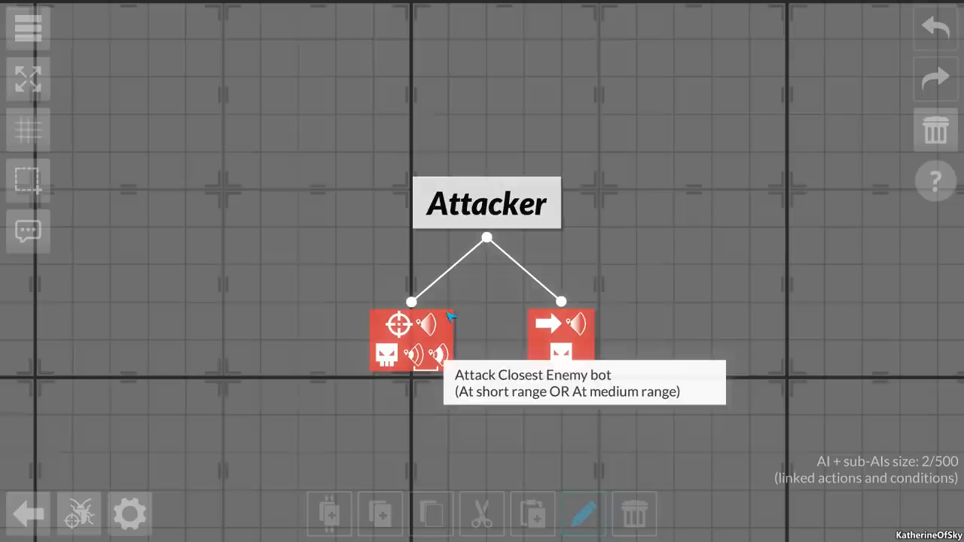
click(27, 512)
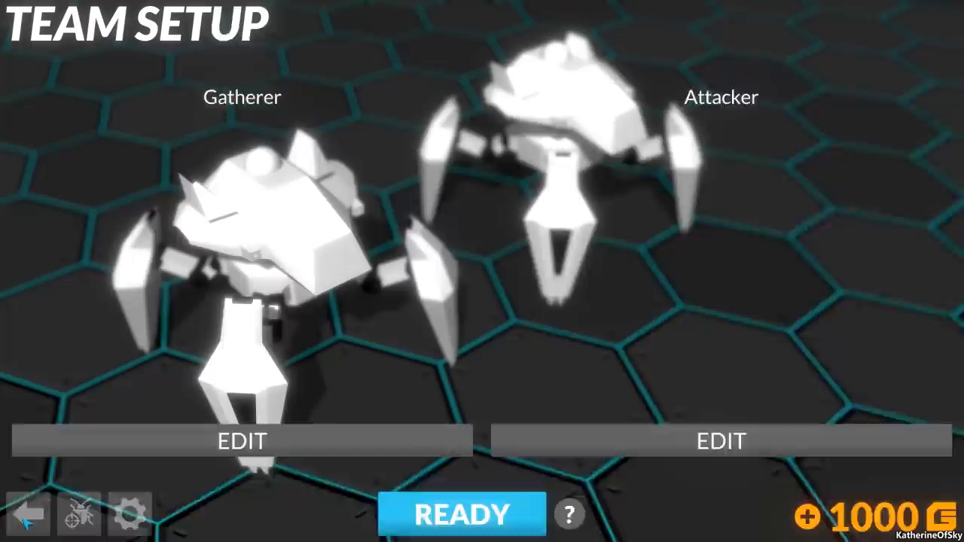
click(241, 440)
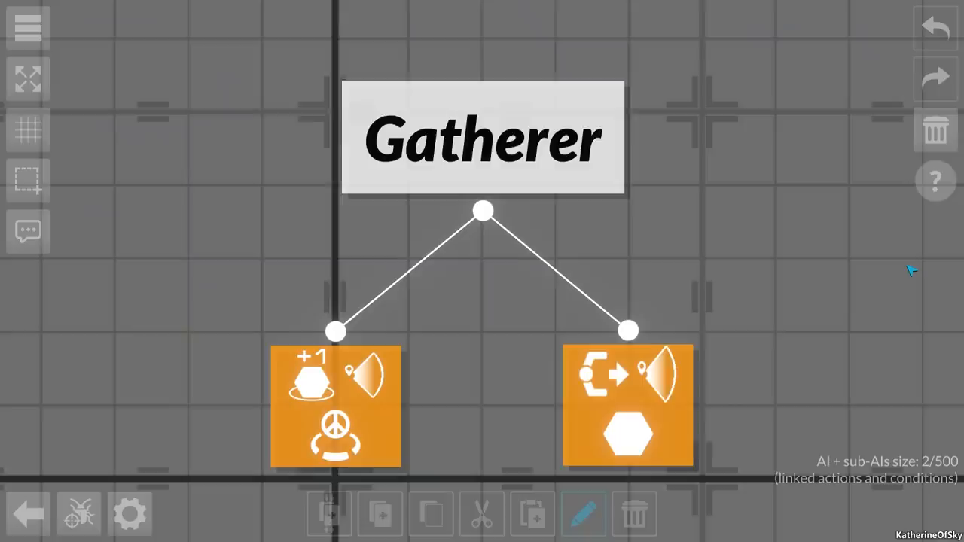
click(28, 512)
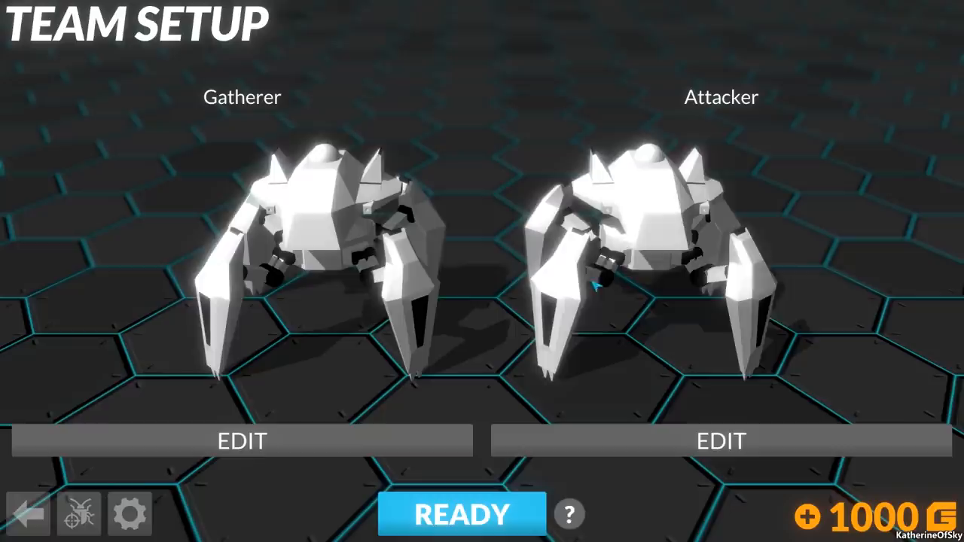
click(461, 515)
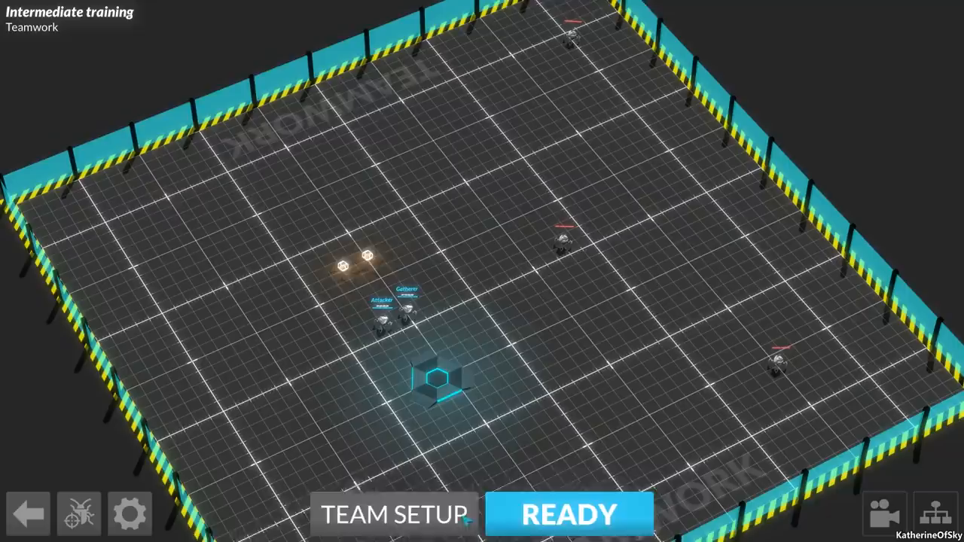
Step: Run the Teamwork match with READY and advance to the Shotgun lesson
click(569, 515)
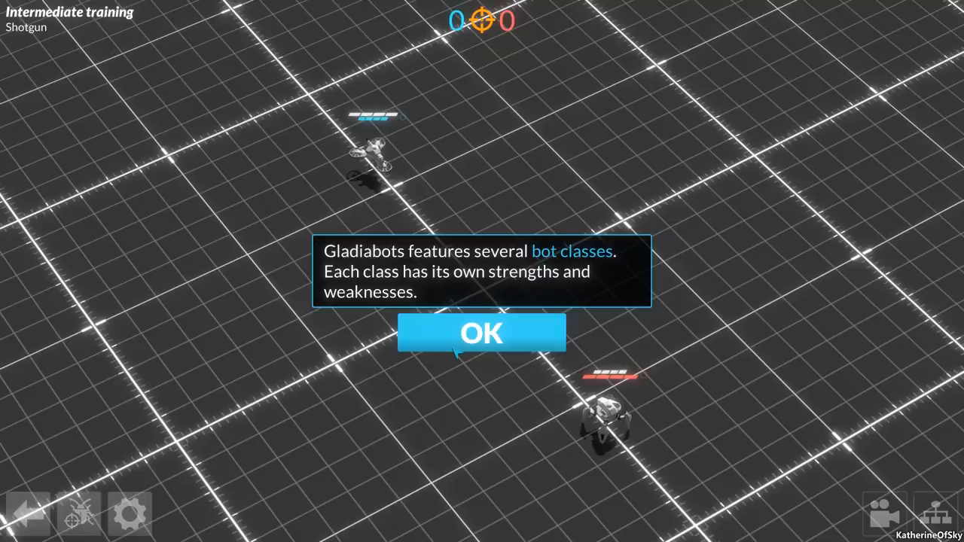
Step: Acknowledge the bot classes intro, Shotgun description and short-range tip to reach the Attacker AI
click(482, 333)
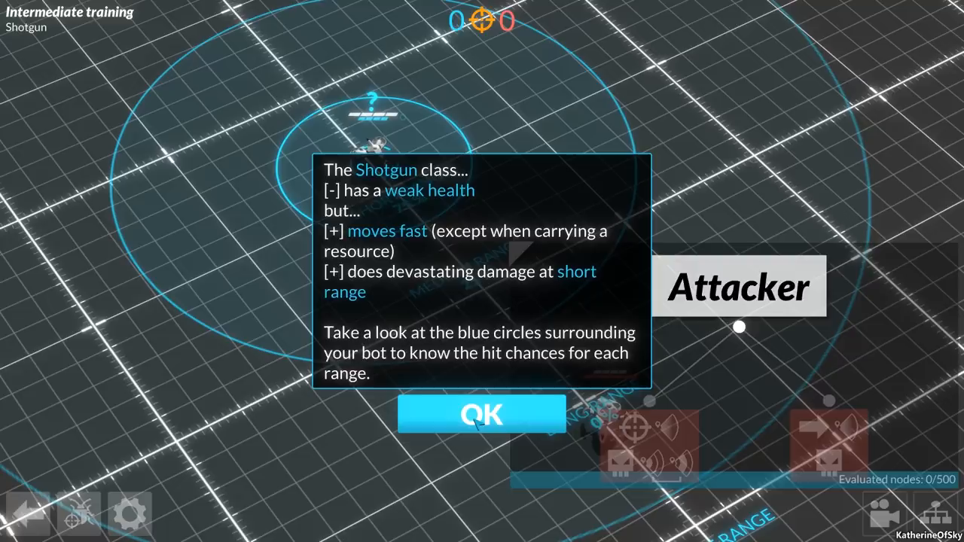
click(482, 414)
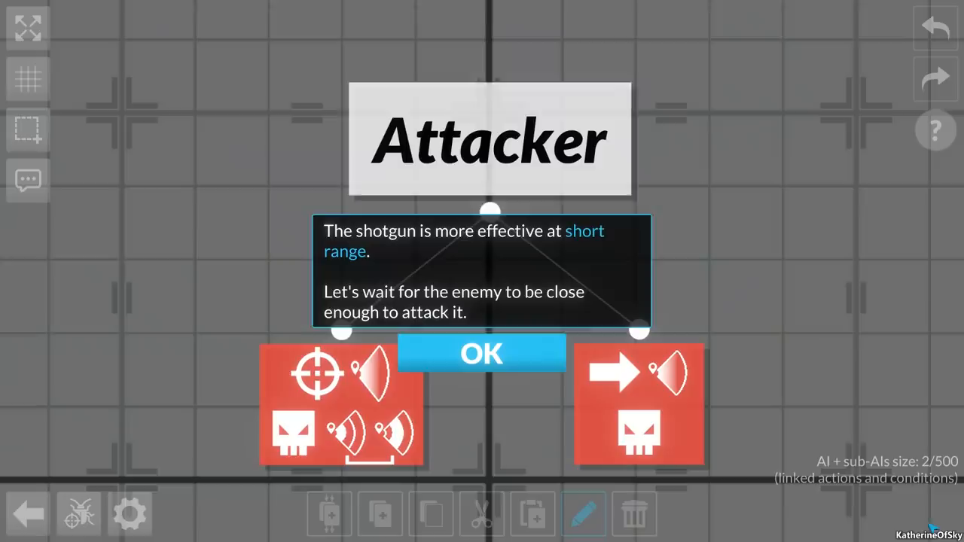
click(480, 352)
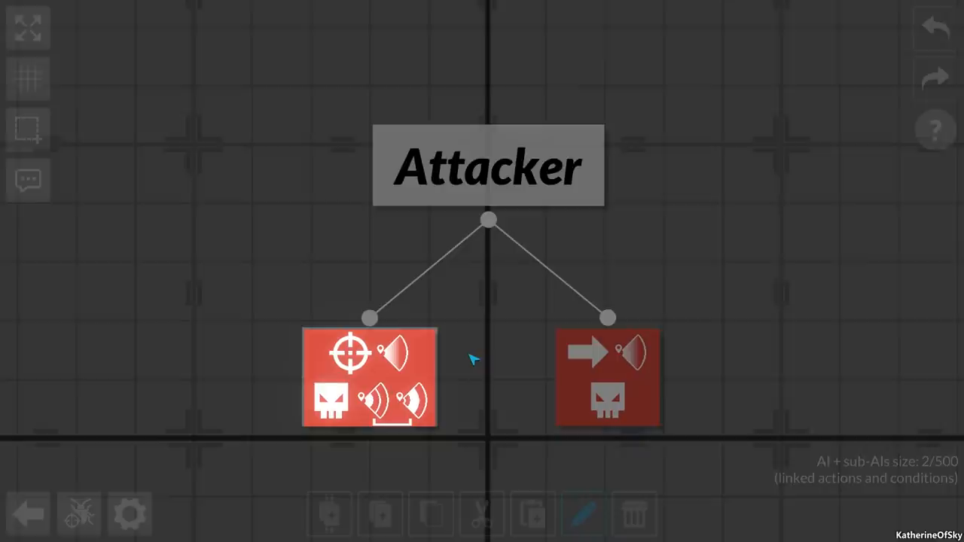
Step: Restrict the Attack node's Distance from me to Short range only and apply it
click(368, 376)
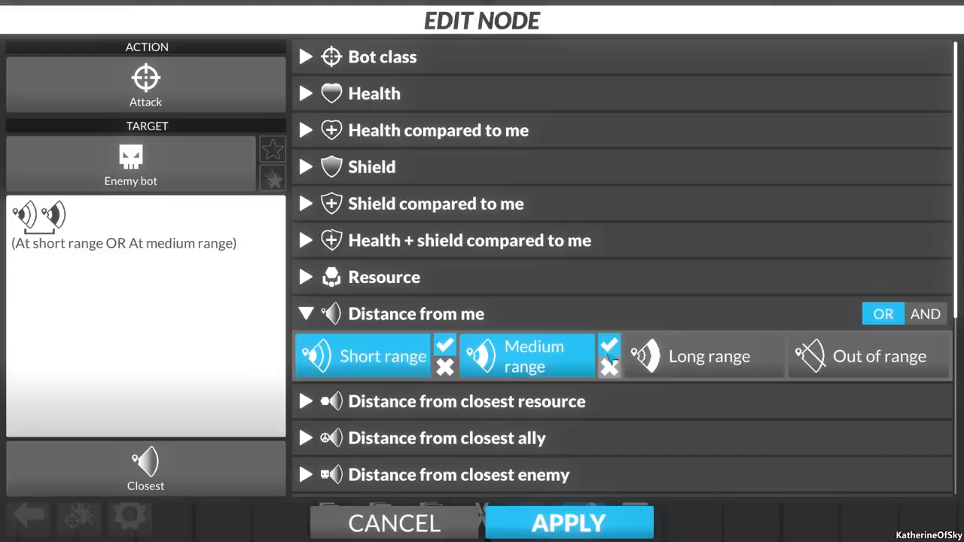
click(569, 523)
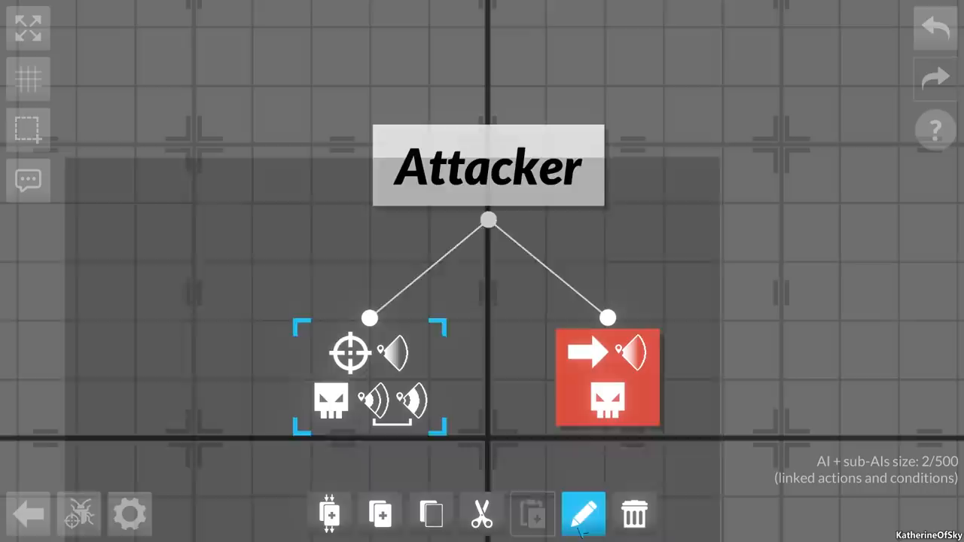
click(585, 514)
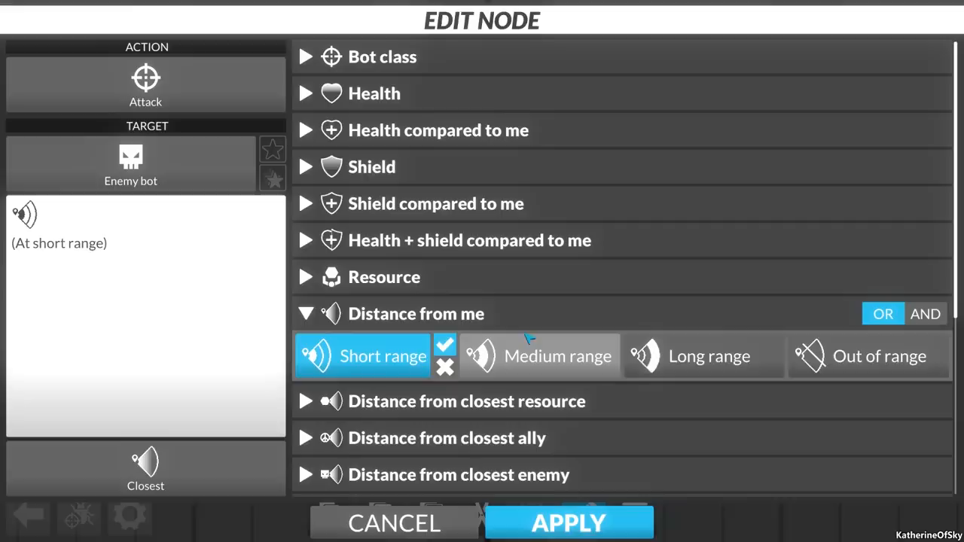
click(569, 522)
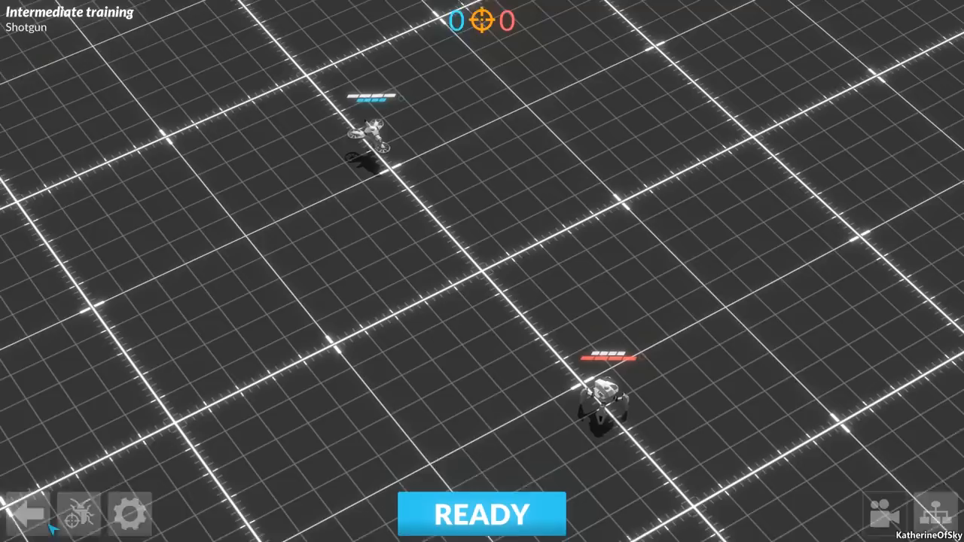
Step: Run the Shotgun match with READY and advance to the Sniper lesson
click(482, 515)
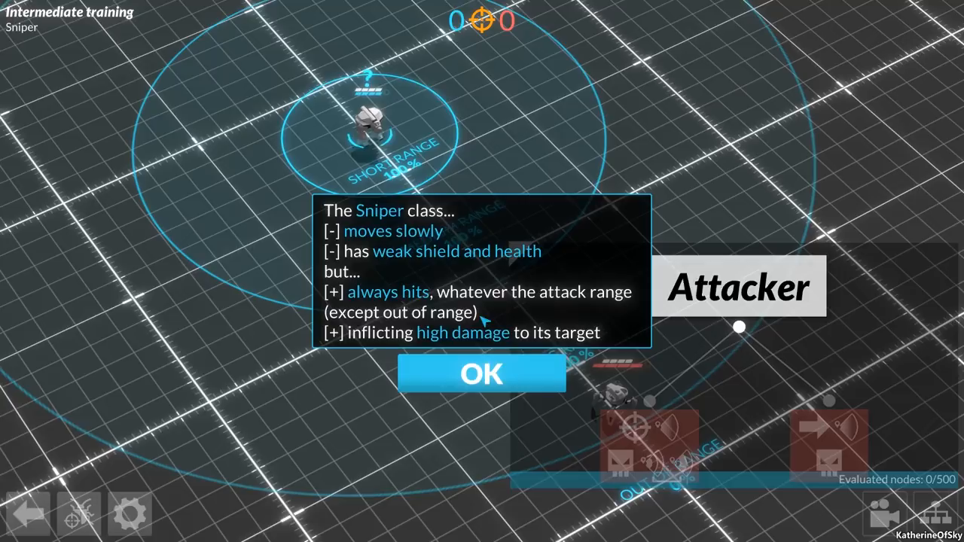
Step: Acknowledge the Sniper class description and the long-range tip
click(482, 374)
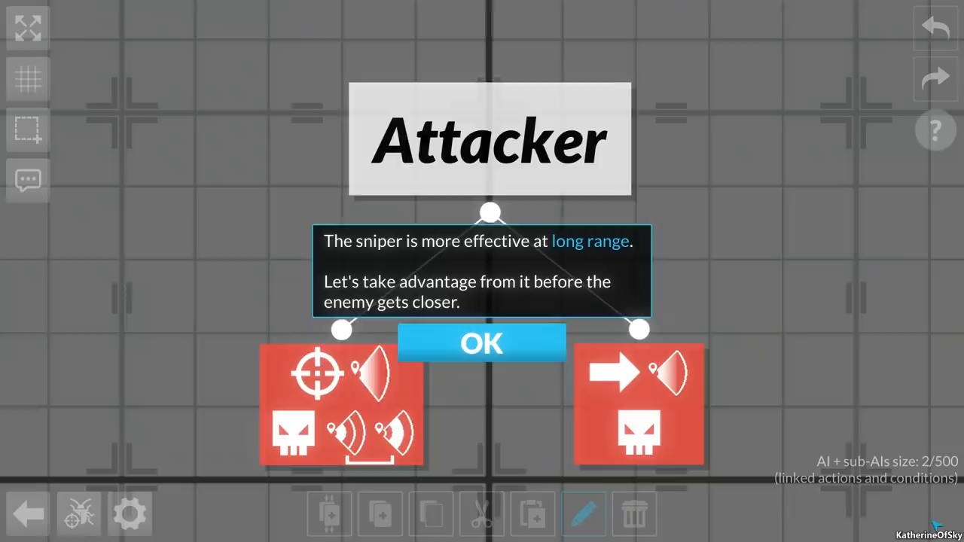
click(482, 344)
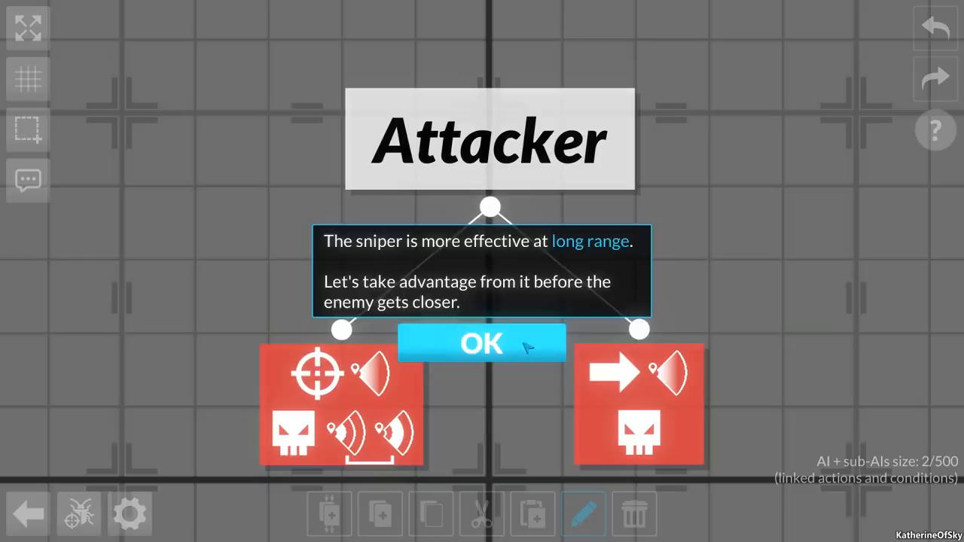
click(482, 343)
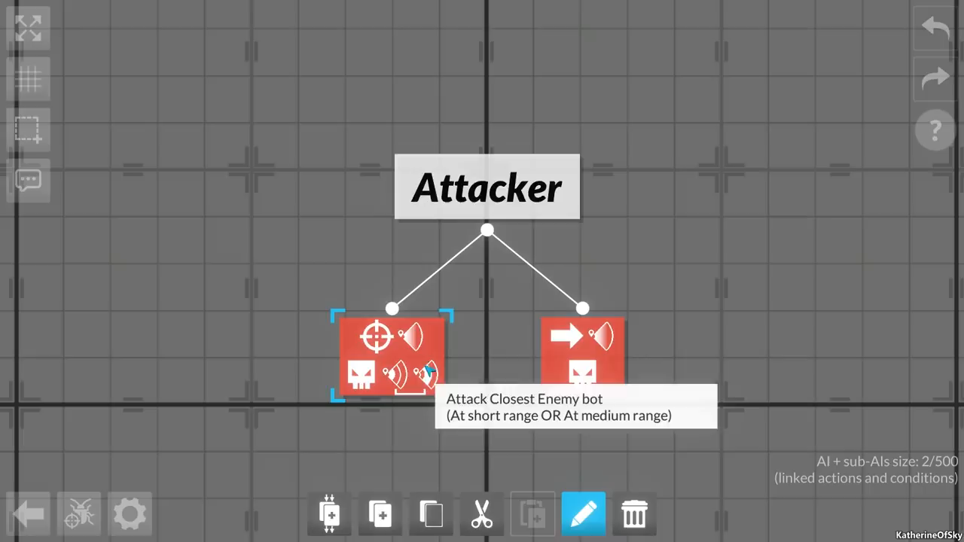
Step: Add Long range to the Attack node's Distance from me, apply it and return to the arena
click(582, 515)
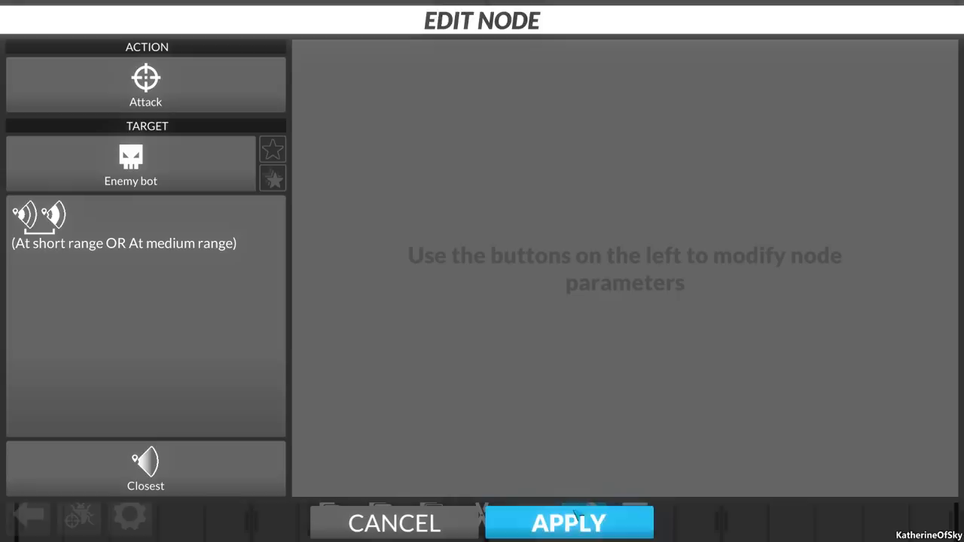
click(567, 522)
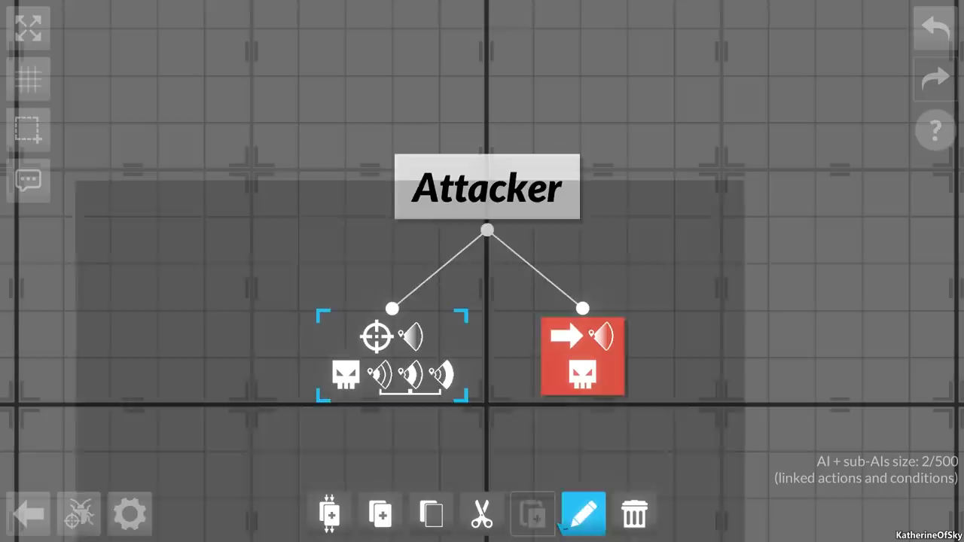
click(391, 355)
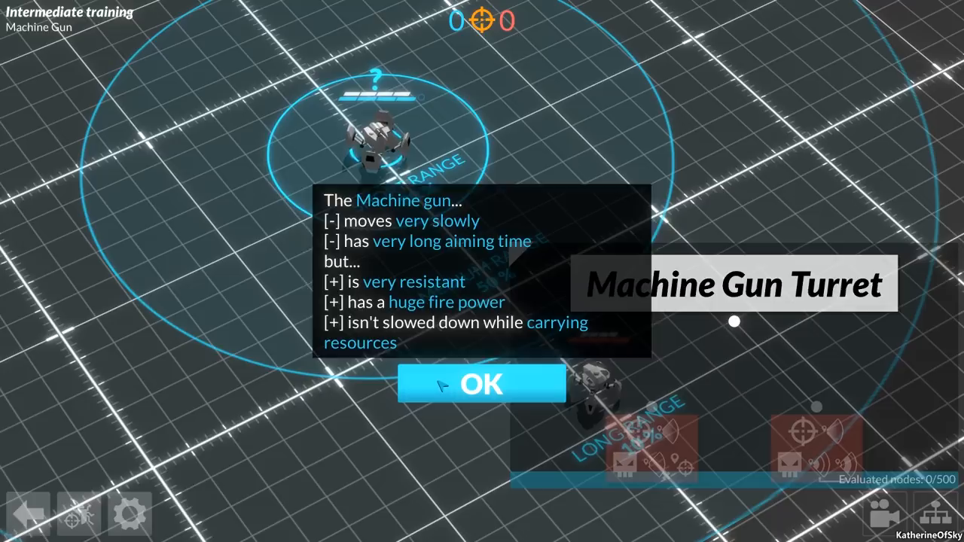
Step: Acknowledge the Machine gun class and aiming-time tips, then start the Machine Gun match
click(482, 384)
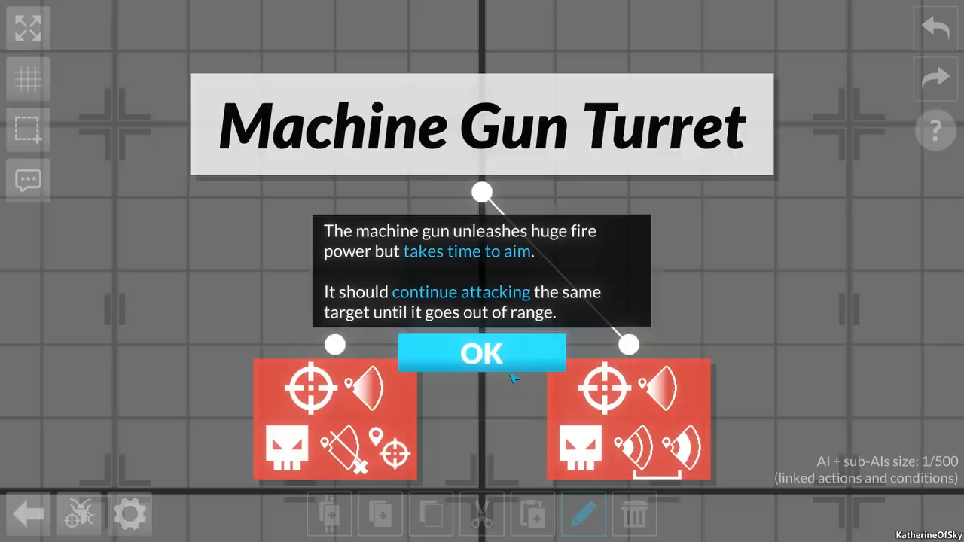
click(481, 353)
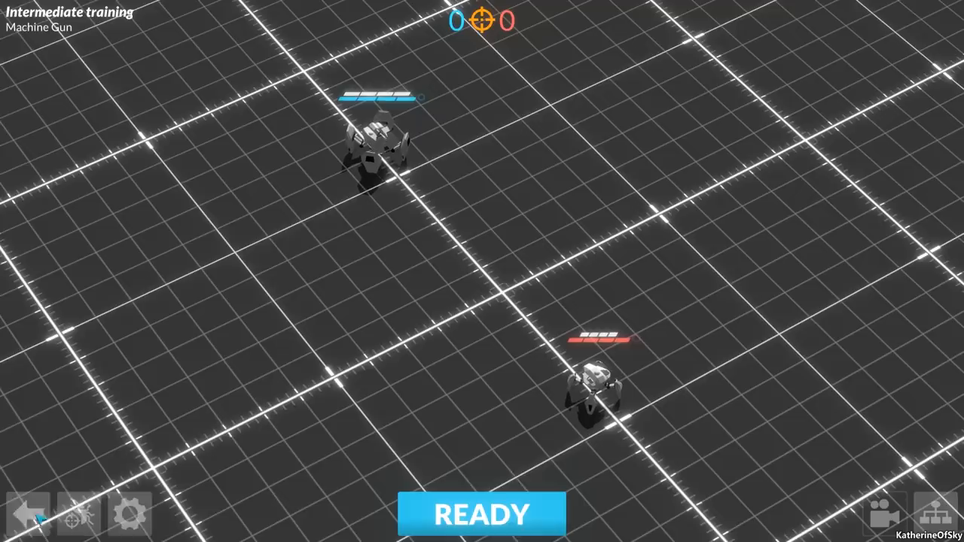
click(480, 514)
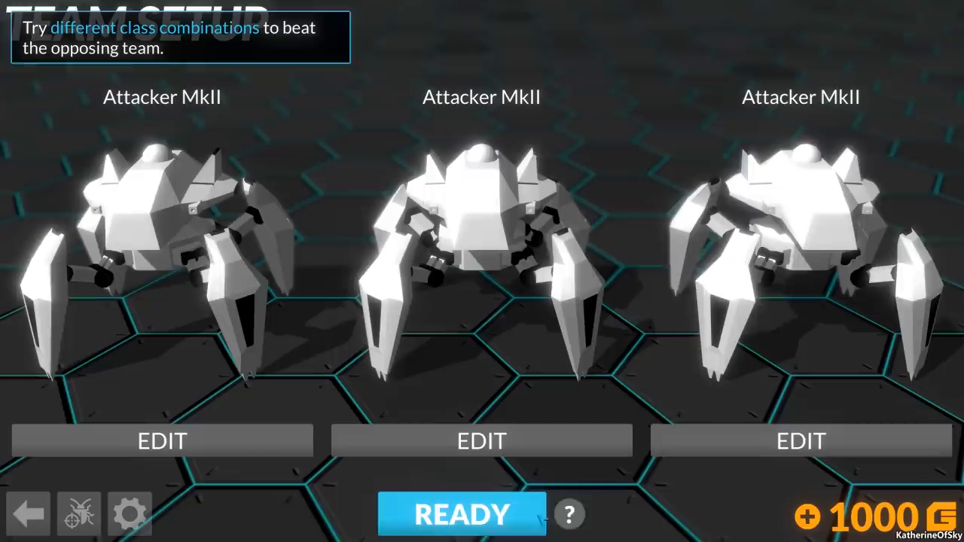
Step: Confirm the three Attacker MkII team, dismiss the composition tip and open the Attacker MkII AI
click(461, 515)
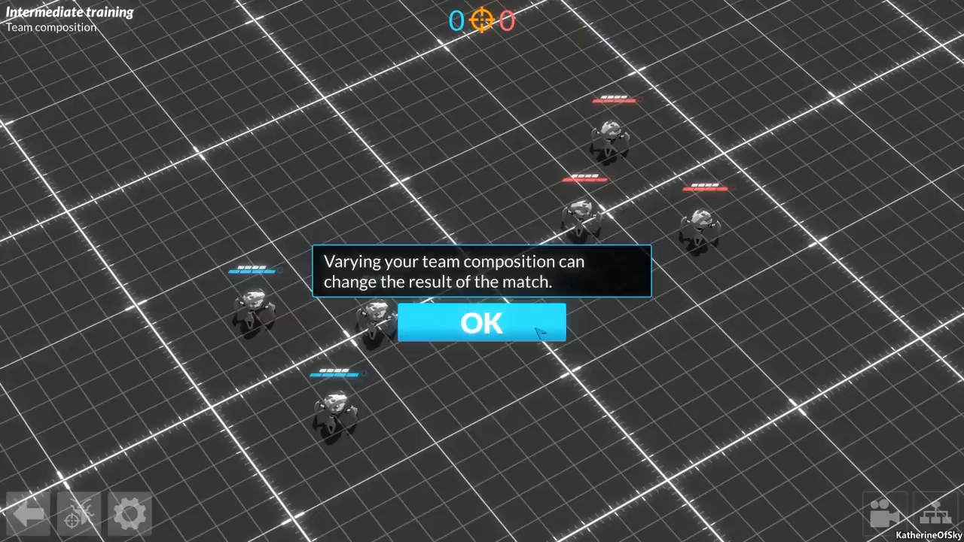
click(482, 323)
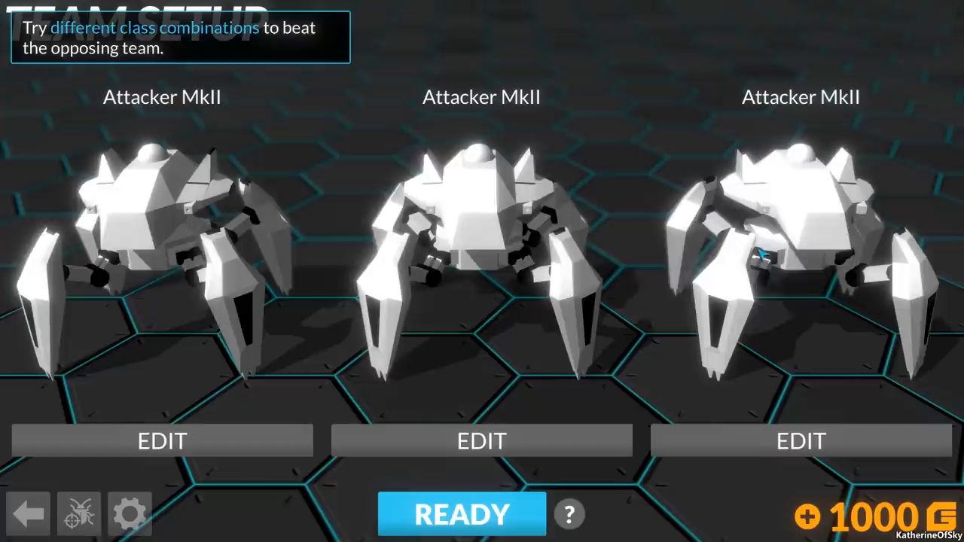
click(160, 439)
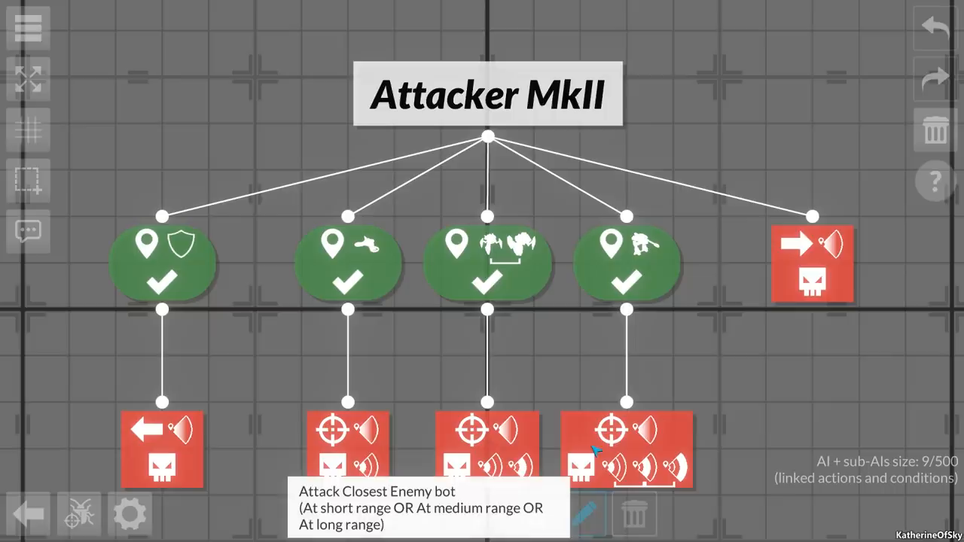
mouse_move(369, 264)
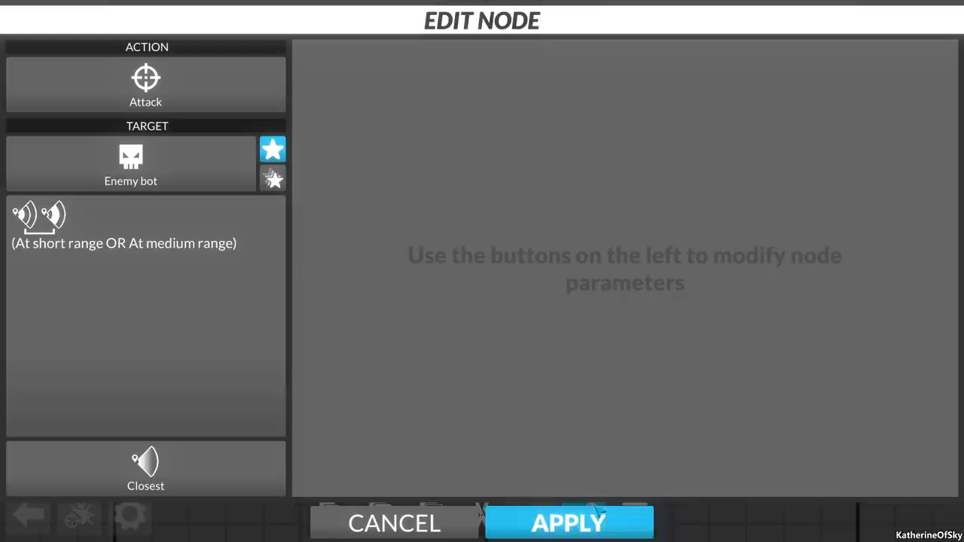
Step: Require Attacked by me under My current action on the attack node's target, apply, and return to Team Setup
click(568, 523)
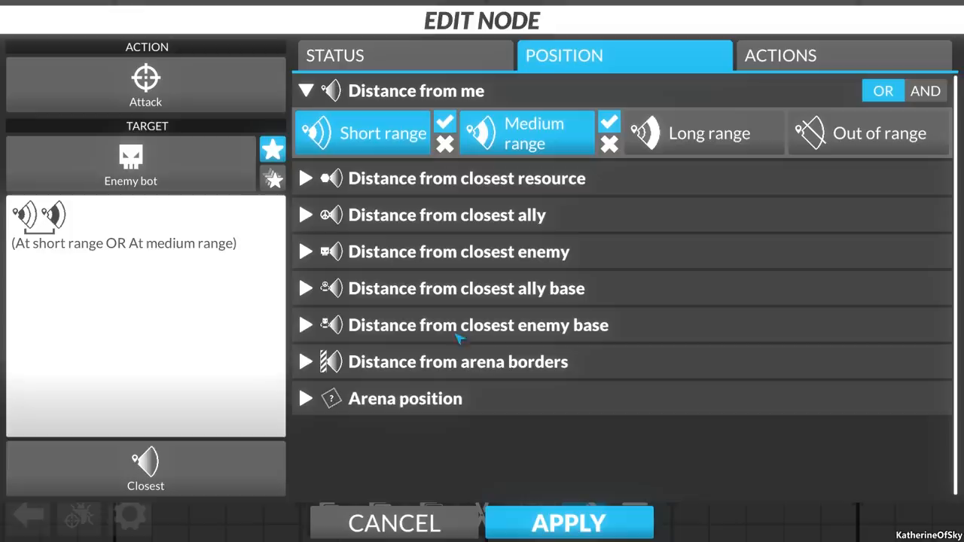
click(780, 55)
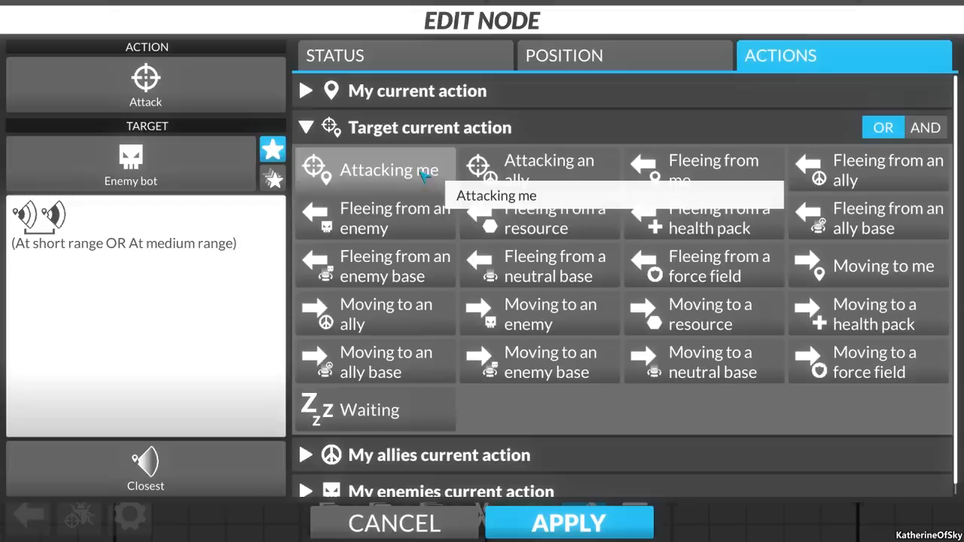
mouse_move(705, 464)
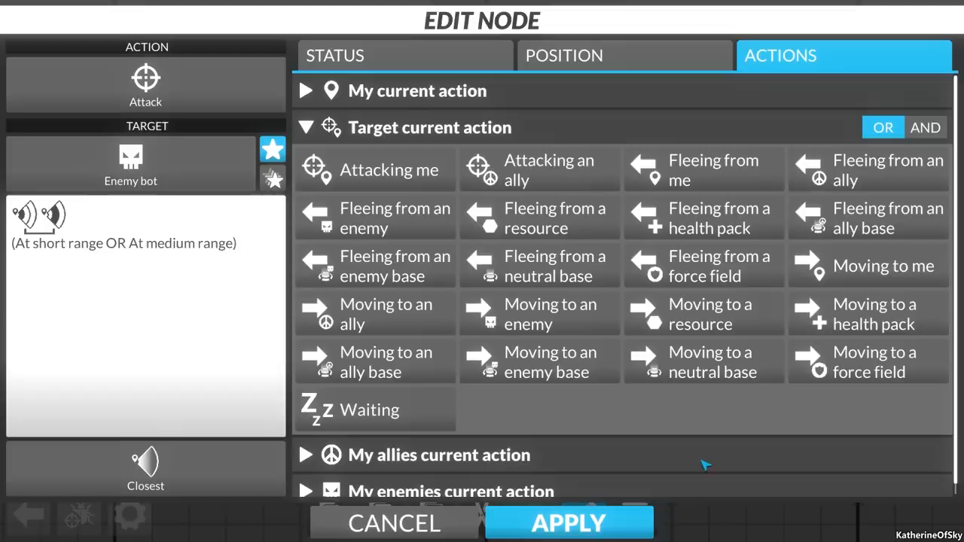
click(306, 127)
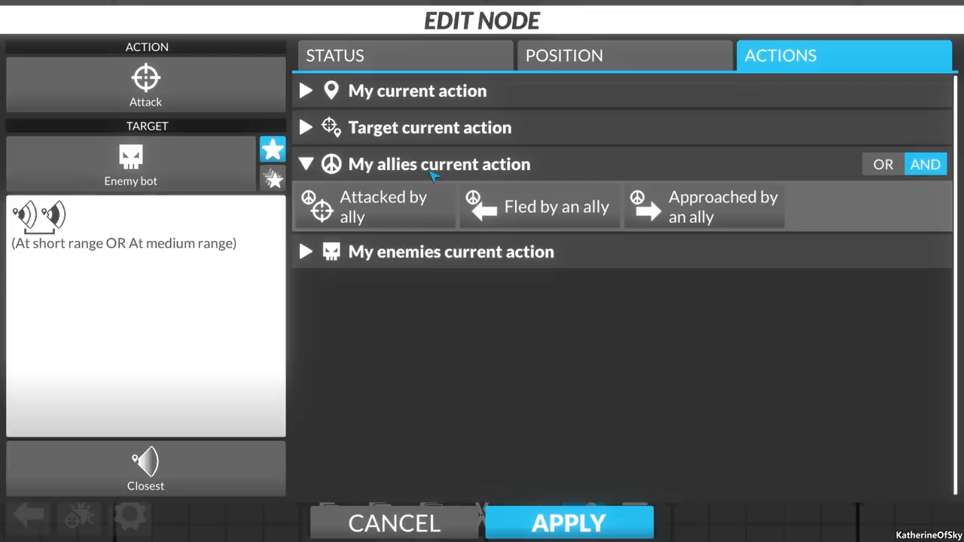
click(305, 162)
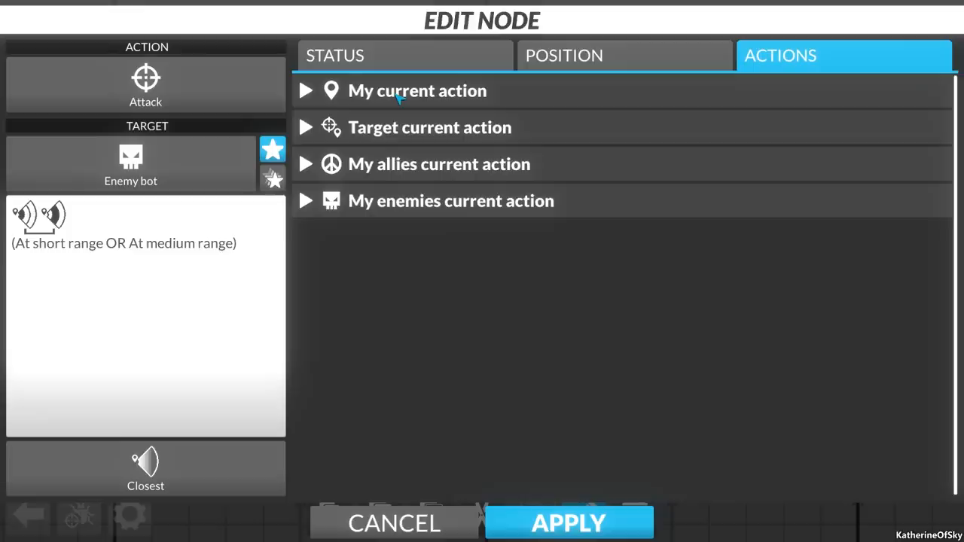
click(305, 90)
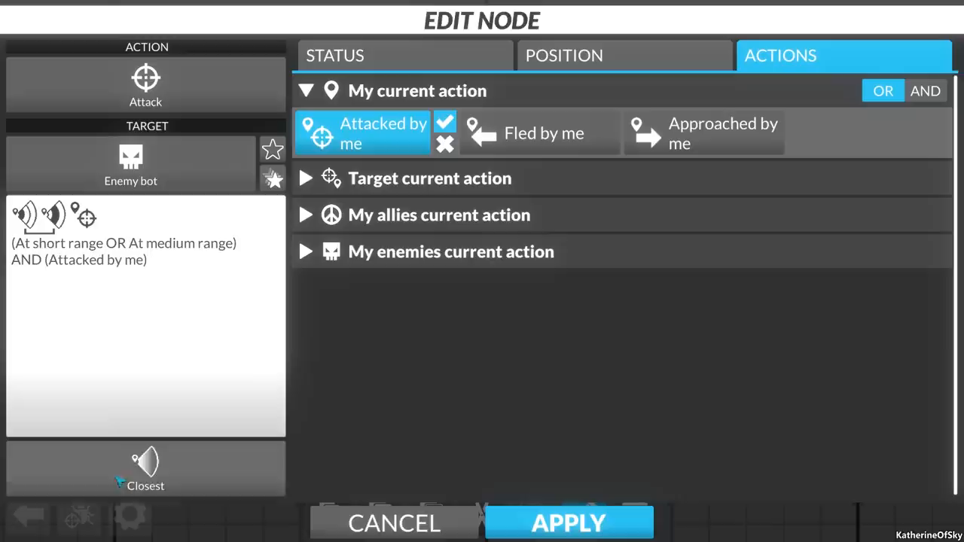
click(568, 523)
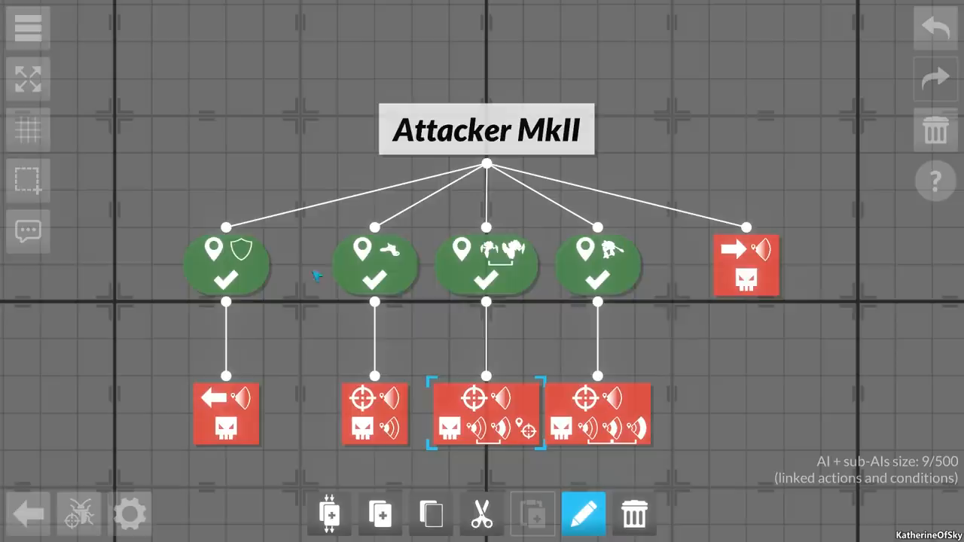
click(27, 513)
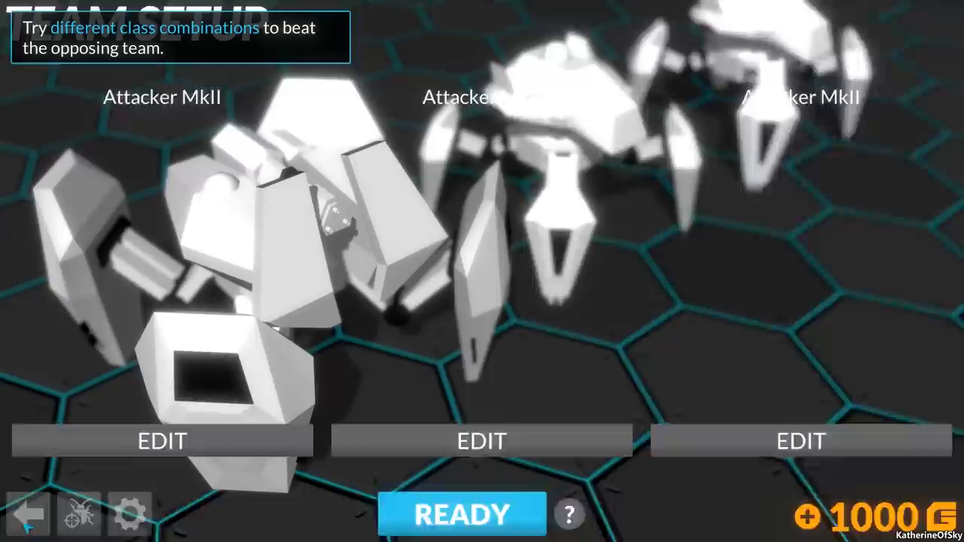
Step: Make the middle team bot a Shotgun-class bot and bring up its appearance customization
click(159, 439)
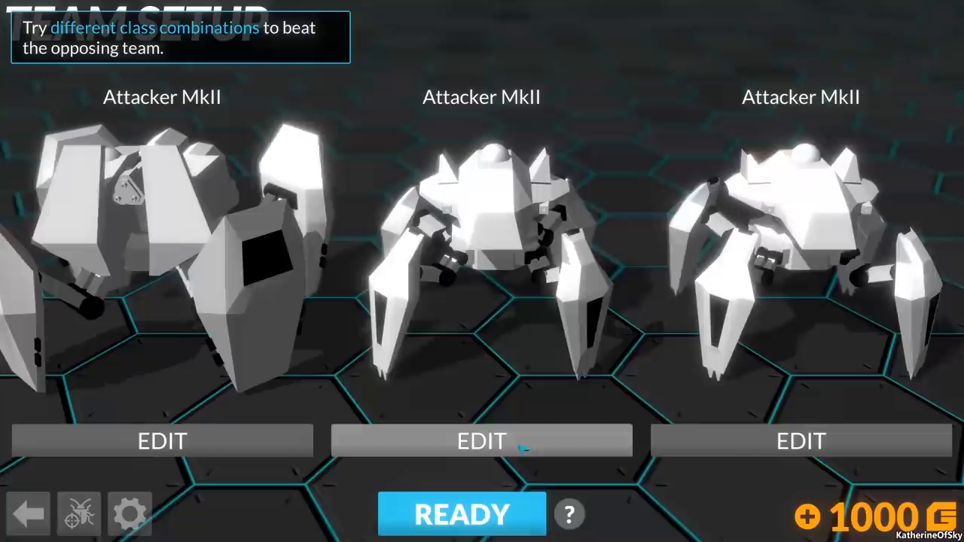
click(479, 440)
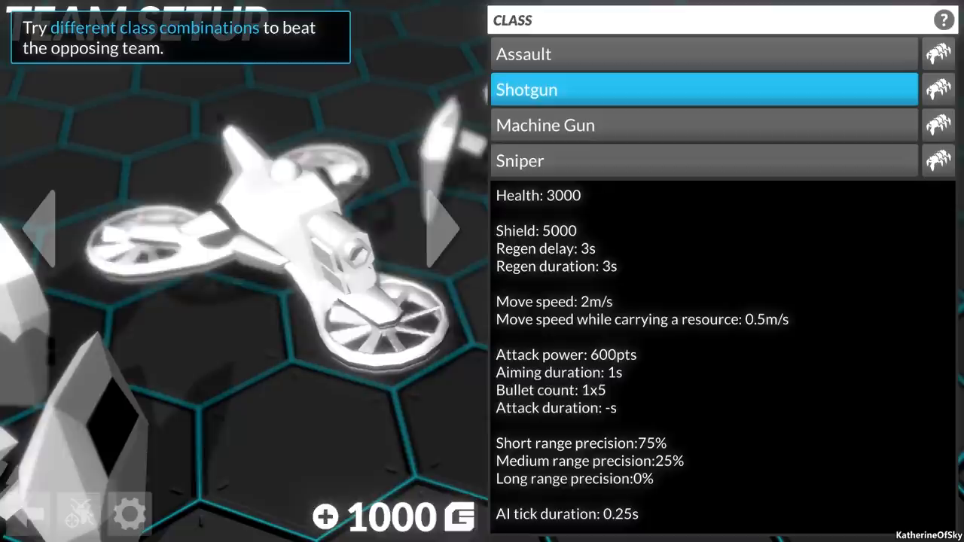
click(705, 89)
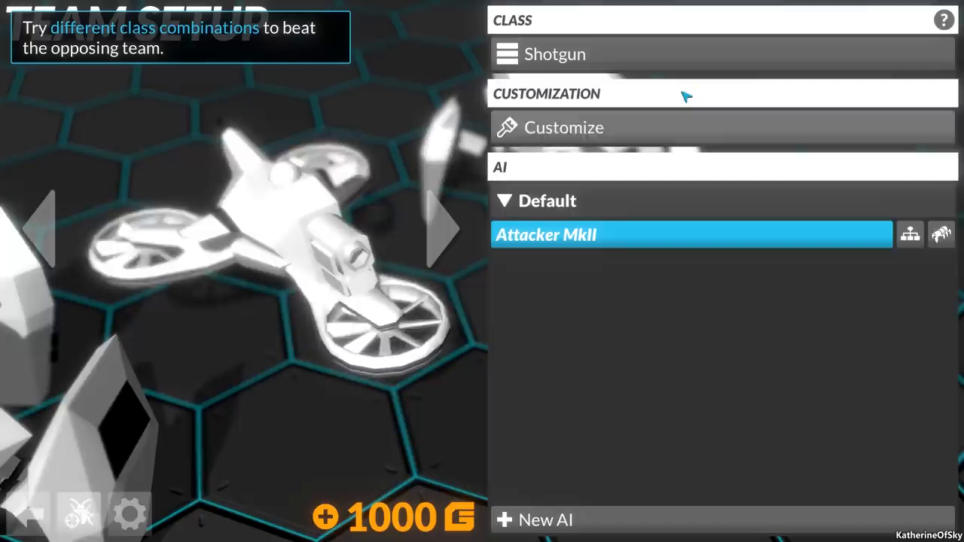
click(563, 127)
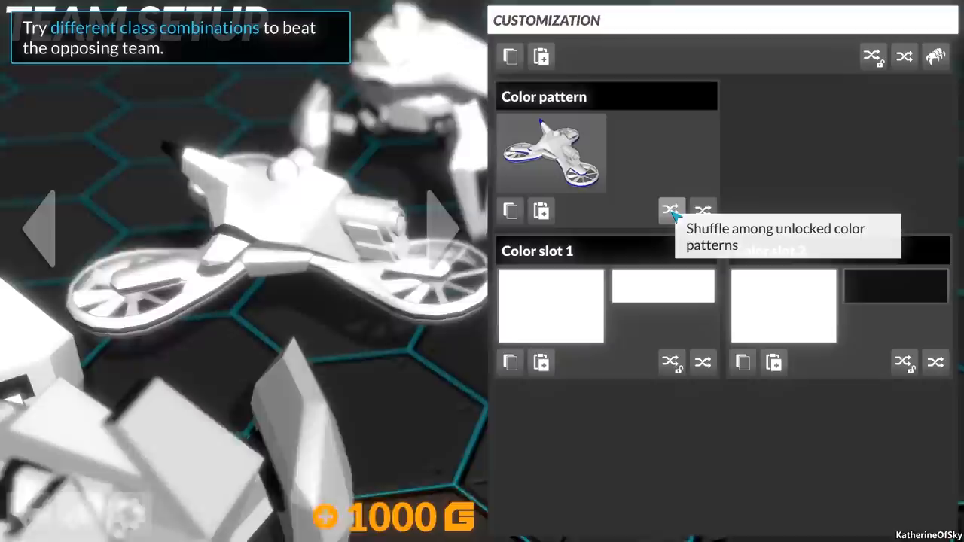
Step: Shuffle the Shotgun drone's colour pattern twice to preview random schemes
click(702, 211)
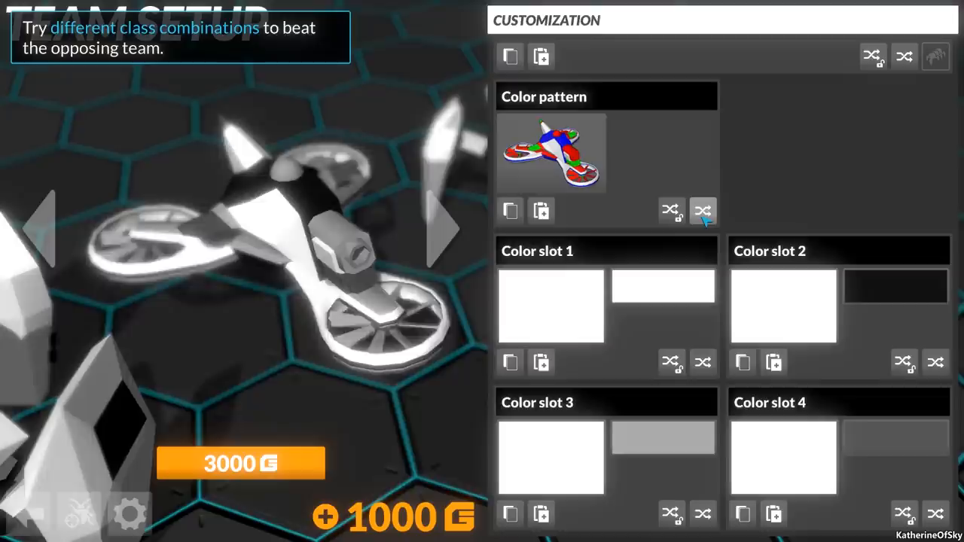
click(701, 211)
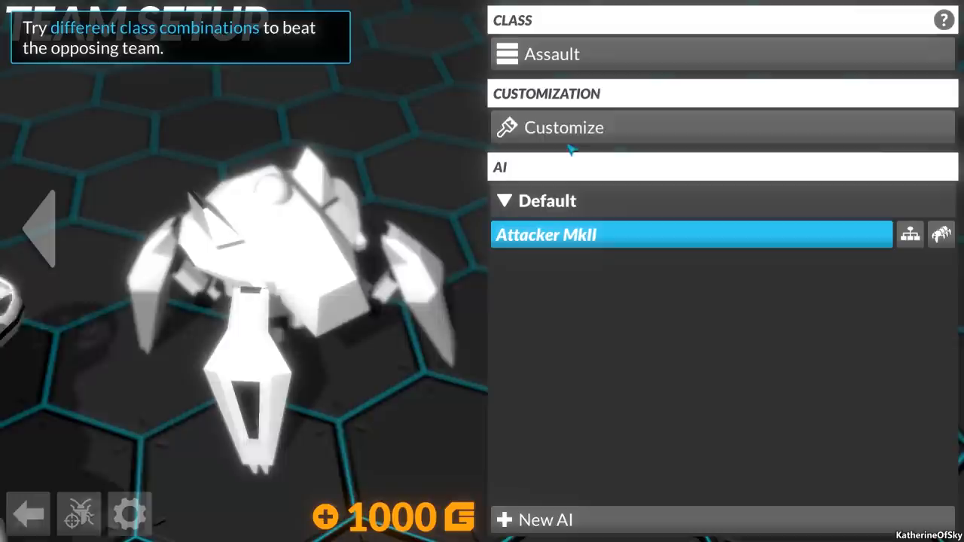
Step: Give the third bot a new class, preview the line-up in the arena, then return to team setup
click(721, 55)
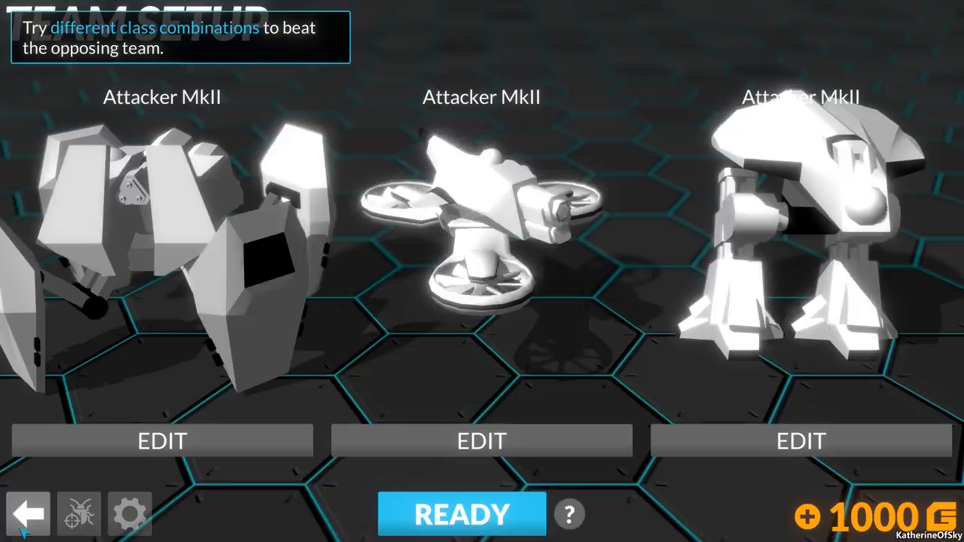
click(461, 515)
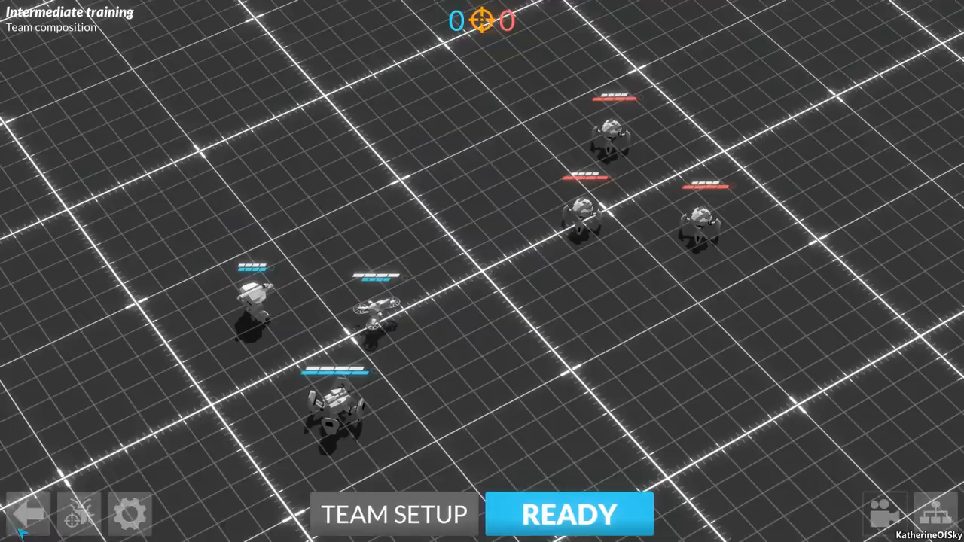
click(568, 515)
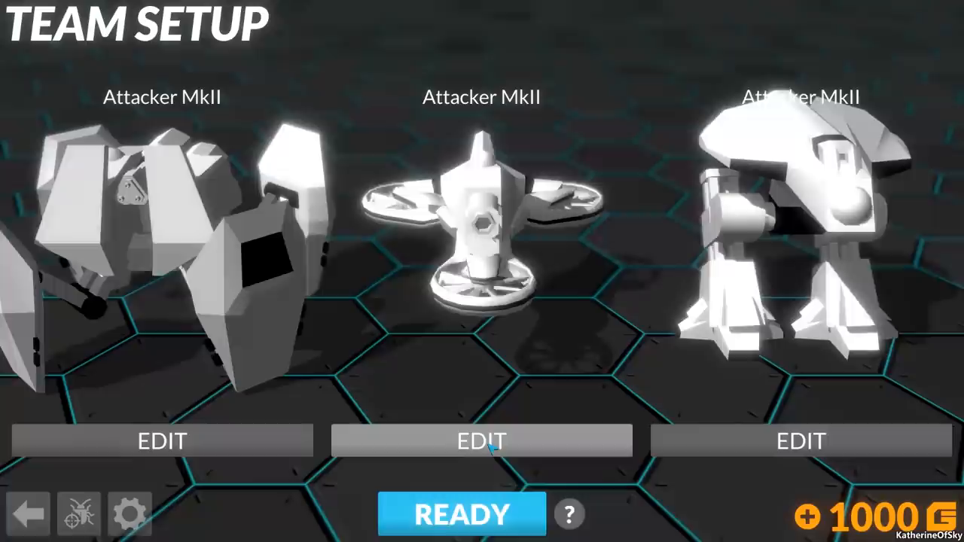
Step: Switch the middle bot to Assault and bring up its Attacker MkII behaviour tree
click(479, 440)
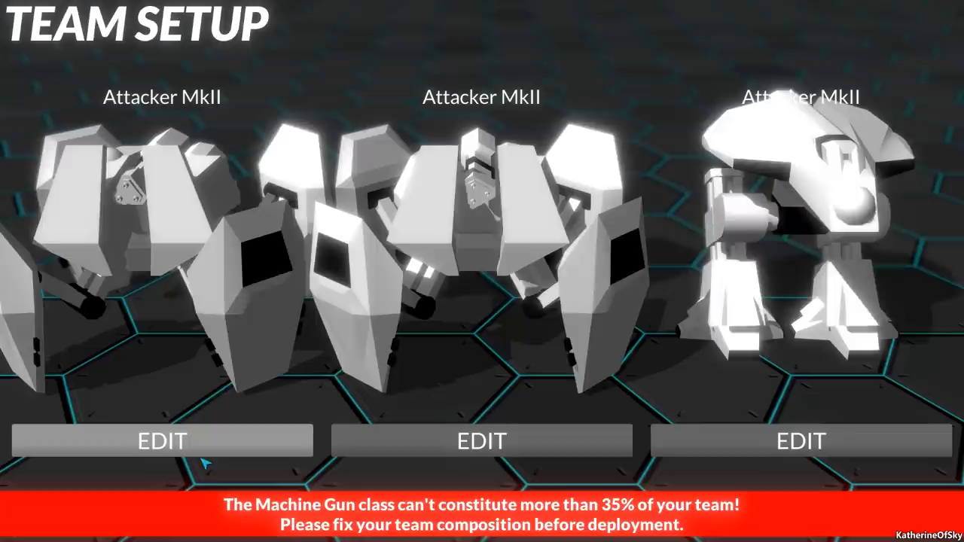
click(160, 440)
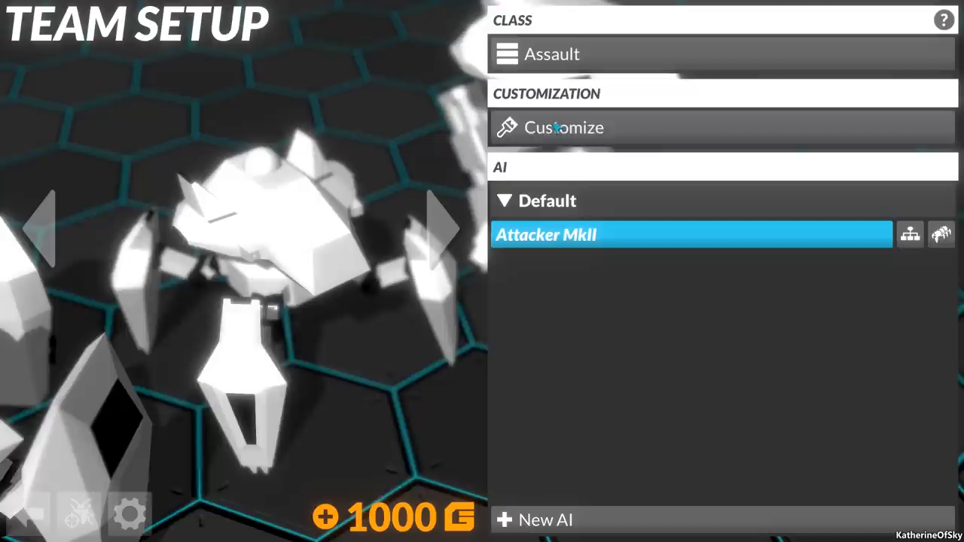
click(910, 235)
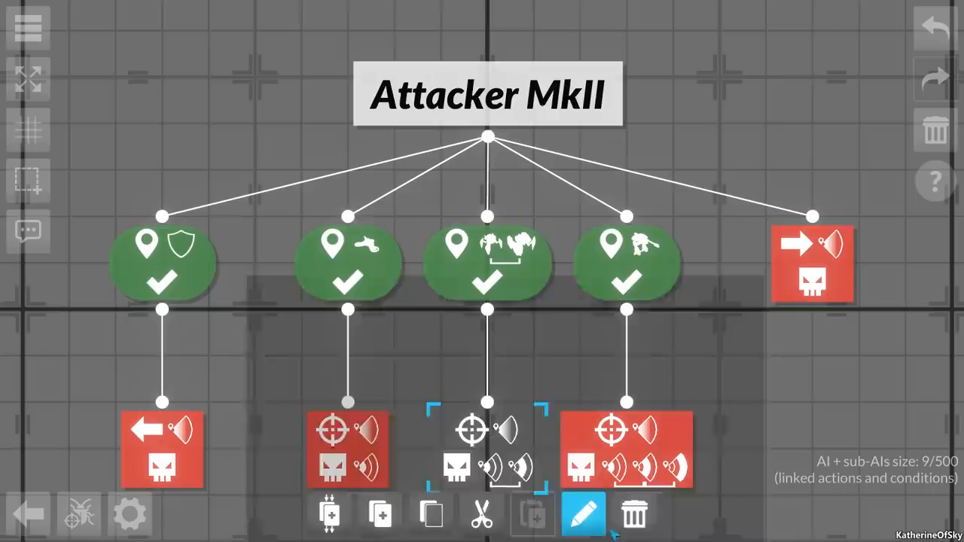
Step: Inspect the short-or-medium-range attack node, cancel unchanged, and head back through team setup to the arena
click(583, 515)
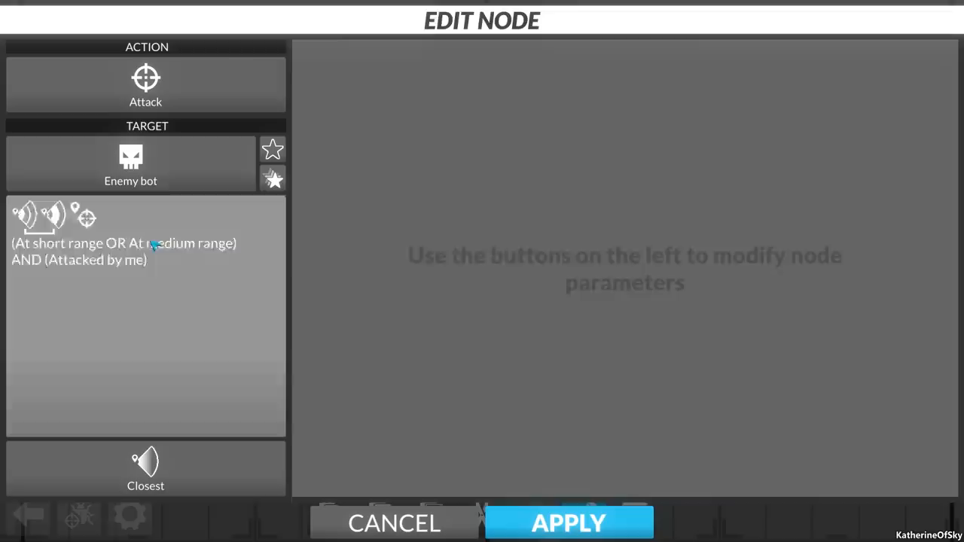
click(567, 522)
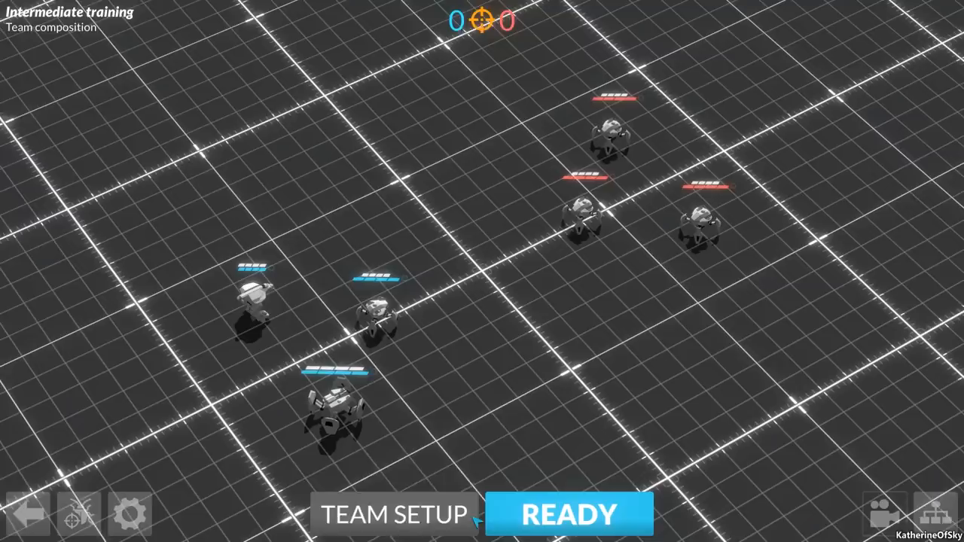
click(394, 515)
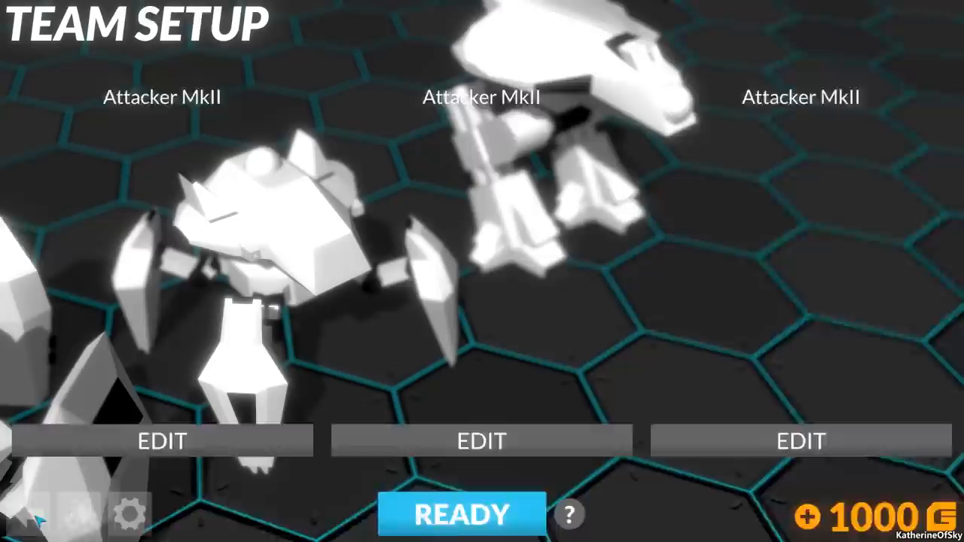
click(461, 514)
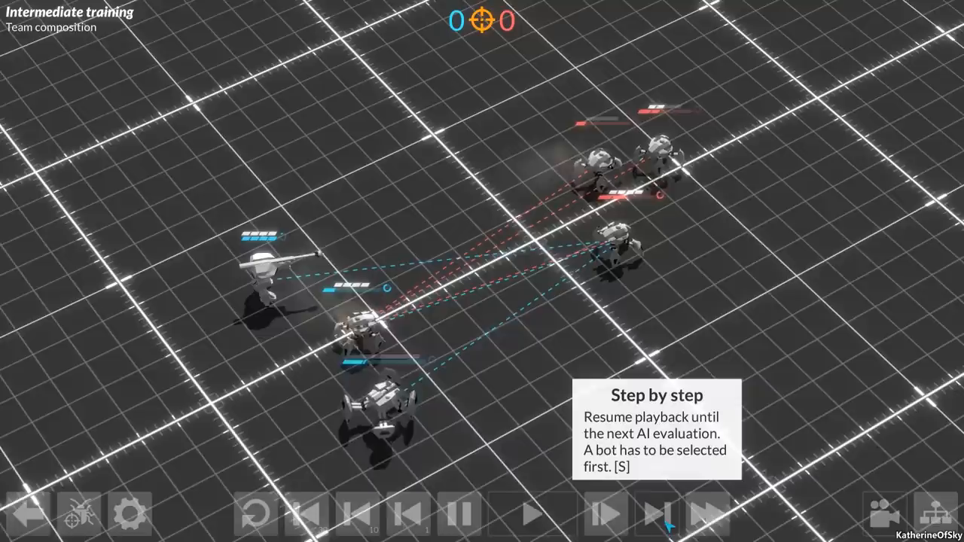
Step: Advance playback step by step until the match ends with the arena reset at 0–0
click(603, 515)
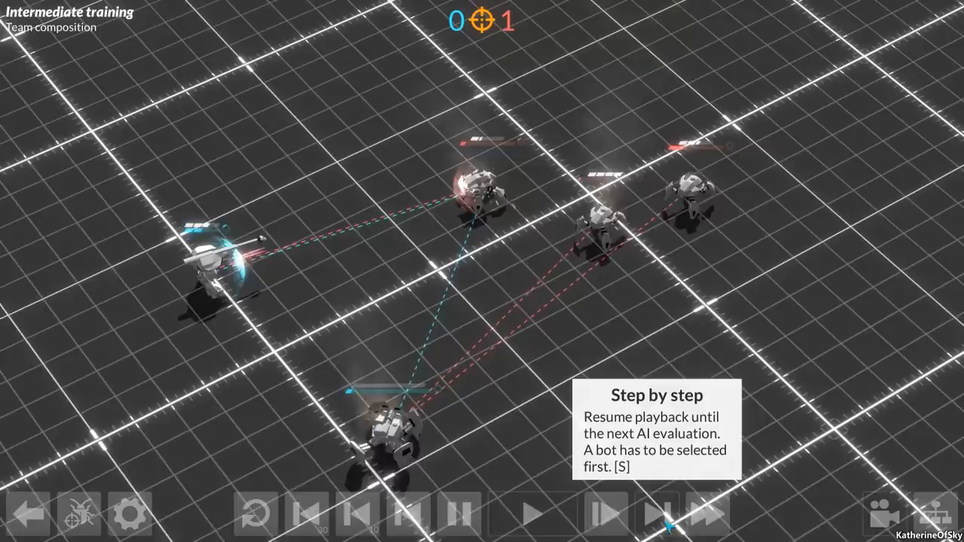
click(530, 515)
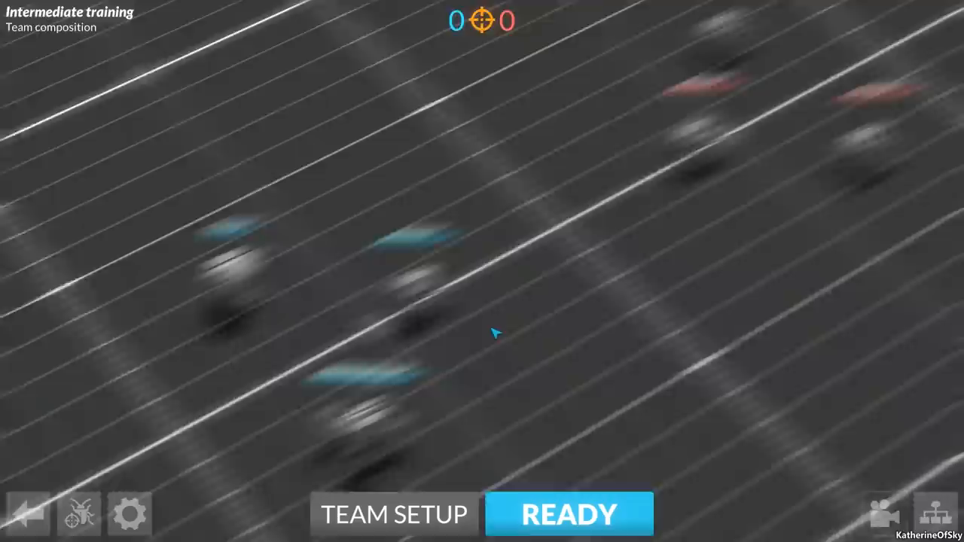
Step: Browse the class stats (Sniper) in team setup, then bring up the Attacker MkII AI editor
click(395, 515)
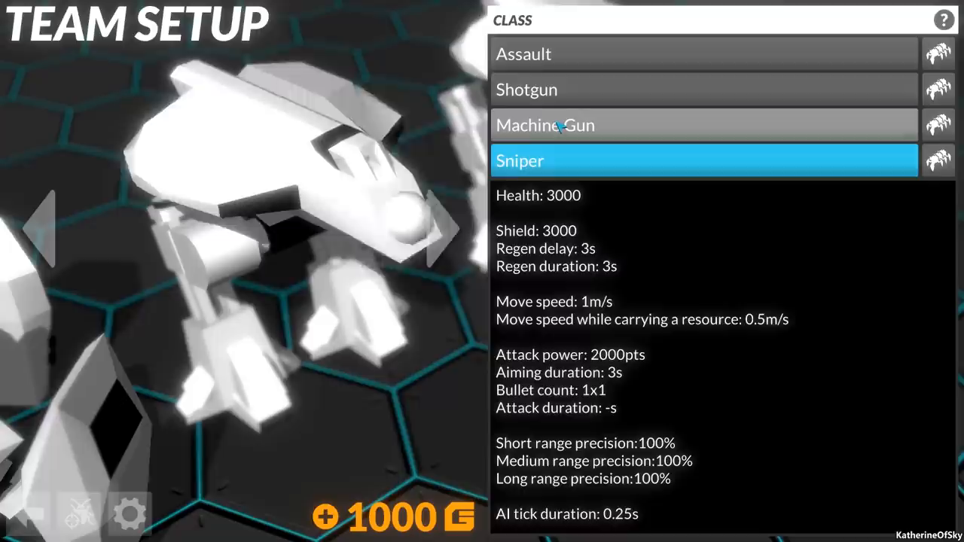
click(522, 54)
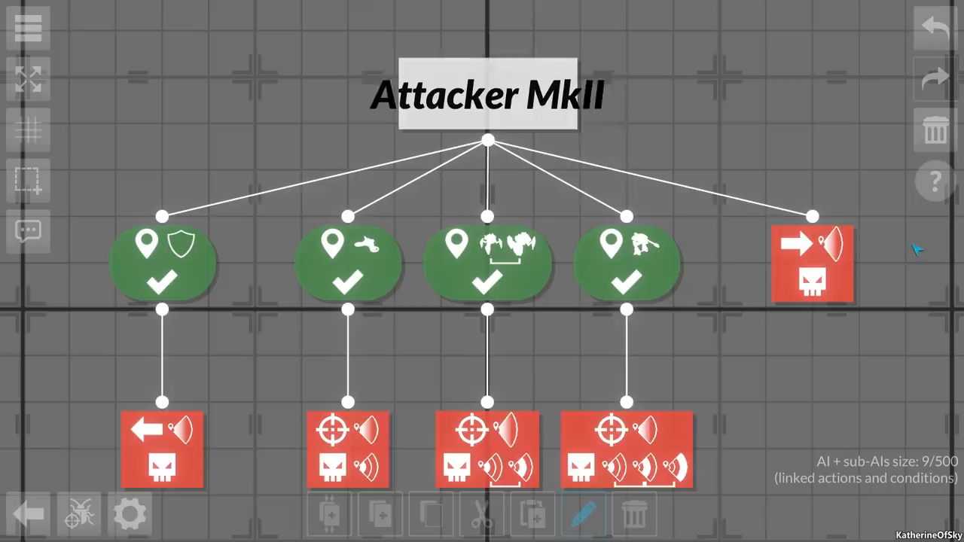
mouse_move(646, 479)
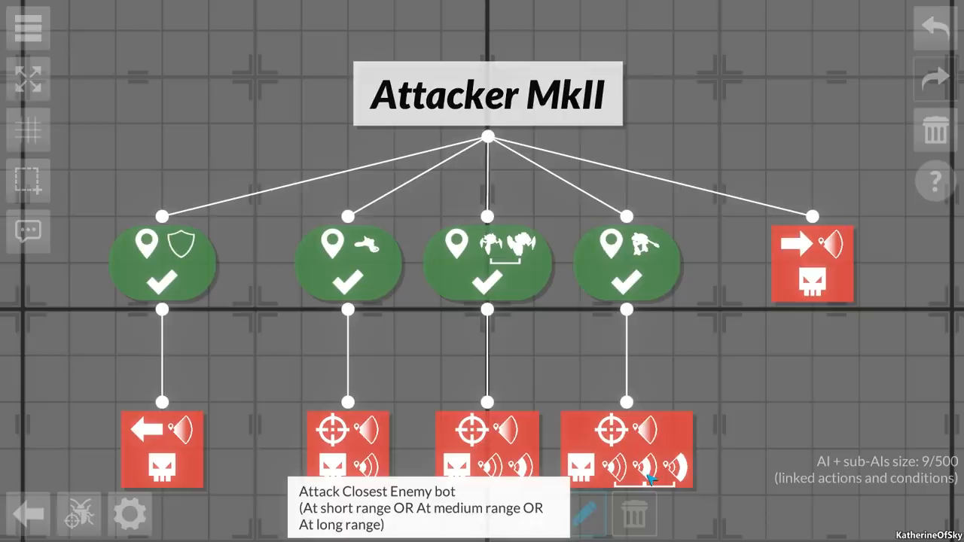
Step: Set the long-range attack node's target filter from Closest to Weakest health and apply it
click(627, 448)
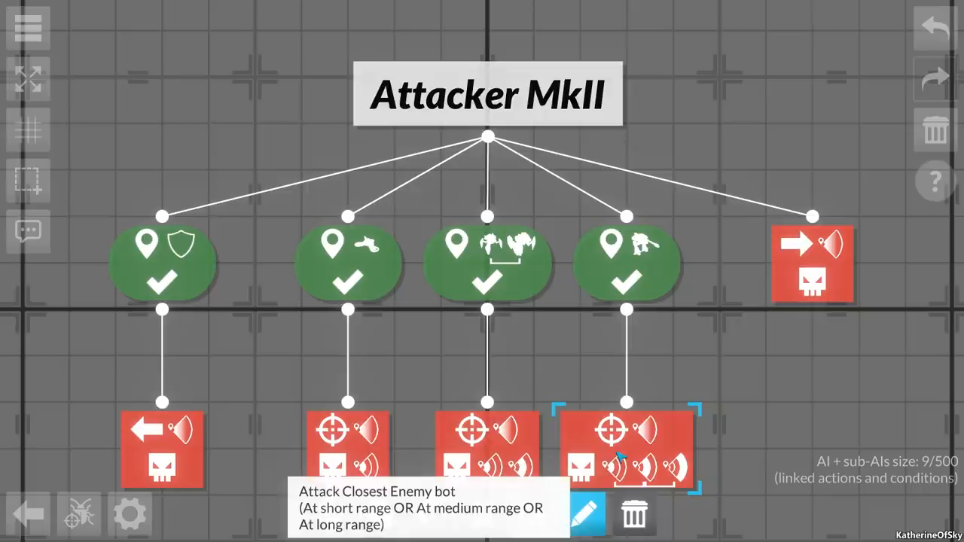
click(587, 514)
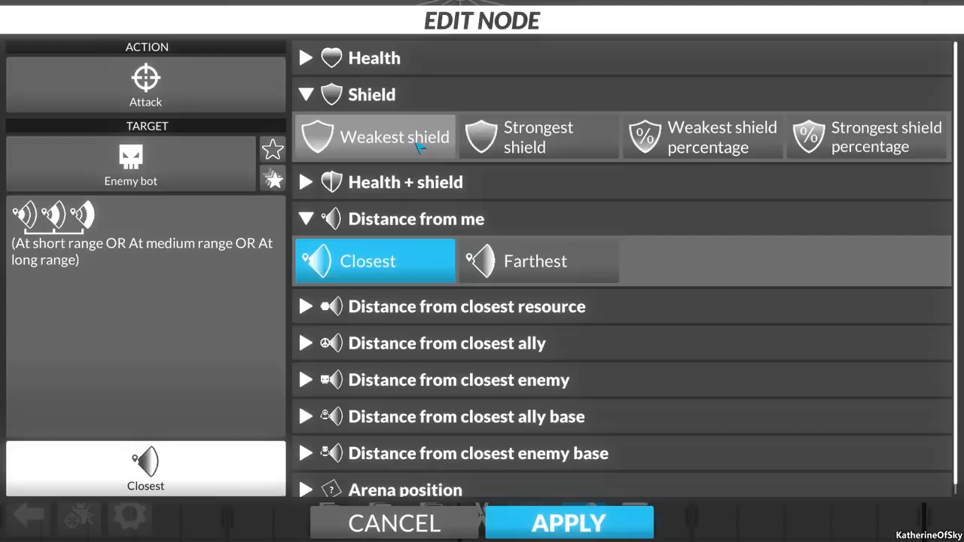
click(373, 136)
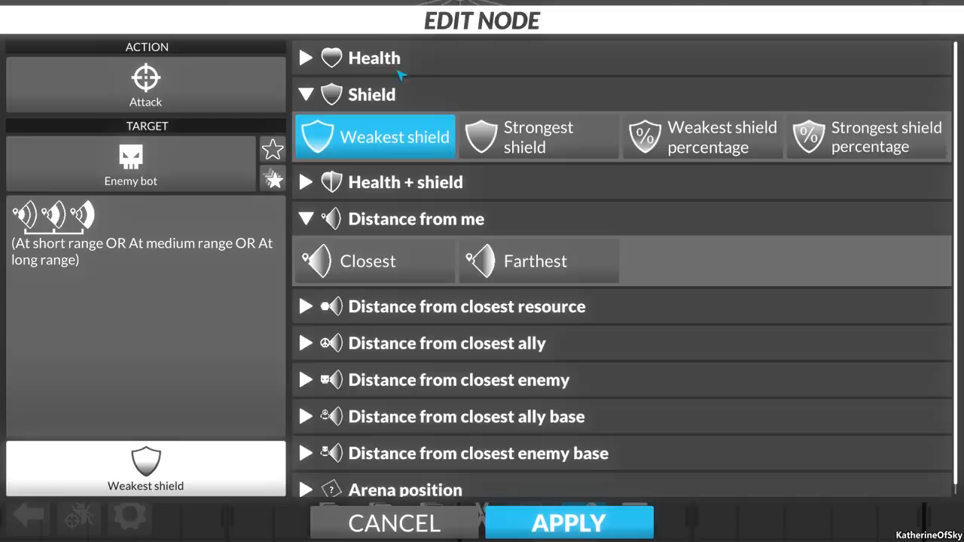
click(374, 57)
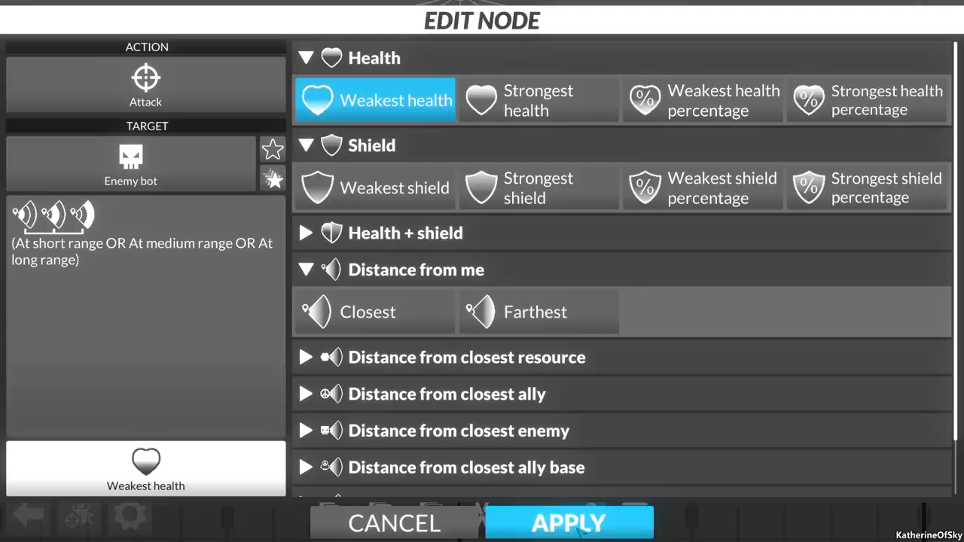
click(568, 522)
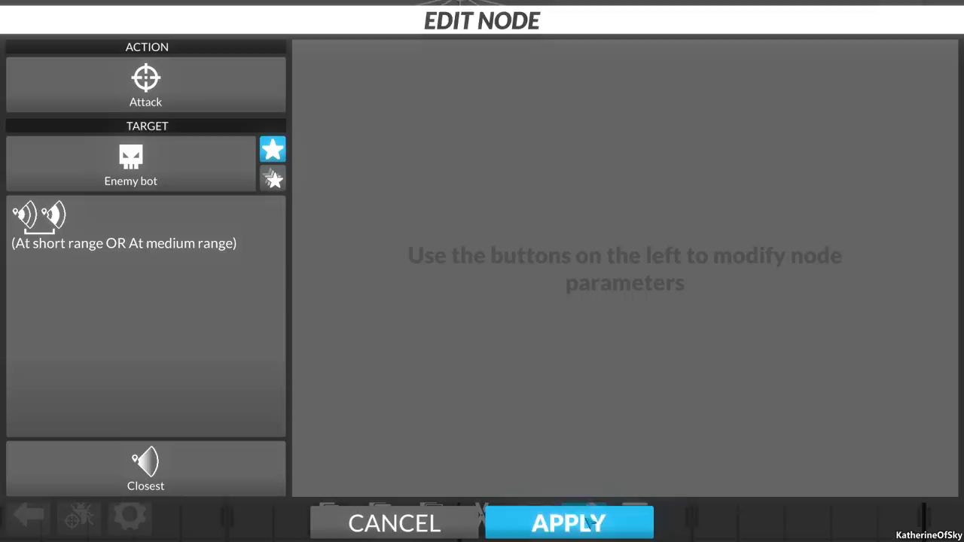
Step: Give the short-range attack node the same Weakest health target filter and exit to team setup
click(568, 523)
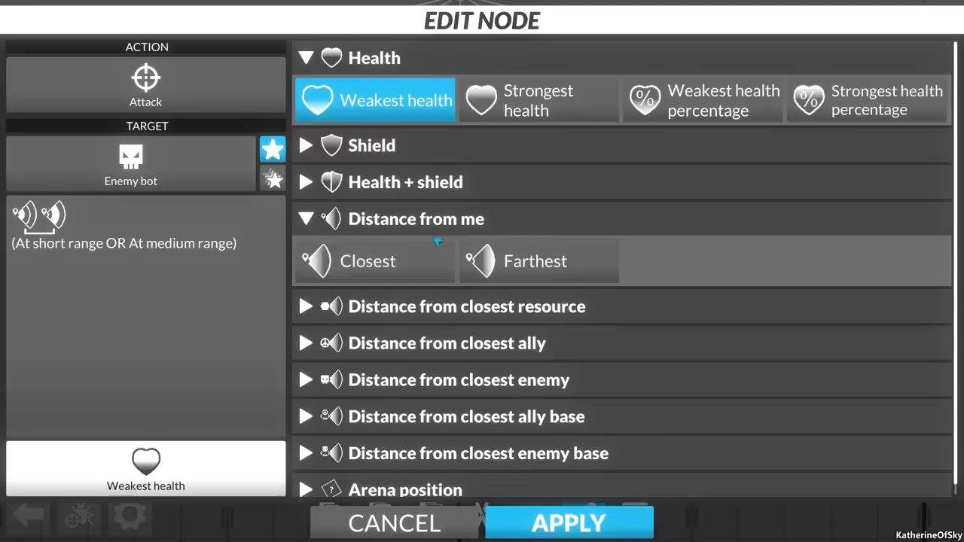
click(568, 523)
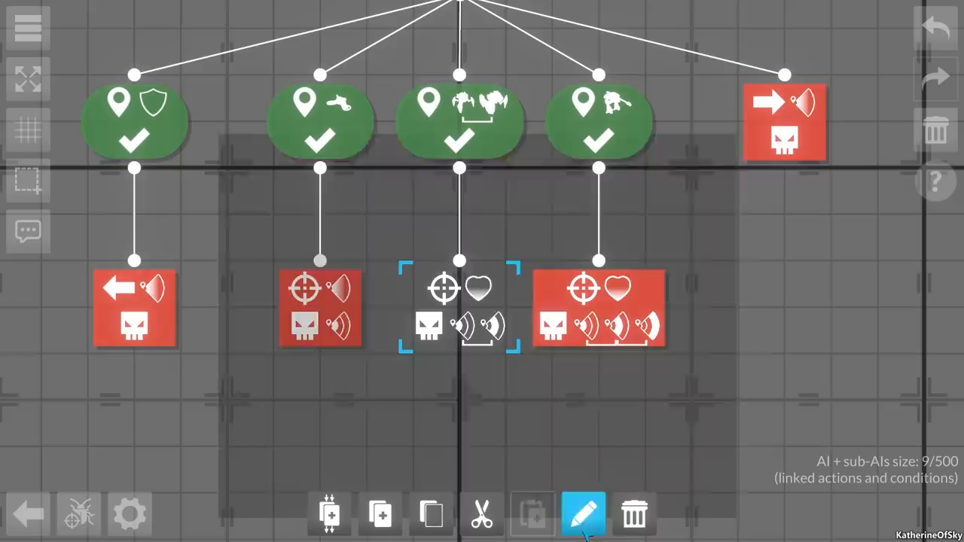
click(584, 515)
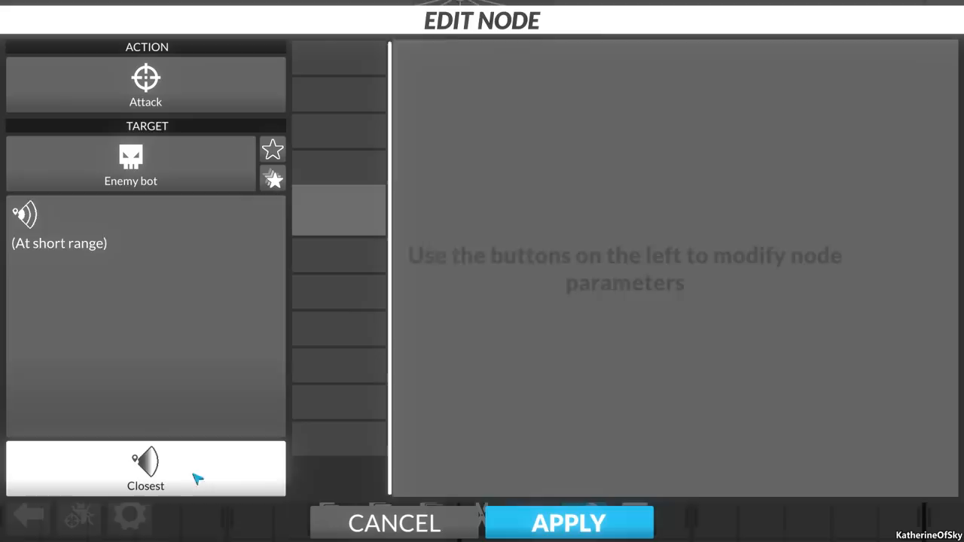
click(568, 523)
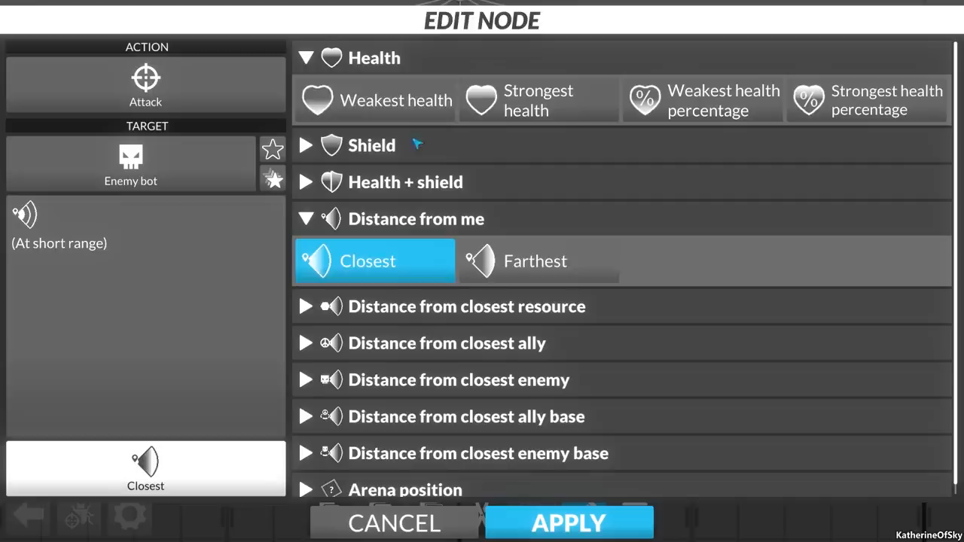
click(568, 522)
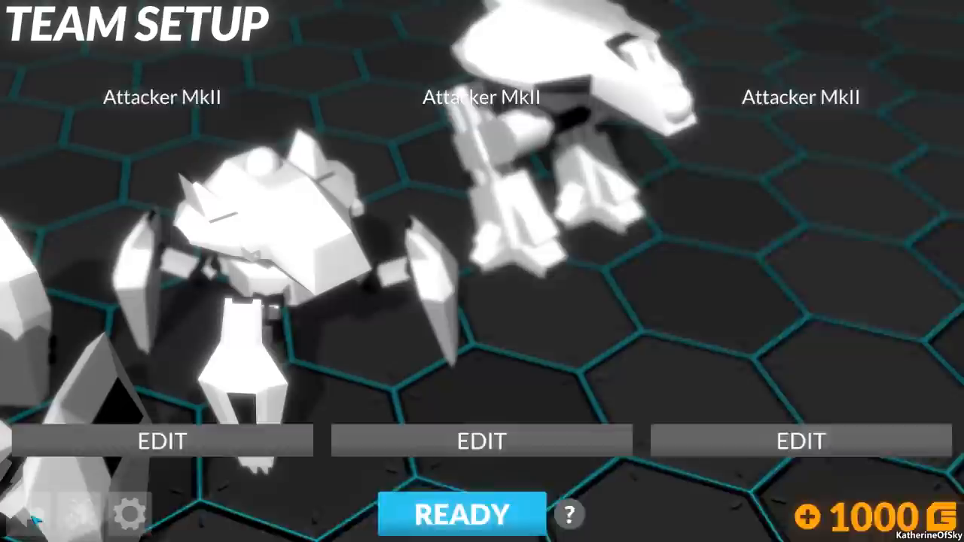
Step: Mark the team Ready and run the Team composition match, advancing to the Health packs lesson
click(461, 515)
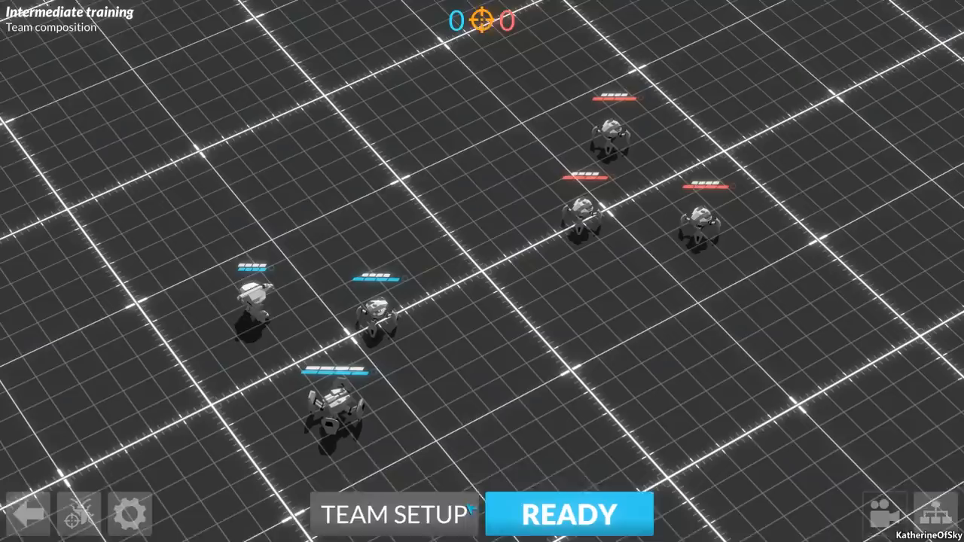
click(569, 515)
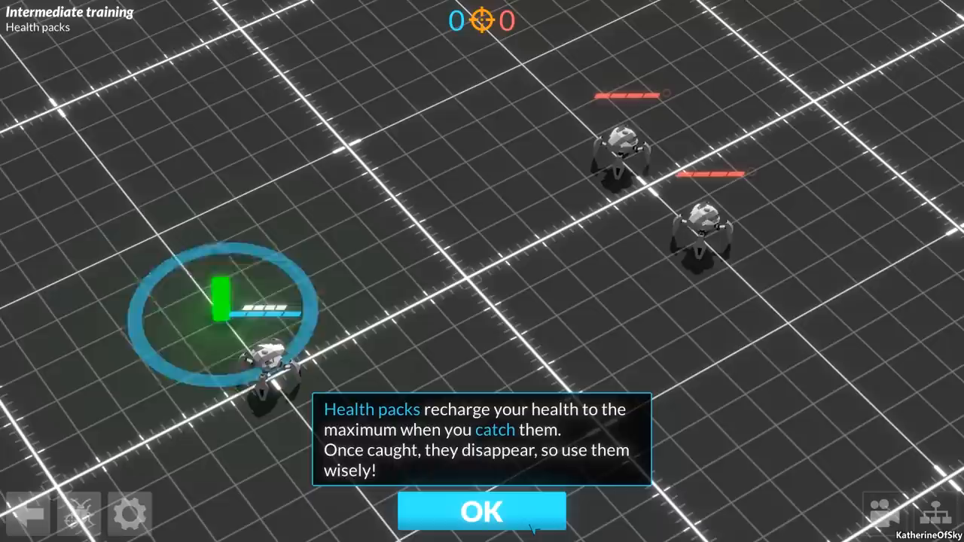
Step: Dismiss the health pack tip and play the Health packs match through to a win
click(482, 511)
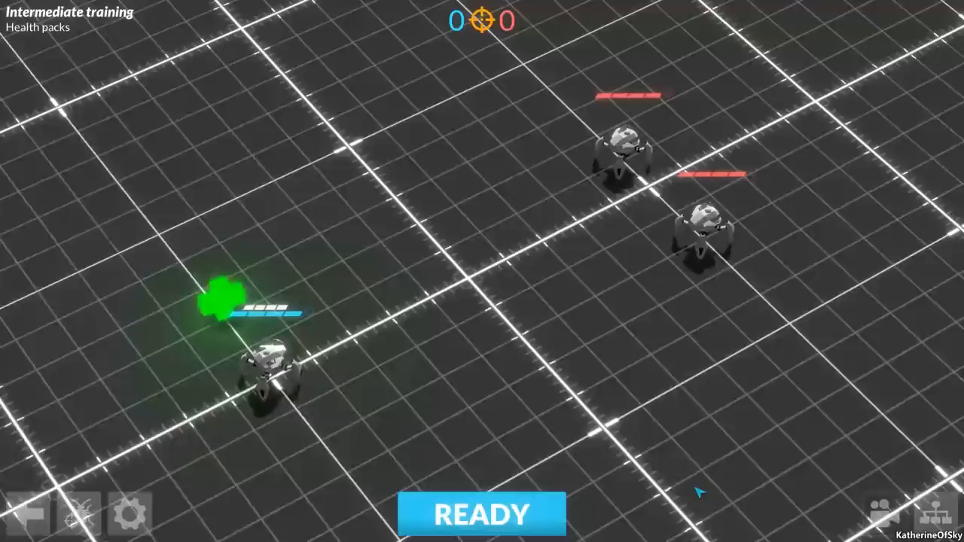
click(482, 514)
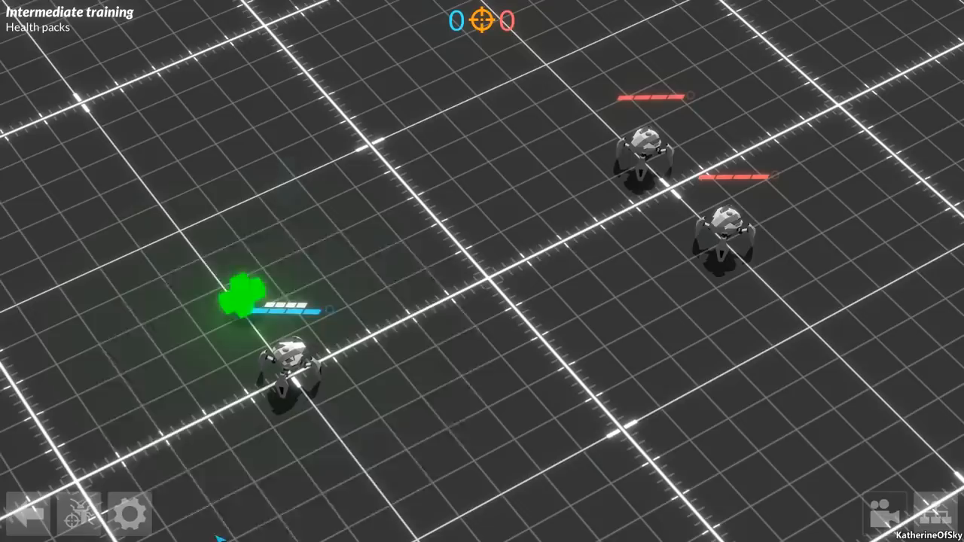
click(292, 369)
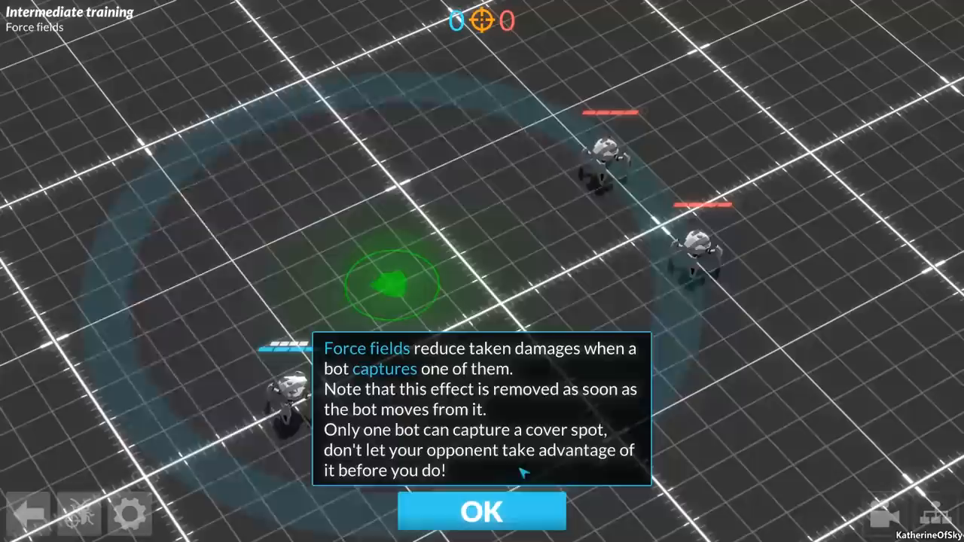
Step: Dismiss the Force fields tip so the lesson's four-branch AI tree appears for editing
click(482, 510)
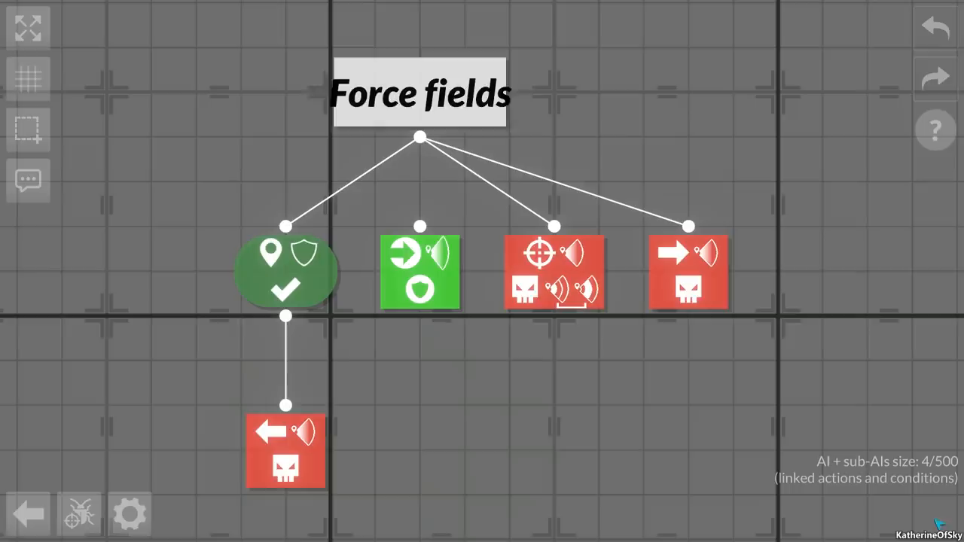